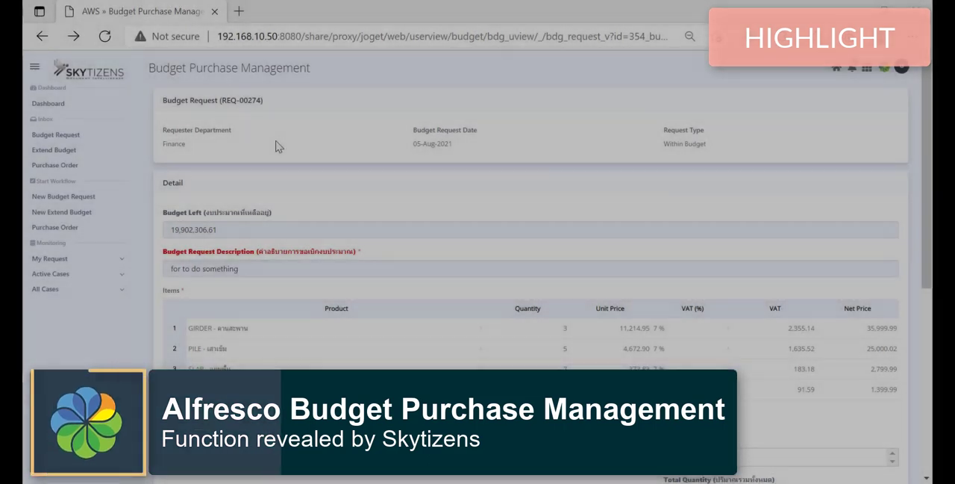
Find request REQ-00274 in Budget Request and complete its approval task with a remark
left_click(51, 273)
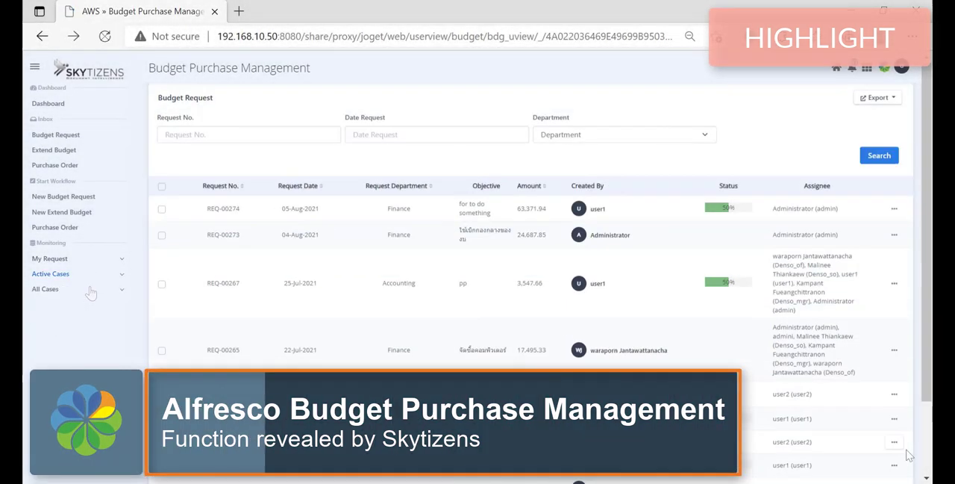
left_click(248, 135)
type("REQ-00274")
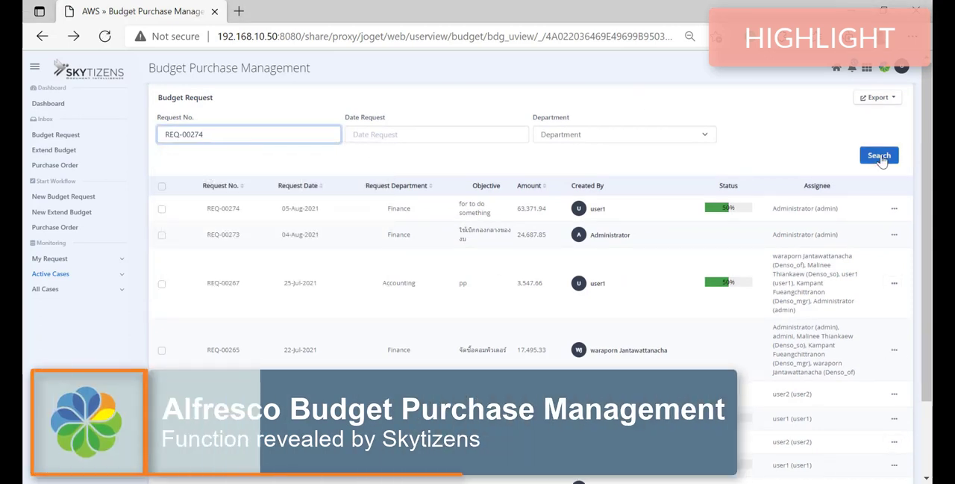
left_click(879, 155)
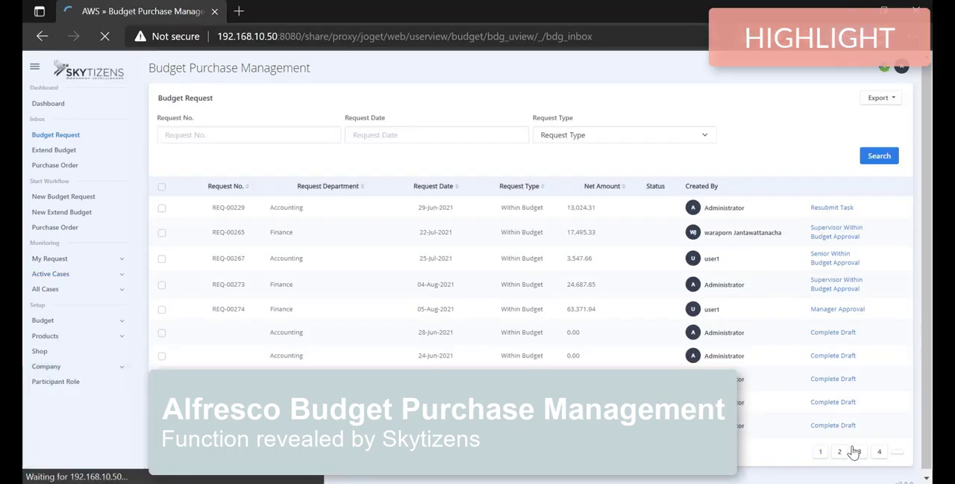
left_click(850, 69)
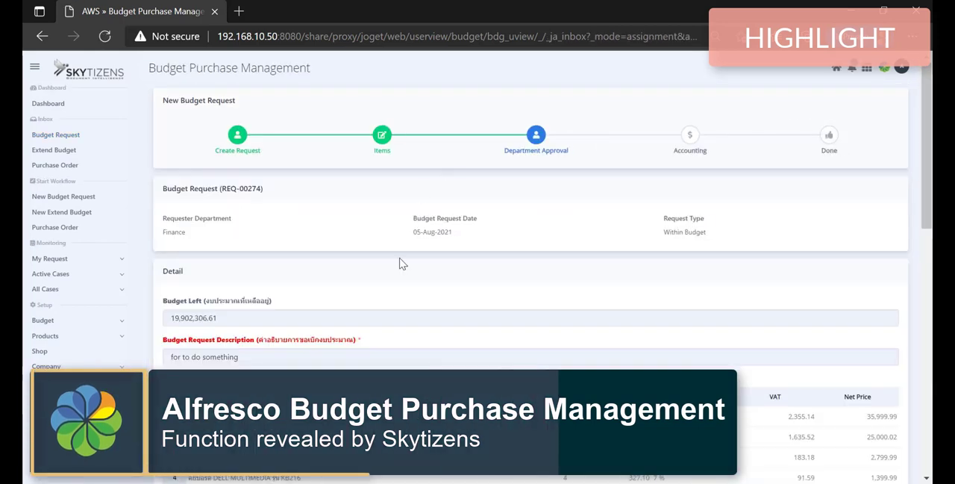
scroll("down", 3)
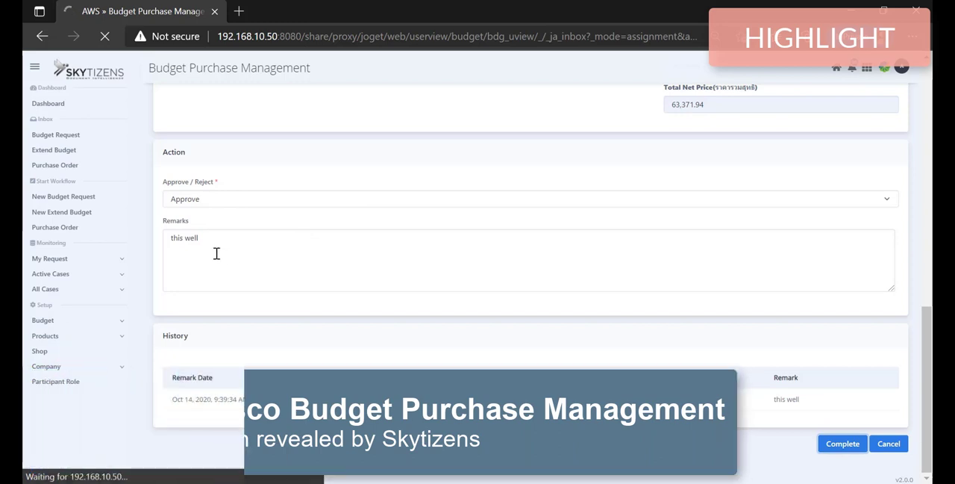
left_click(841, 442)
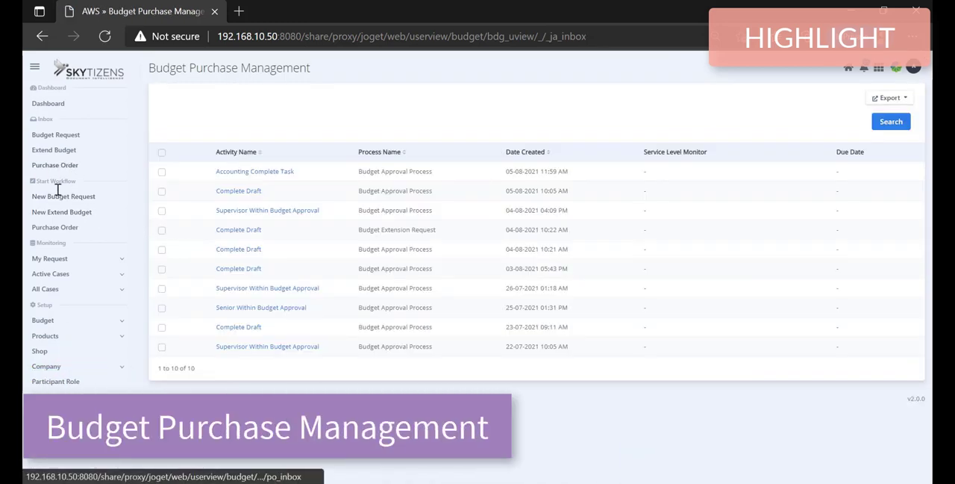
Search REQ-00274 again, now at 66%, and open its accounting task
left_click(55, 135)
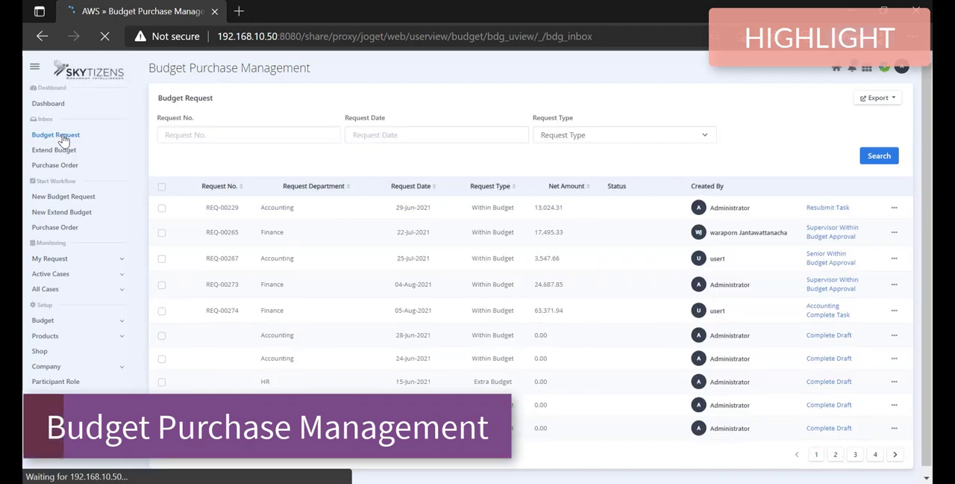
left_click(878, 155)
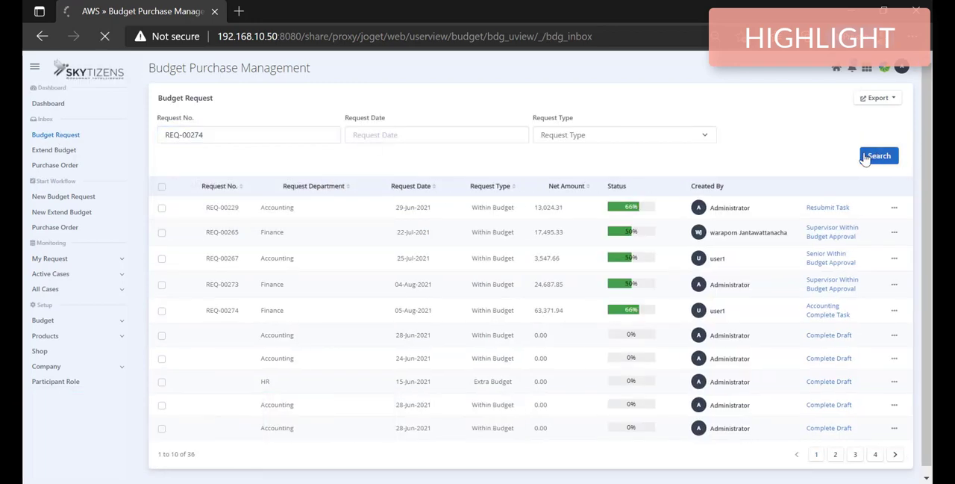
left_click(879, 155)
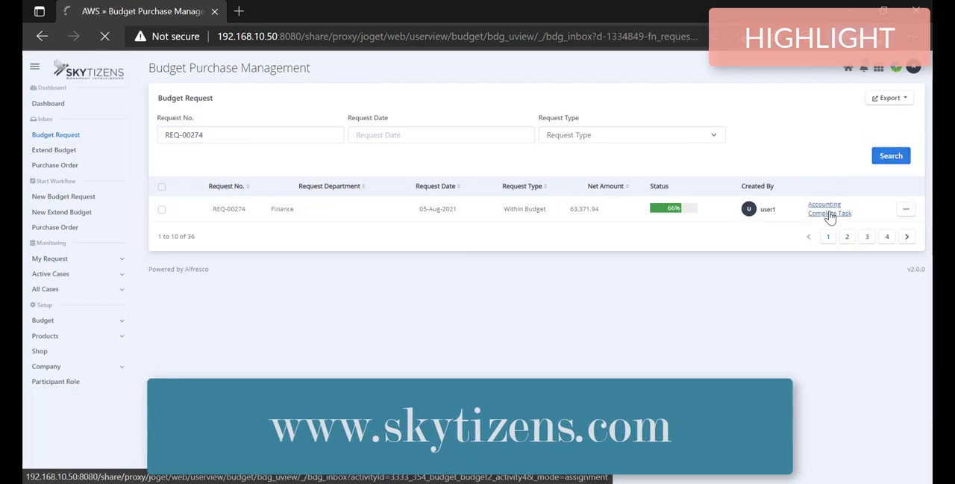
left_click(830, 209)
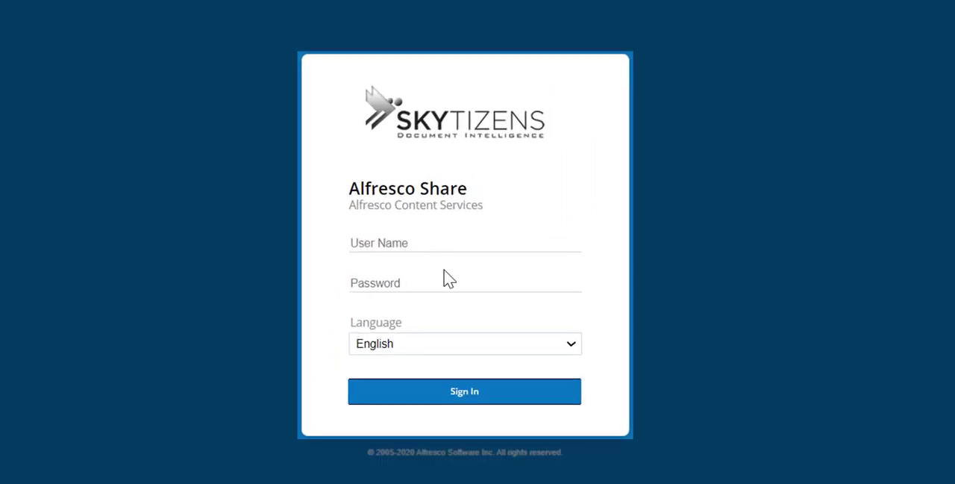
Sign into Alfresco Share as user1 with its password
left_click(448, 241)
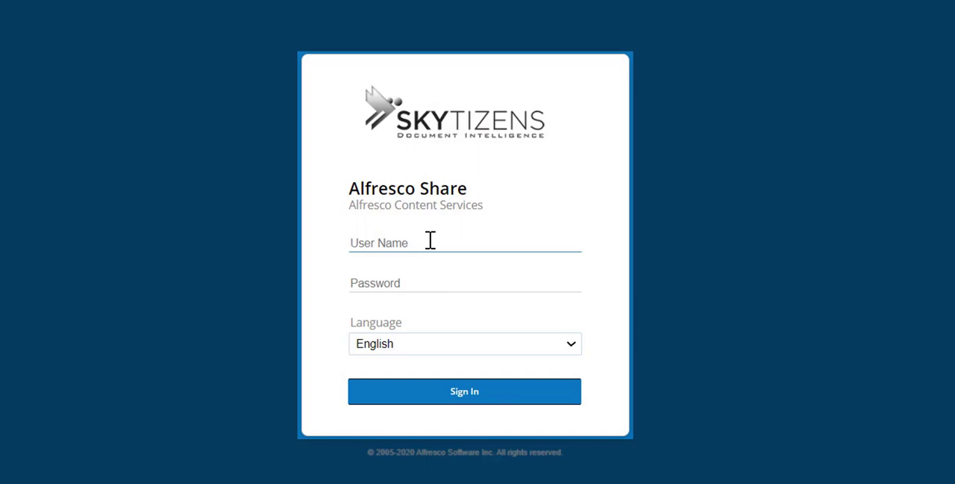
type("user1")
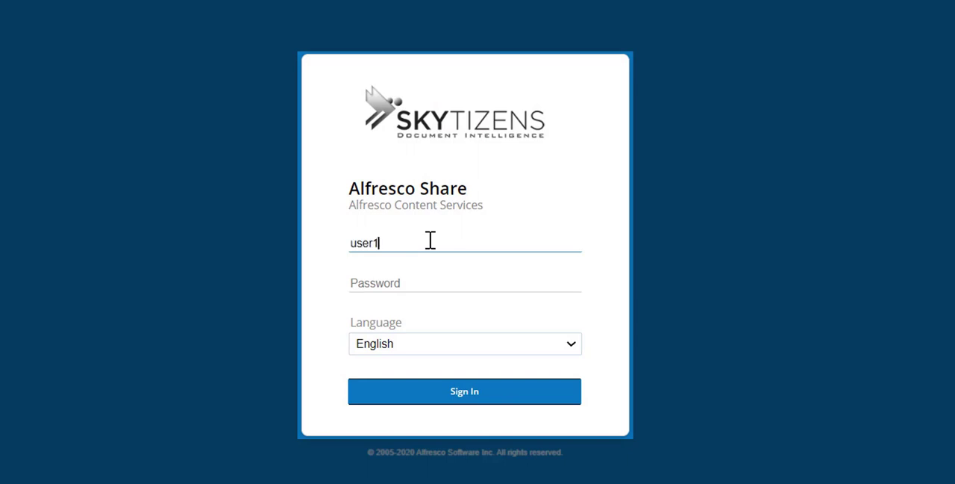
type("••••")
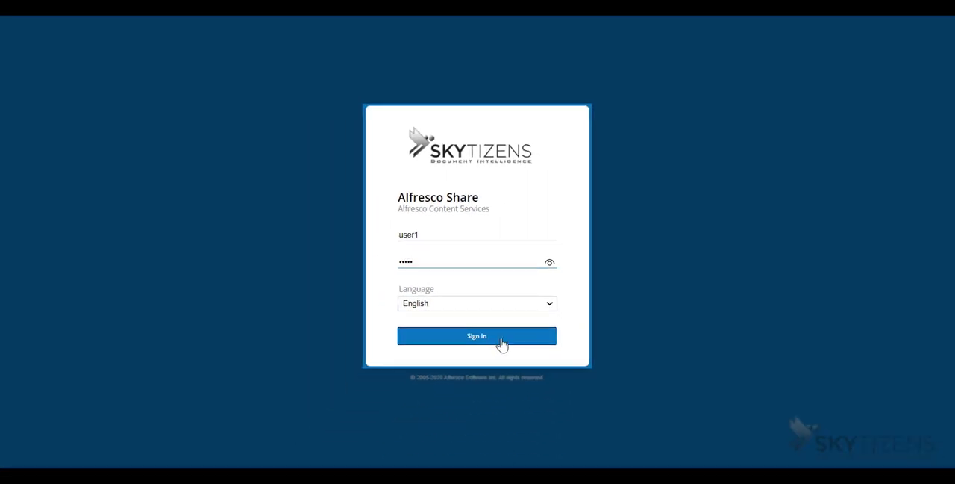
left_click(478, 334)
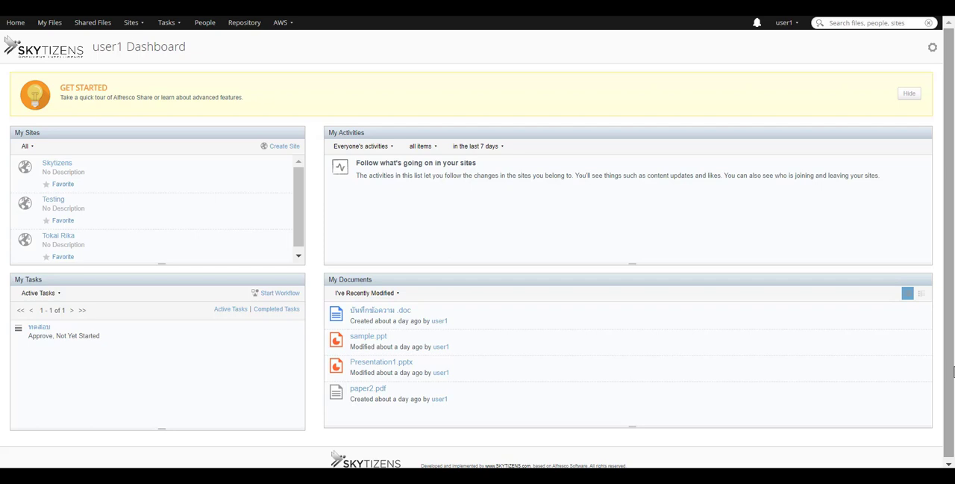
mouse_move(448, 219)
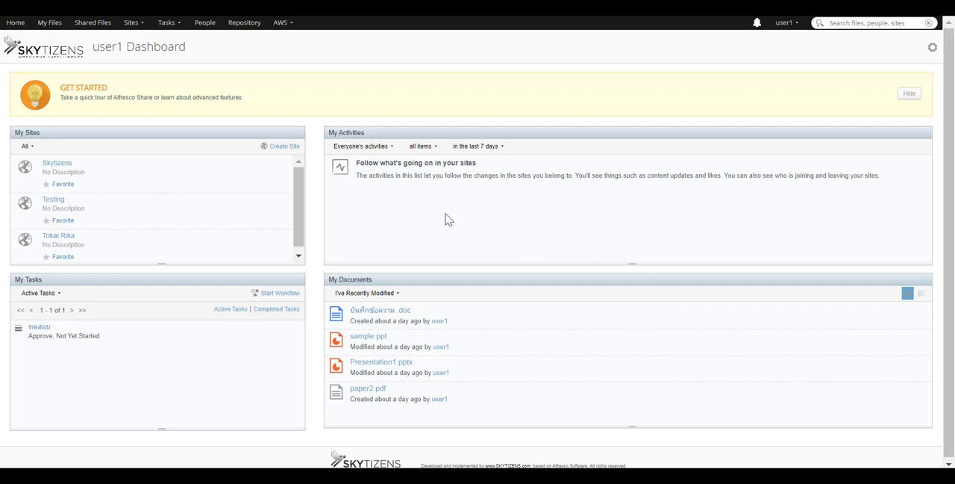
Launch Alfresco Workflow Services from the AWS menu in the top bar
left_click(278, 21)
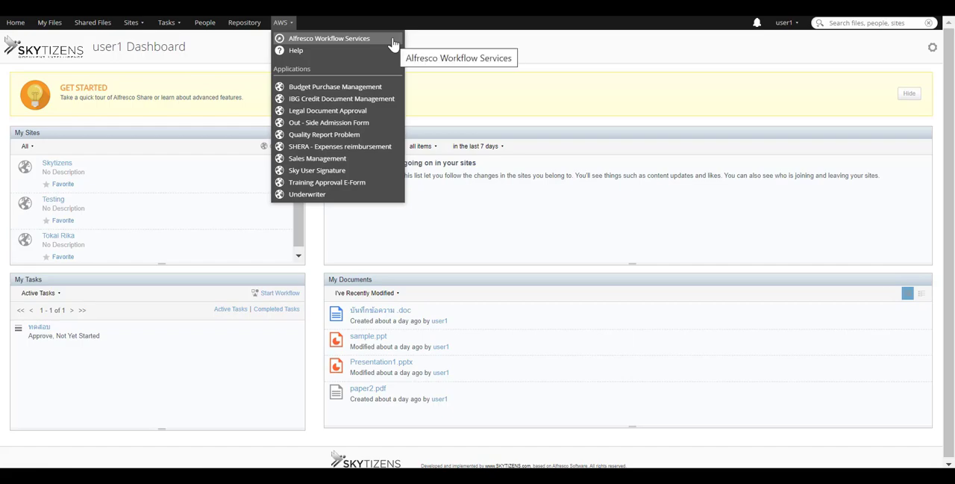
left_click(329, 38)
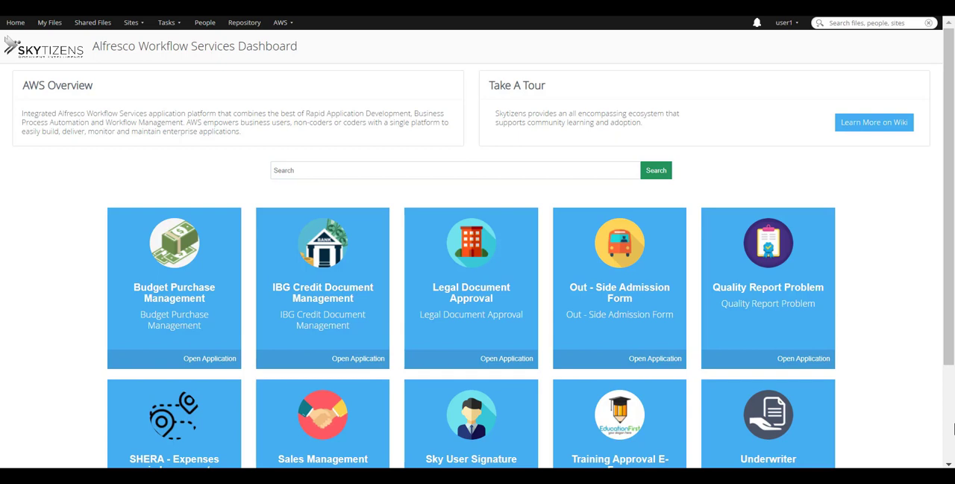
Open the Budget Purchase Management application from the AWS dashboard
scroll("down", 3)
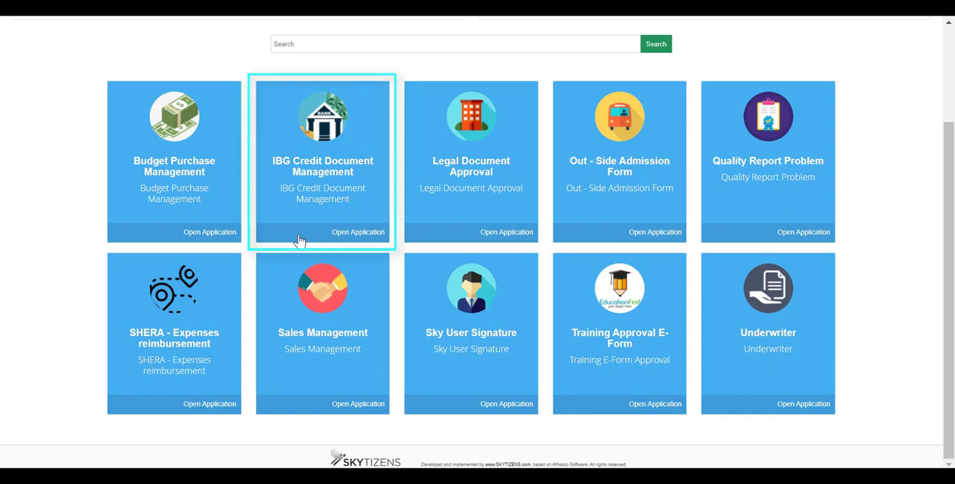
mouse_move(924, 391)
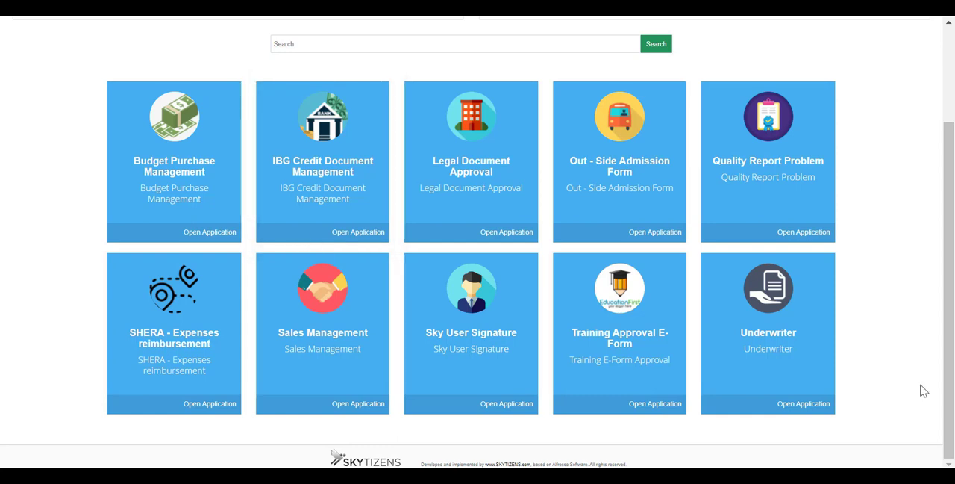
mouse_move(762, 233)
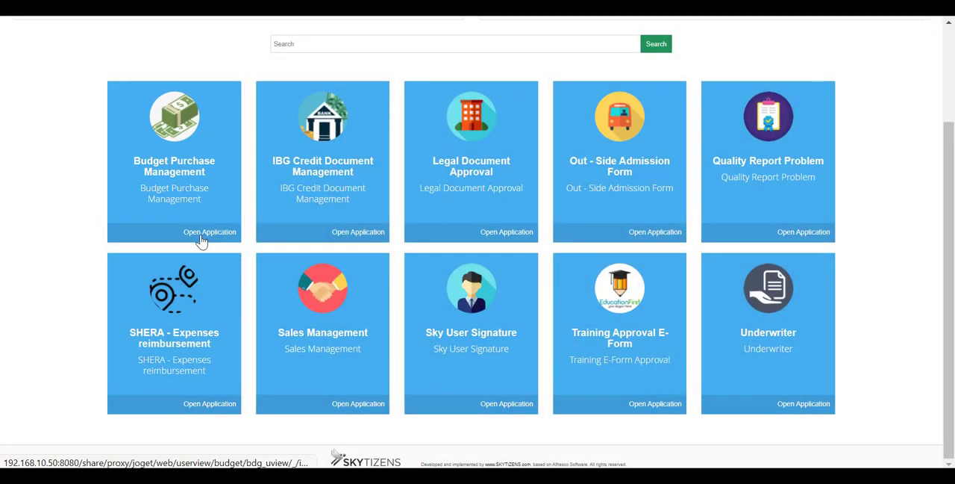
mouse_move(207, 242)
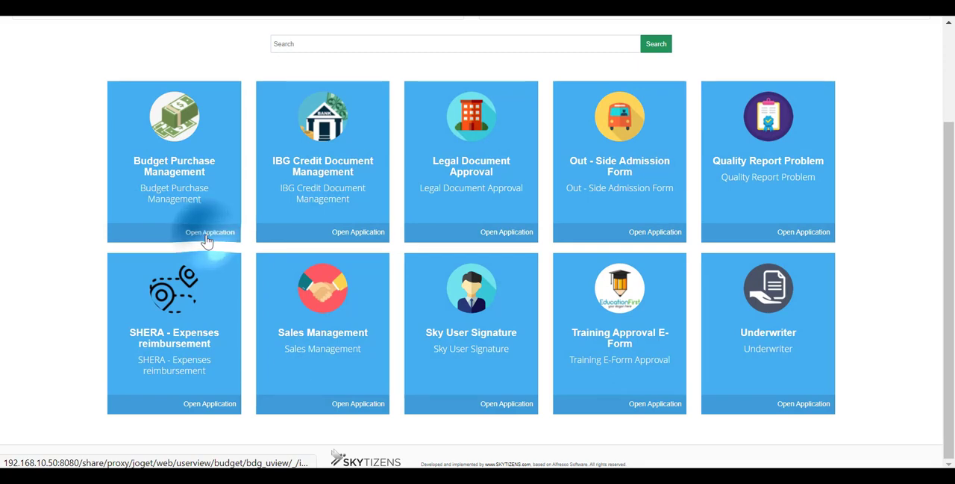
left_click(209, 233)
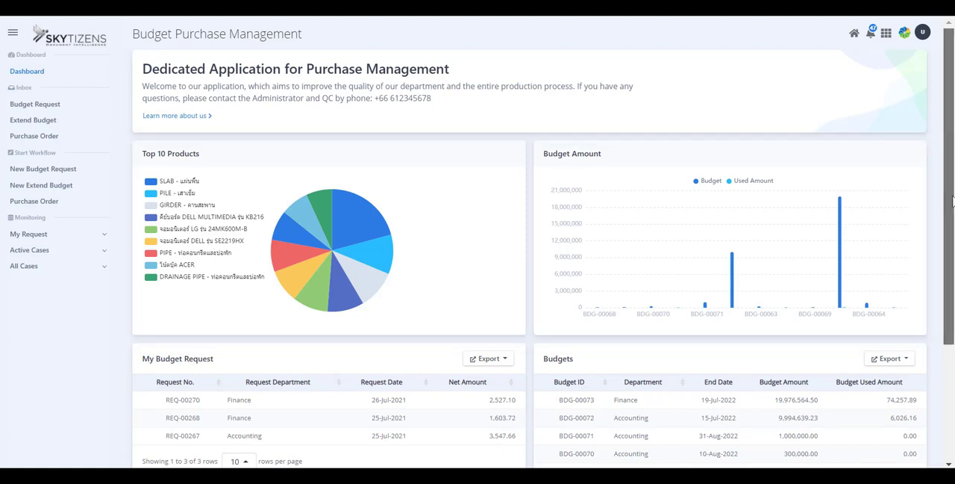
scroll("down", 3)
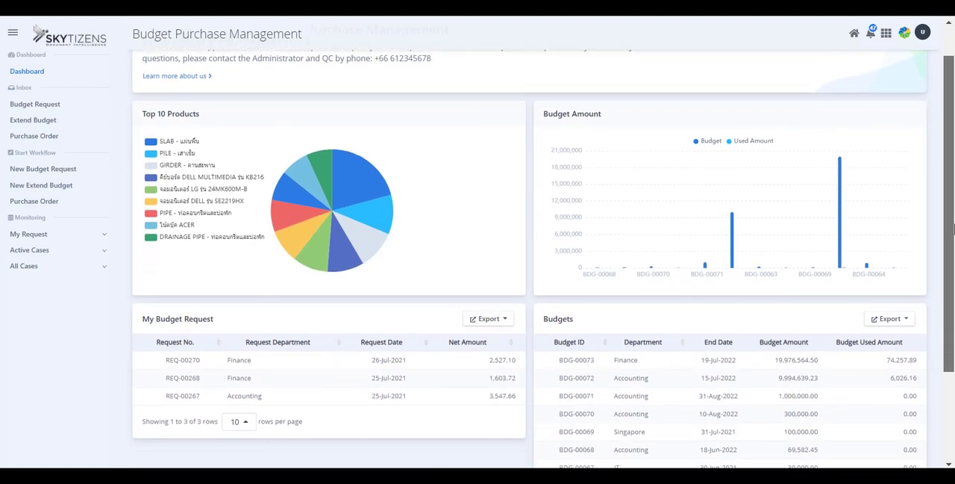
scroll("down", 3)
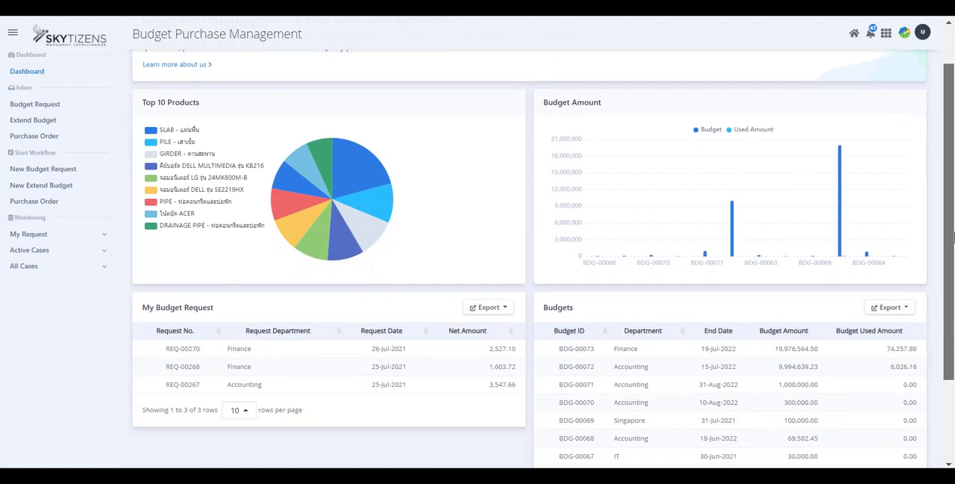
scroll("down", 3)
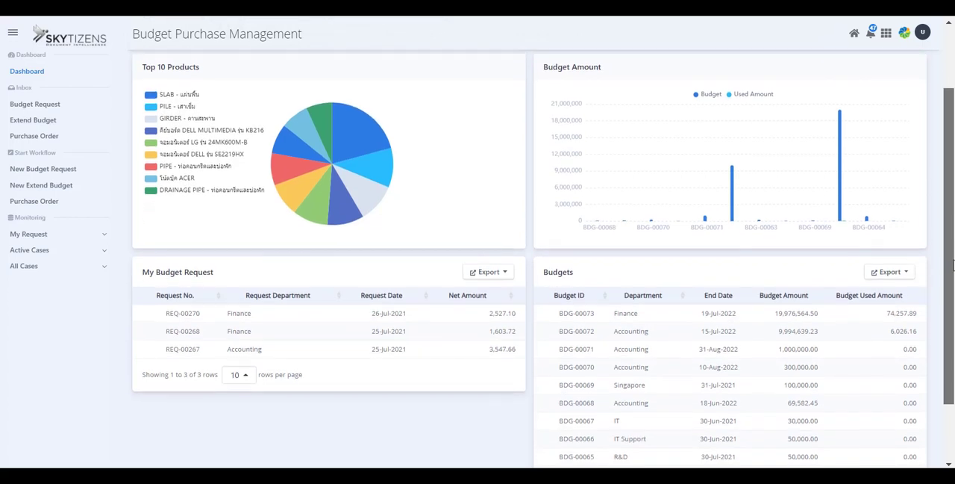
left_click(488, 245)
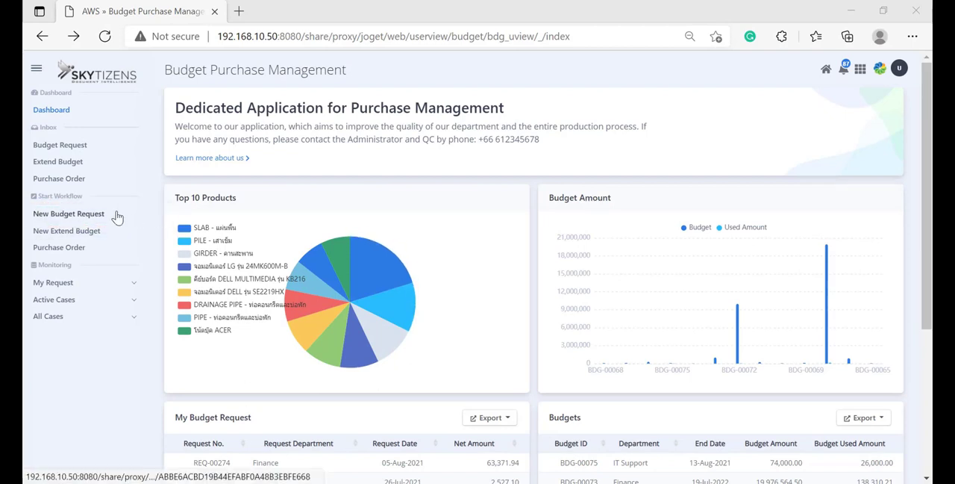
Start a new budget request for Finance with a request date and Within Budget type
left_click(68, 213)
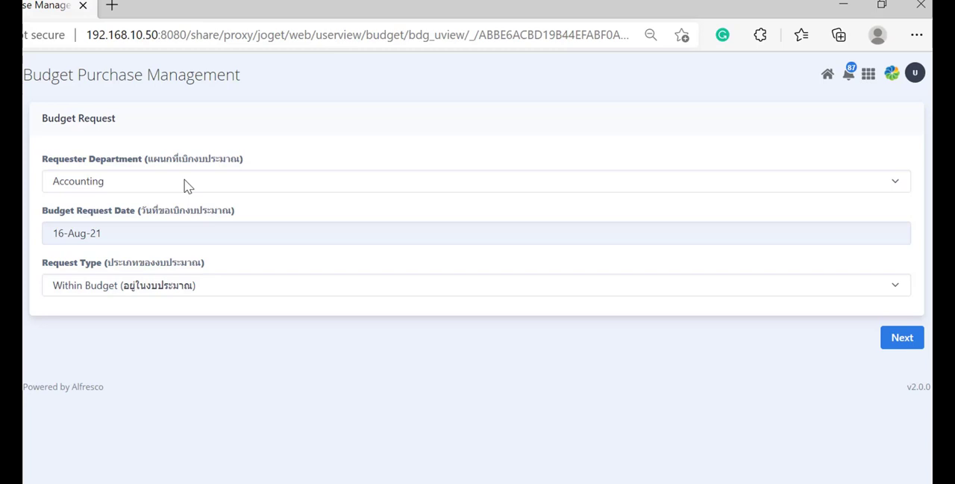
left_click(476, 181)
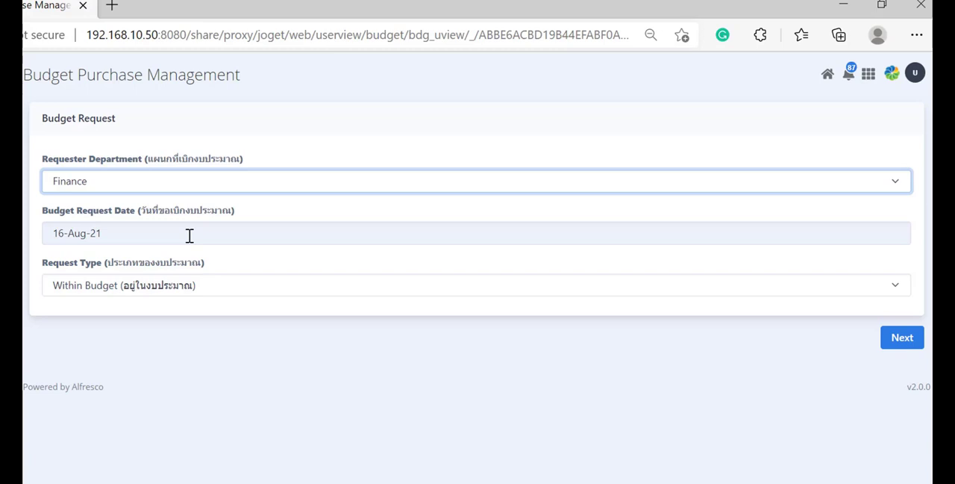
left_click(186, 233)
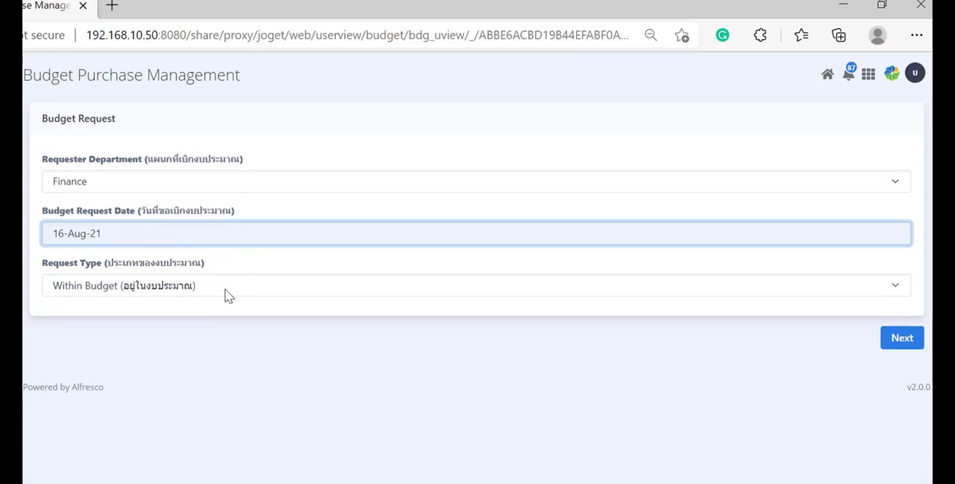
left_click(475, 285)
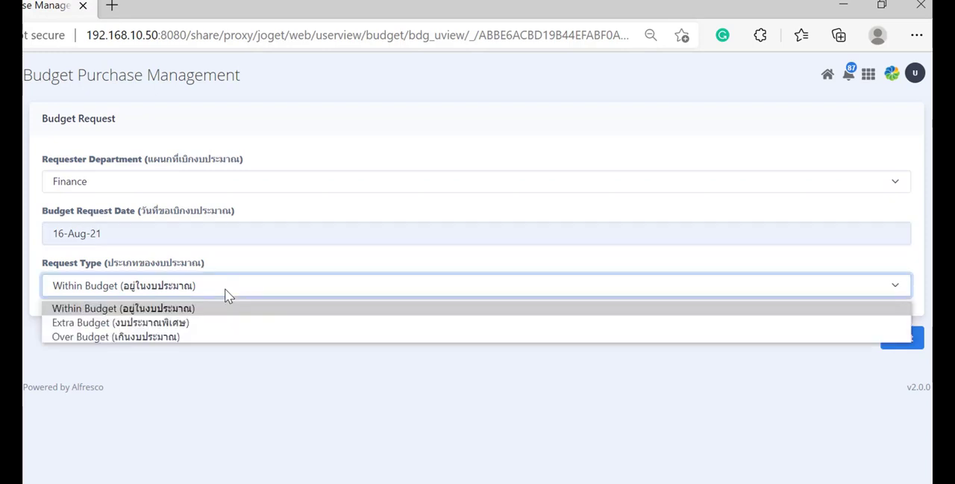
mouse_move(233, 328)
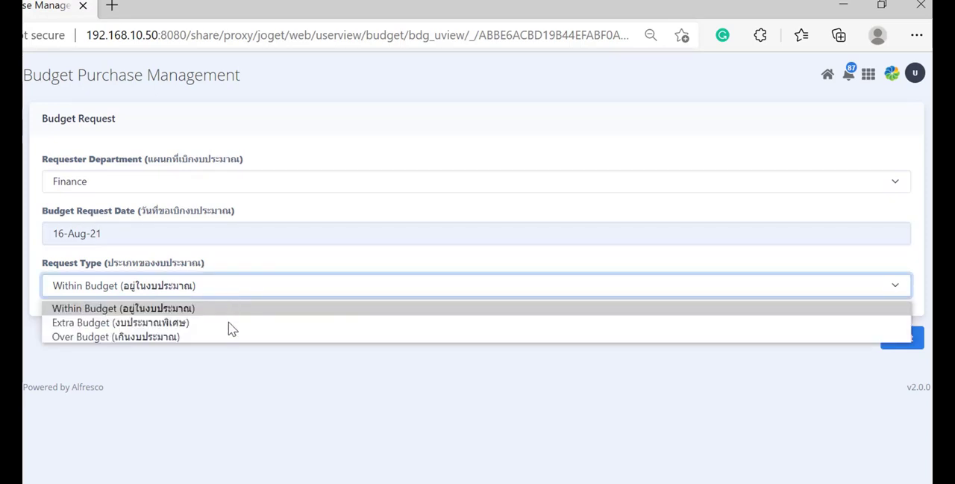
mouse_move(233, 338)
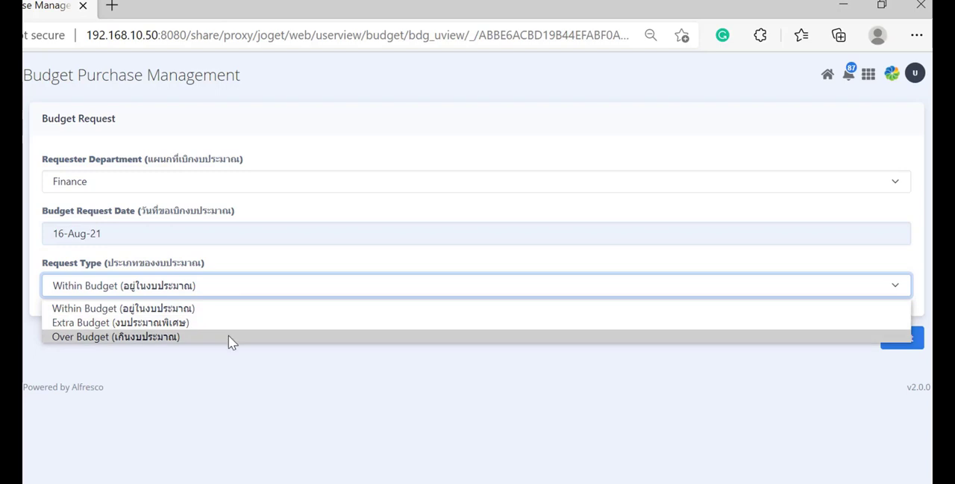
mouse_move(229, 309)
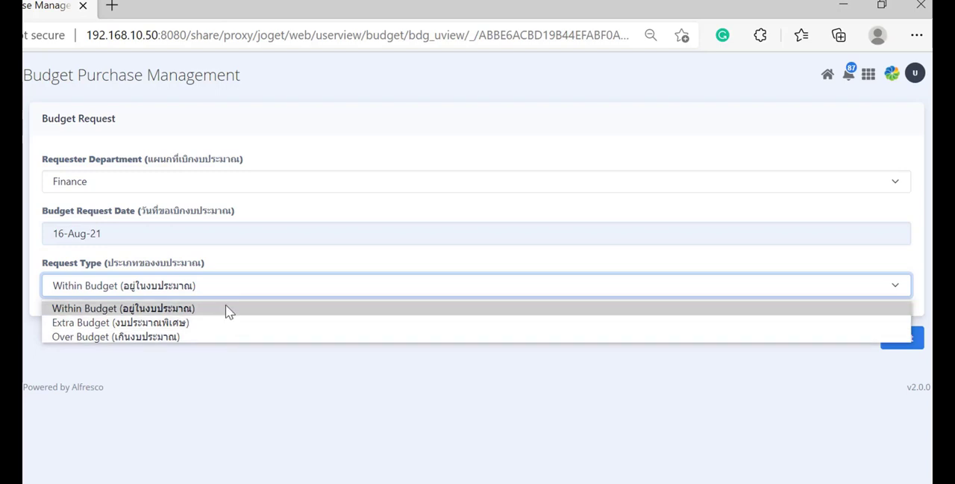
left_click(124, 308)
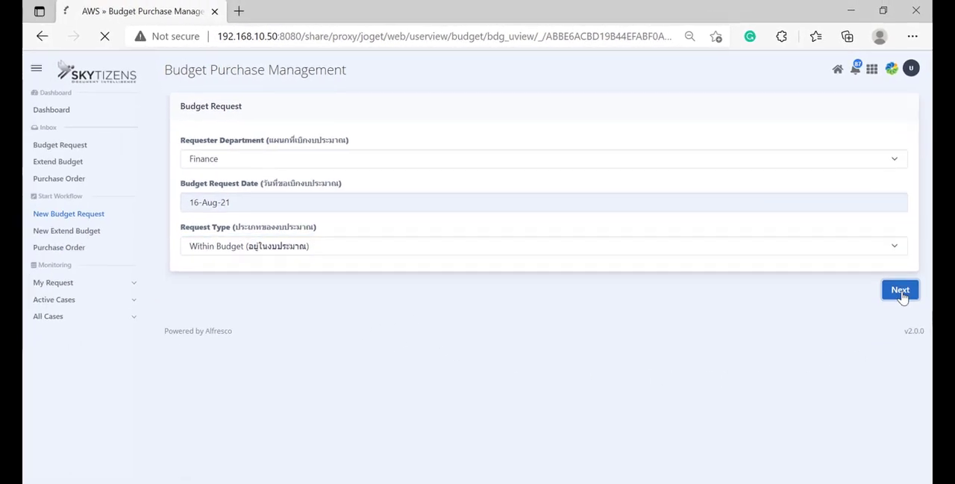
Advance to the Items step and enter 'For some tasks' as the request description
left_click(900, 289)
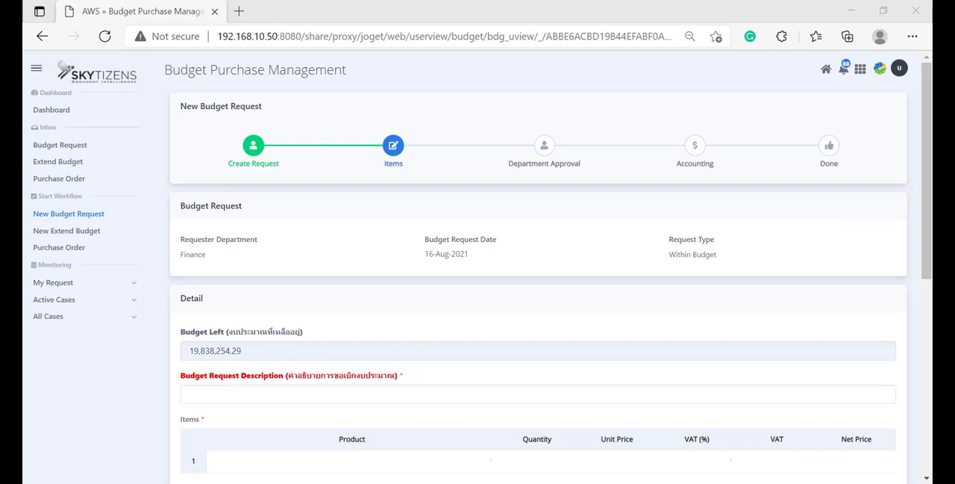
mouse_move(919, 373)
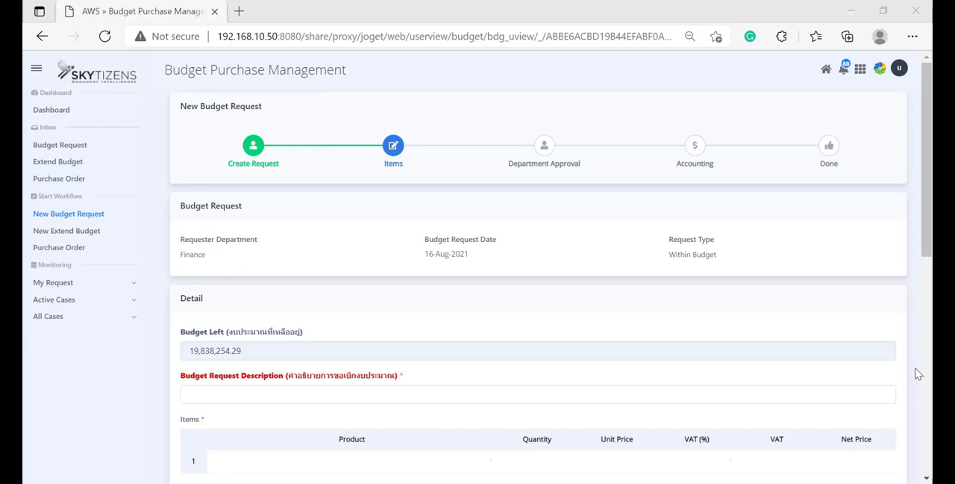
mouse_move(356, 442)
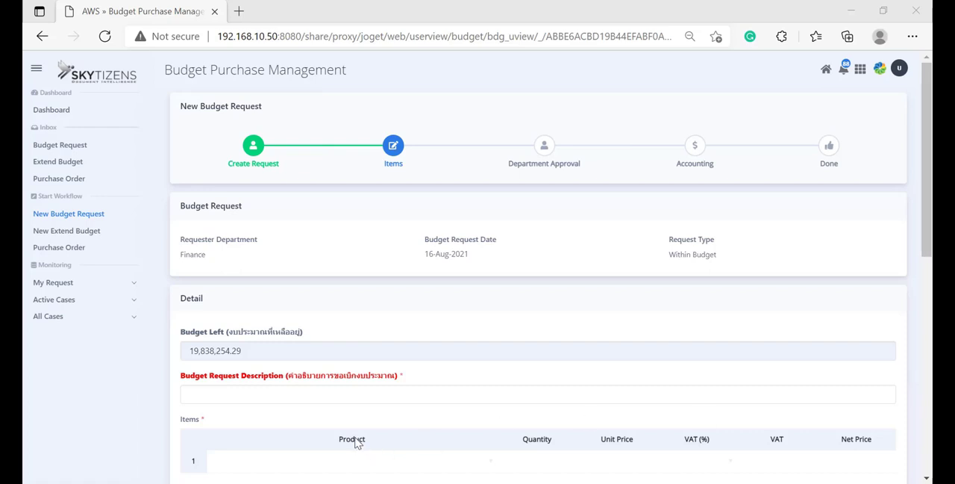
left_click(537, 394)
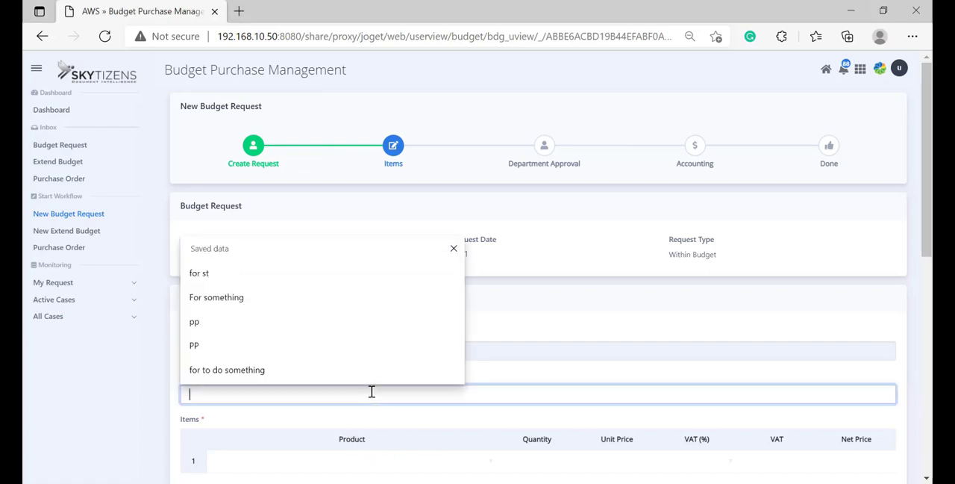
type("For s")
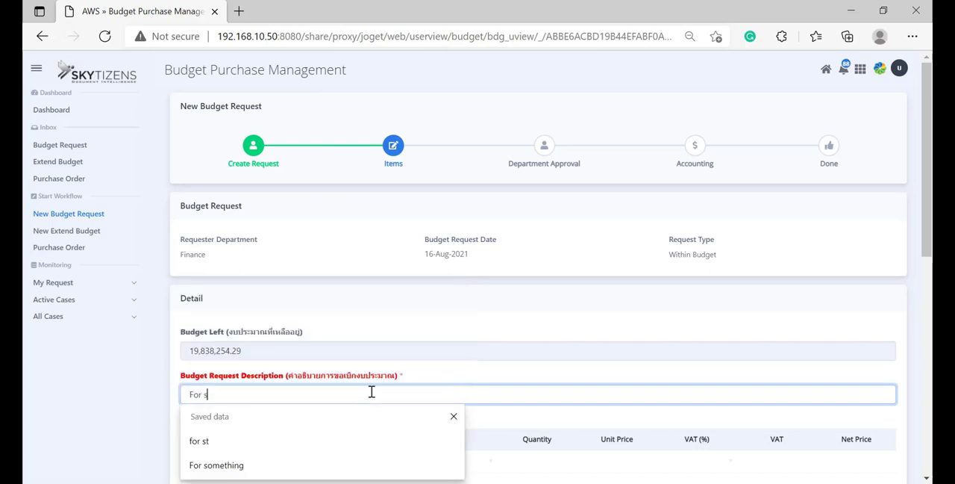
left_click(216, 464)
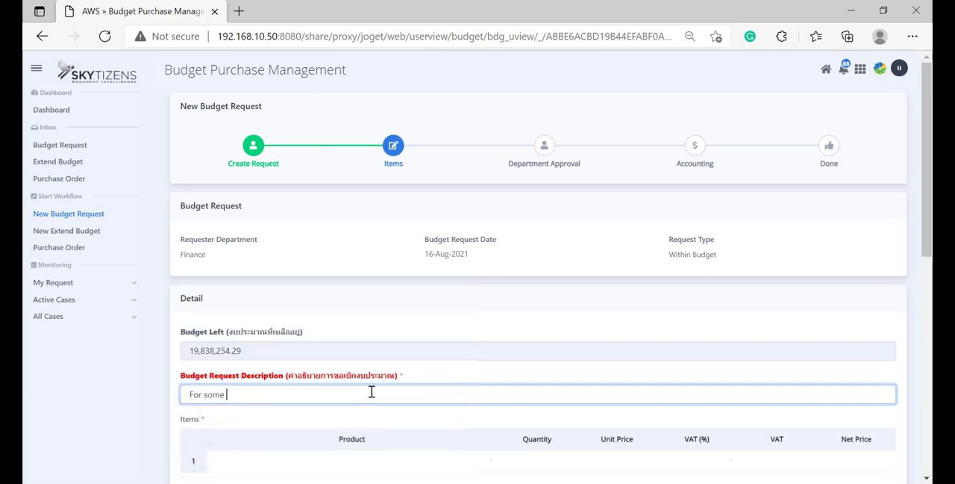
type("tasks")
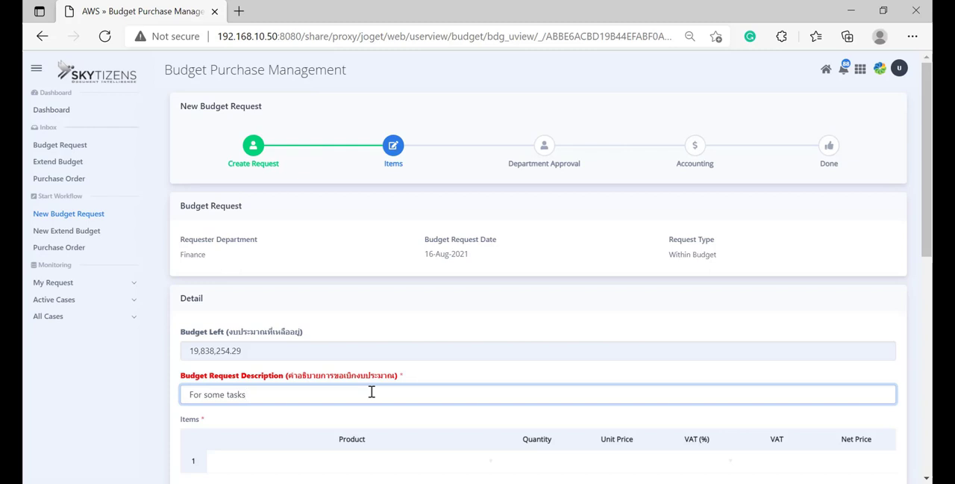
scroll("down", 3)
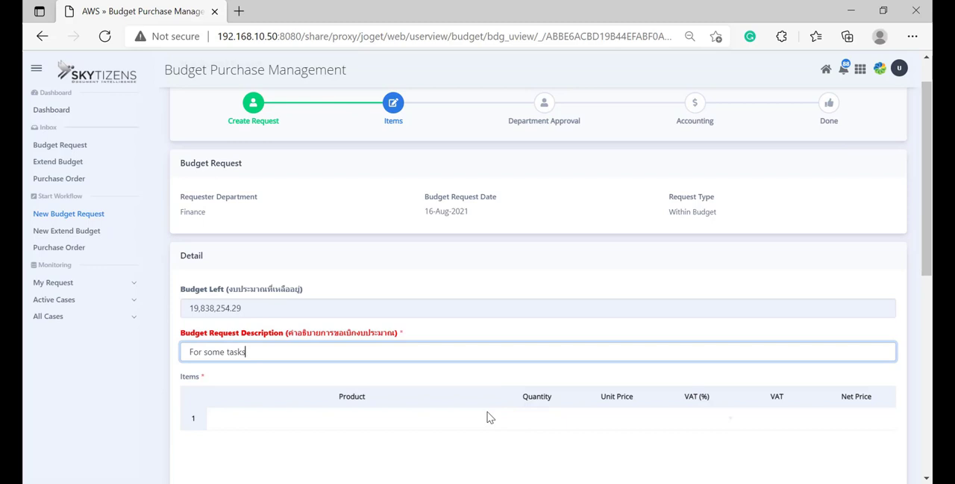
Choose DRAINAGE PIPE and Monitor as products for item rows 1 and 2
left_click(352, 418)
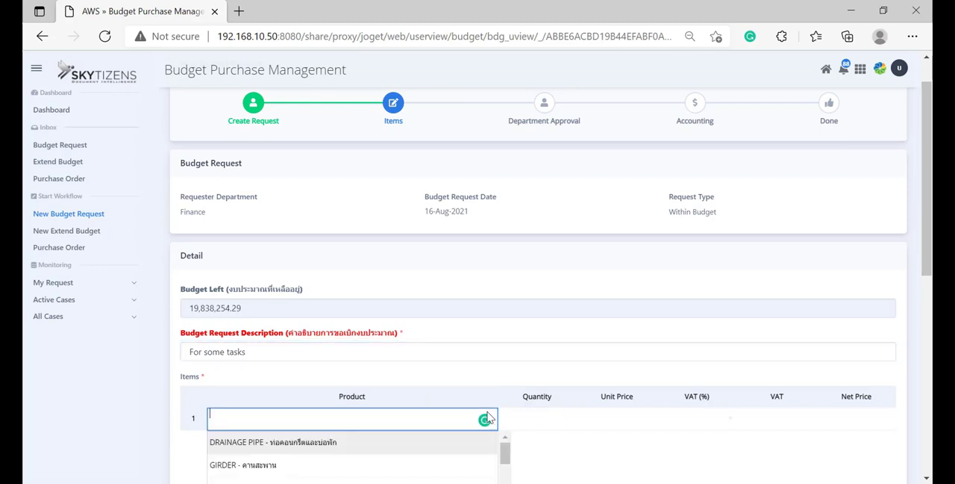
left_click(272, 442)
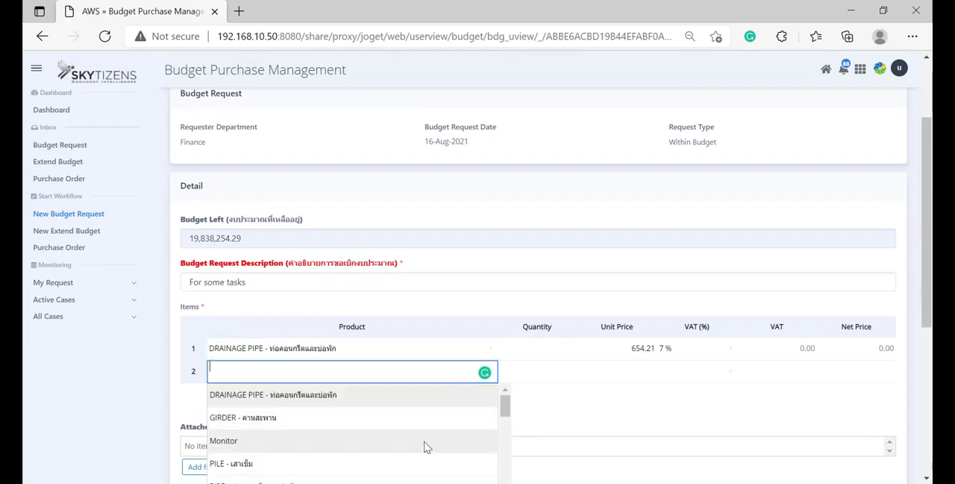
left_click(223, 440)
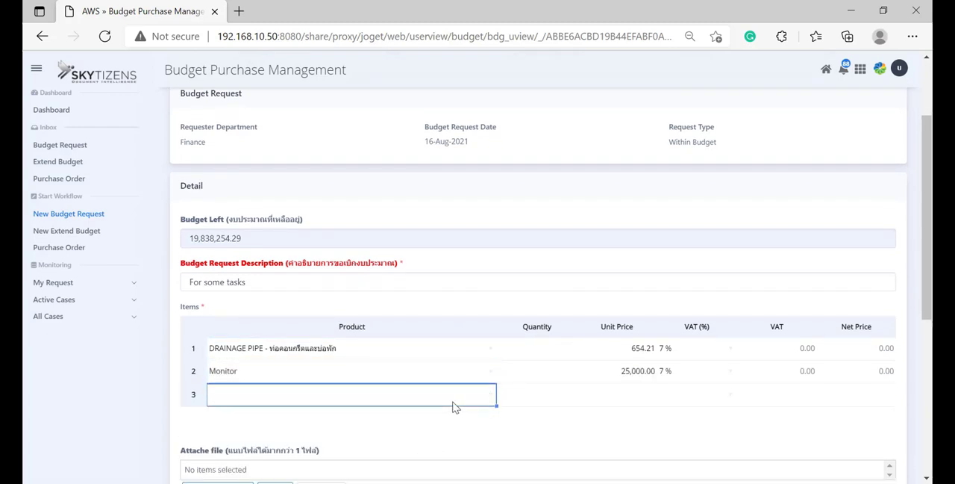
left_click(351, 394)
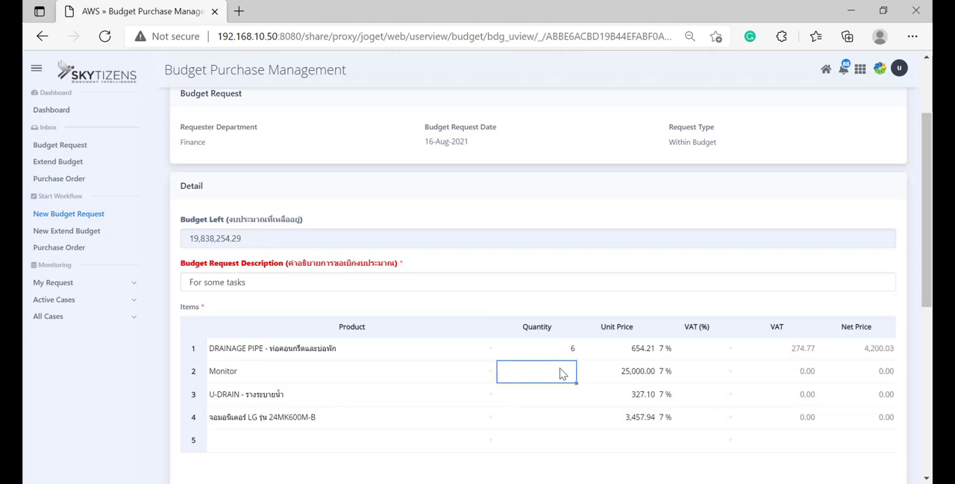
Enter quantities 7, 2 and 3 for the remaining item rows, totaling 18 units
type("7")
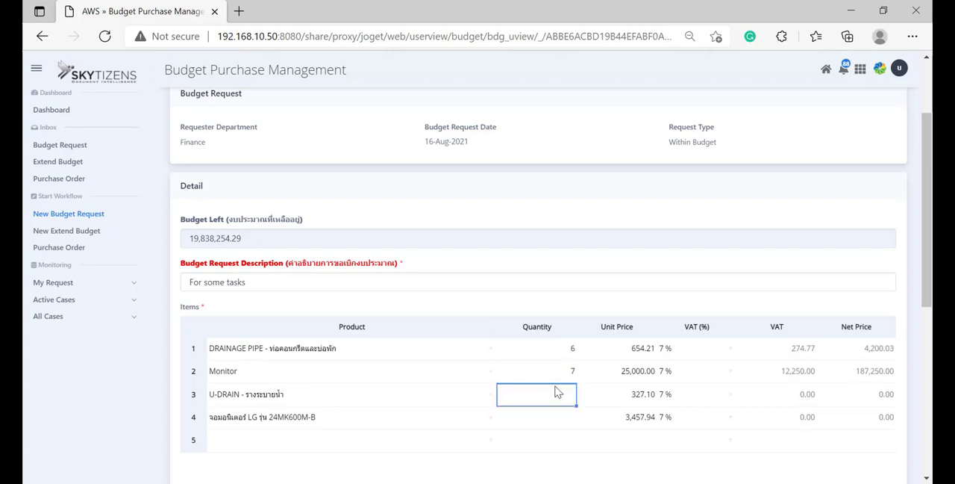
type("2")
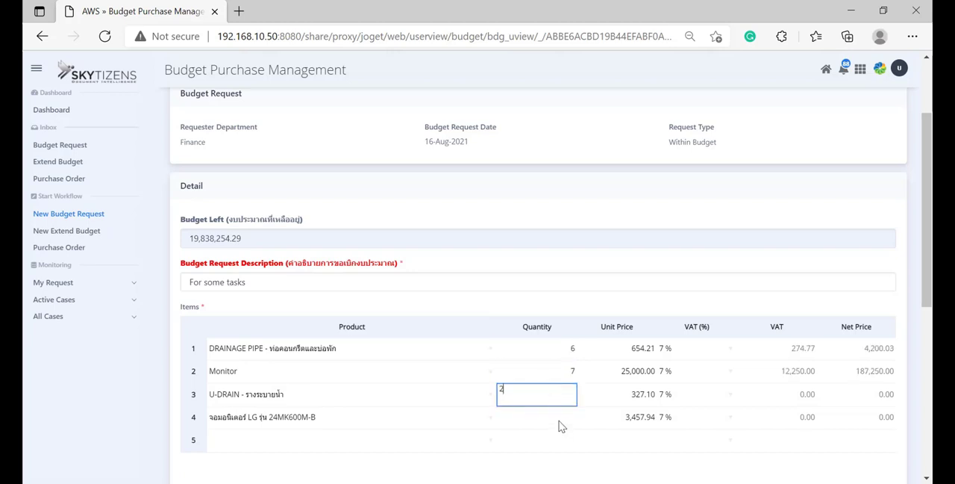
type("3")
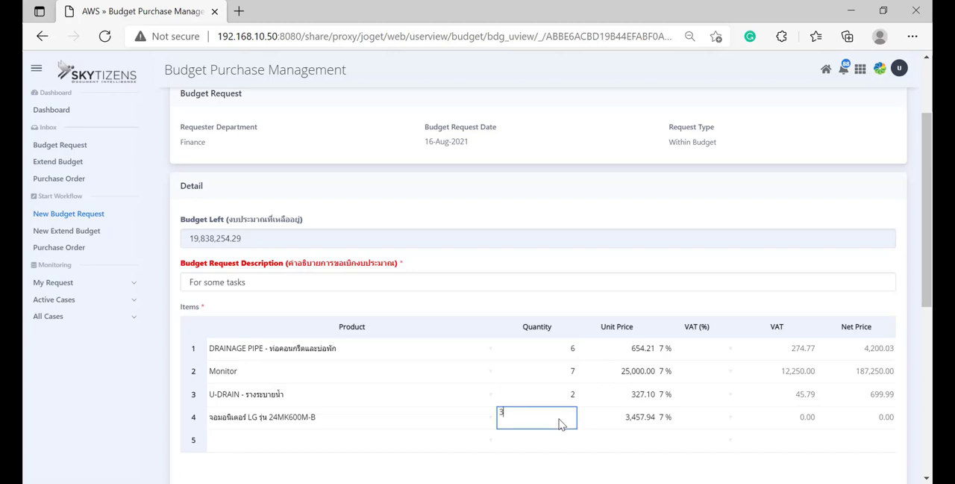
mouse_move(597, 442)
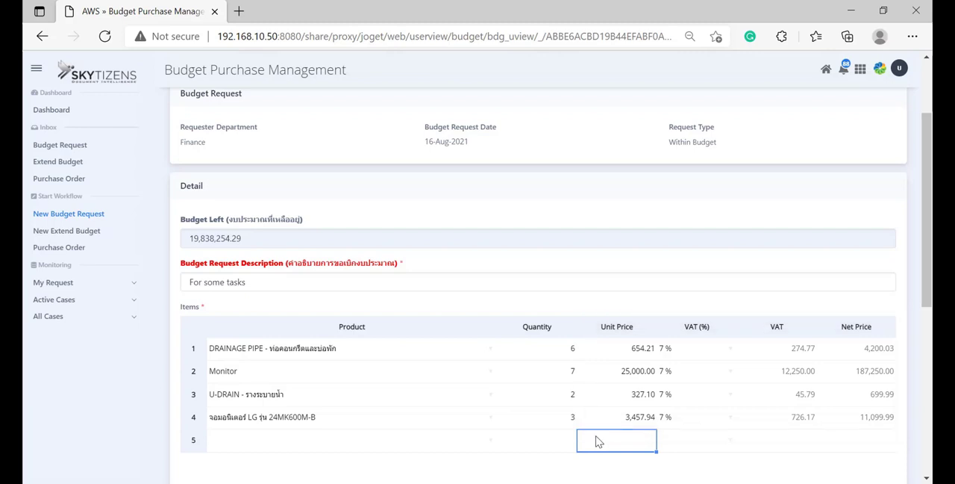
scroll("down", 3)
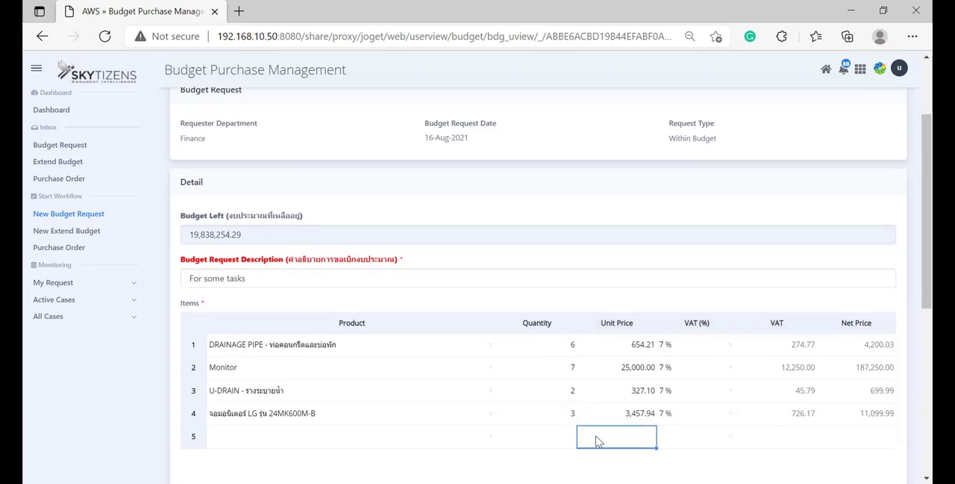
scroll("down", 3)
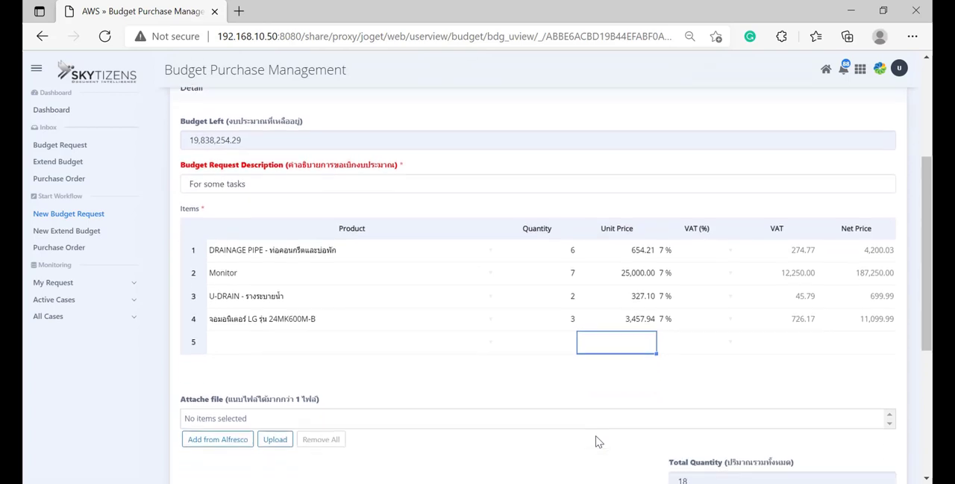
scroll("down", 3)
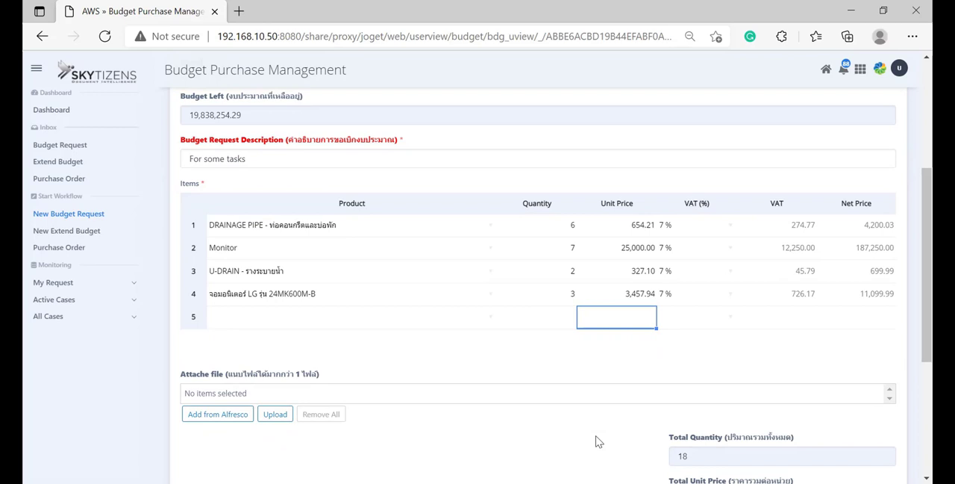
mouse_move(451, 474)
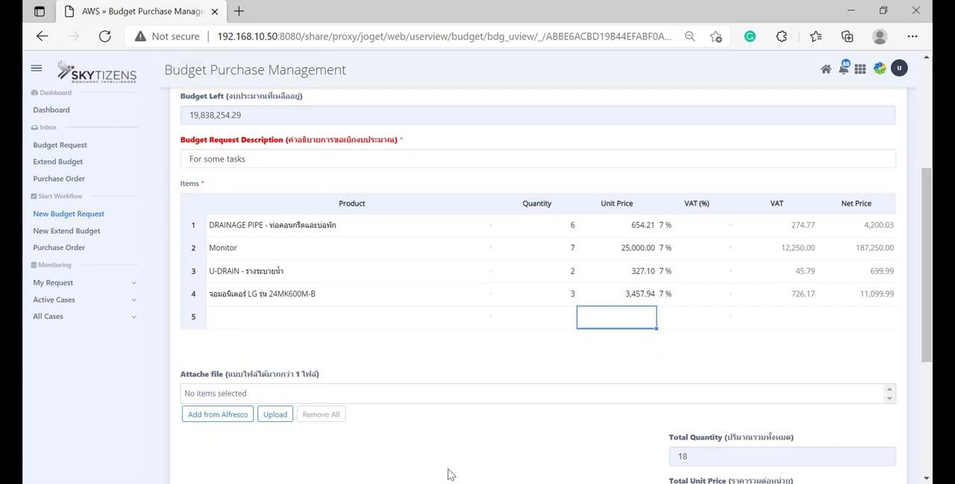
Attach the Process-Management-Services-Benefits PNG from Downloads to the request
left_click(275, 413)
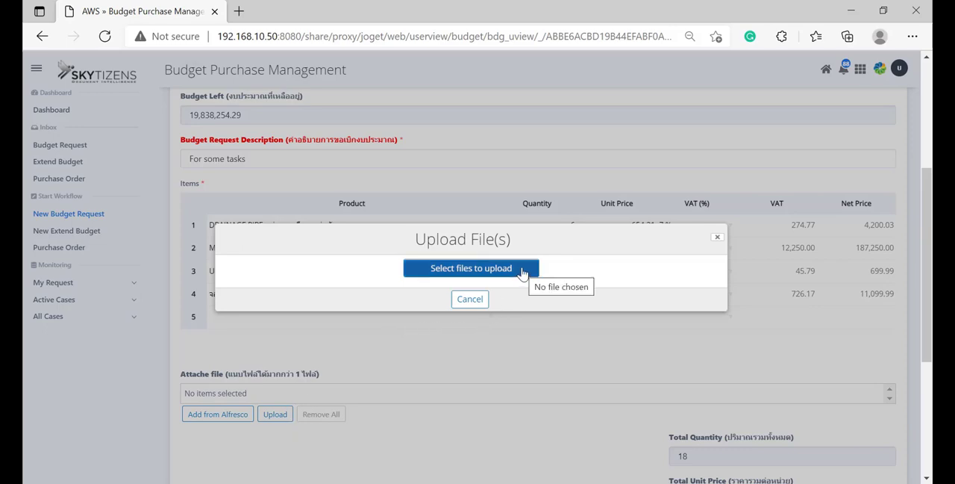
left_click(471, 268)
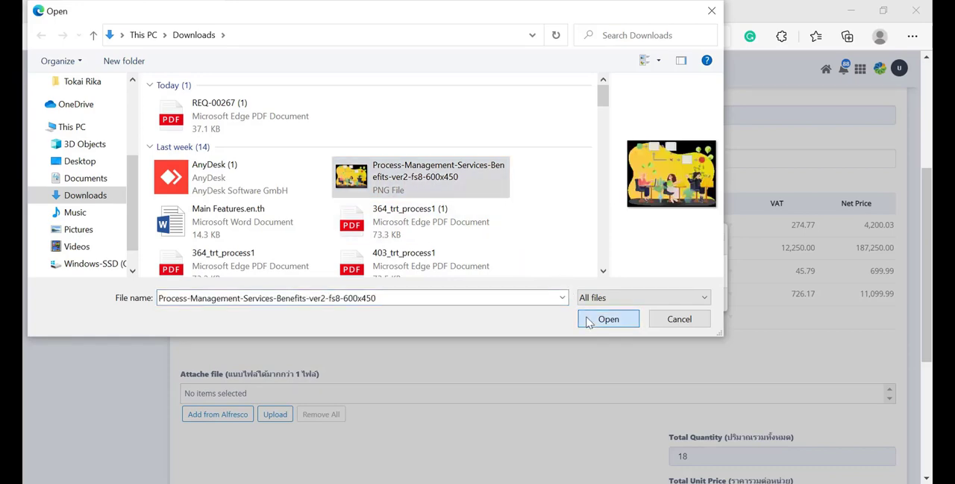
left_click(609, 319)
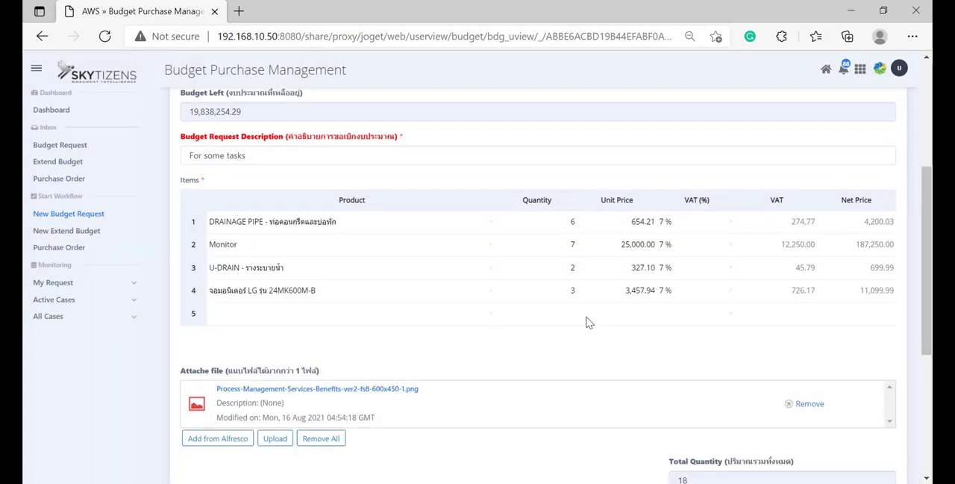
Submit the finished budget request with Complete, creating REQ-00283
scroll("down", 3)
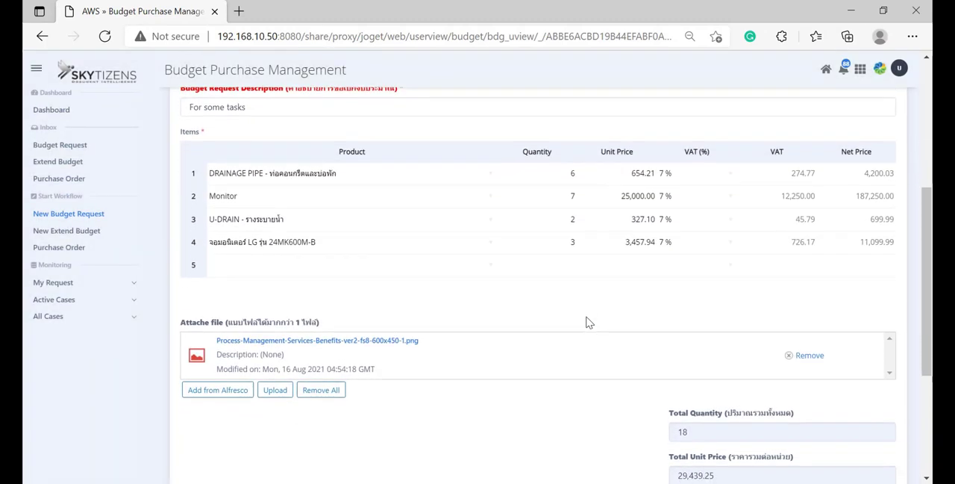
scroll("down", 3)
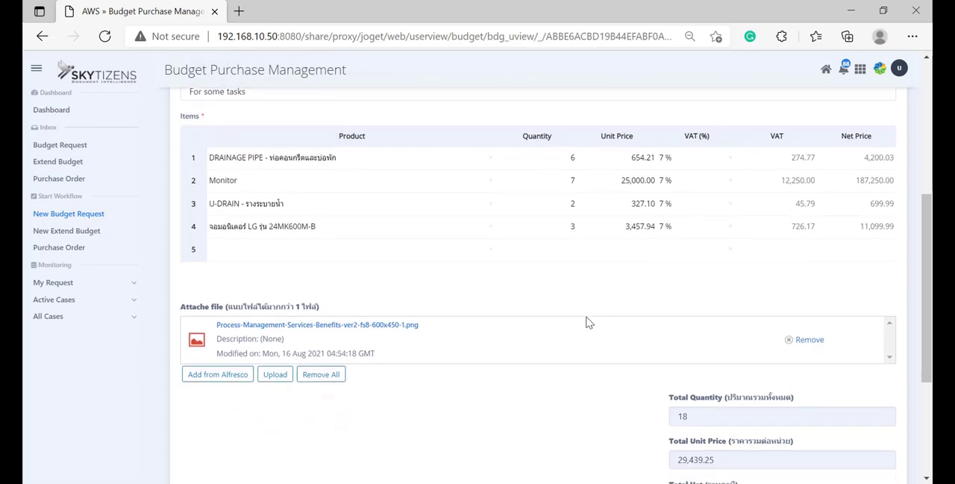
scroll("down", 3)
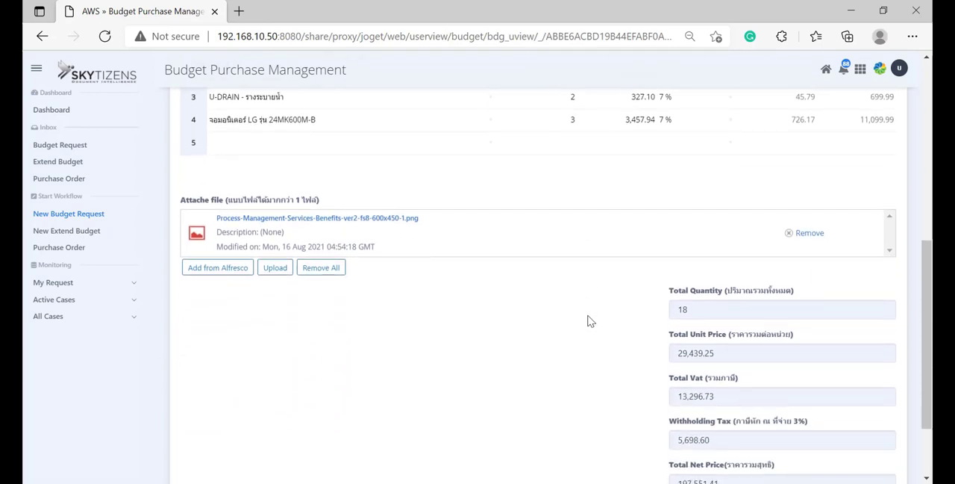
scroll("down", 3)
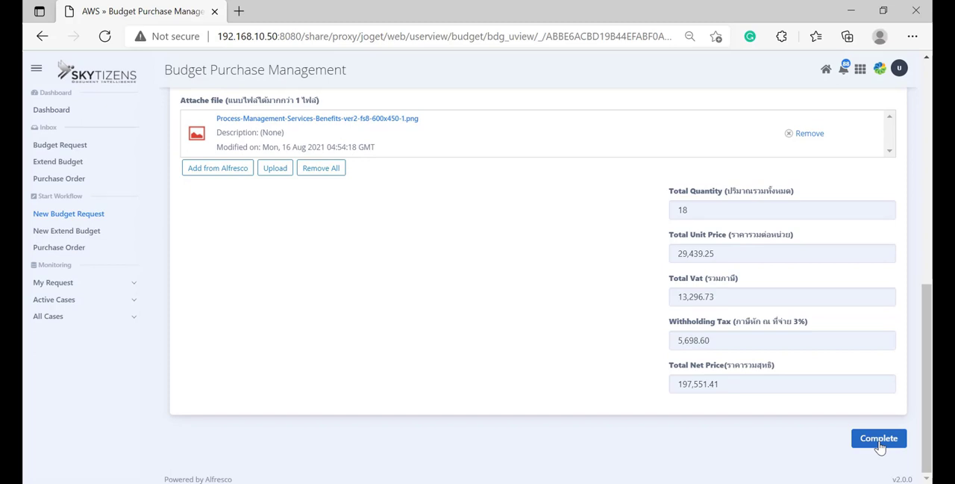
left_click(878, 439)
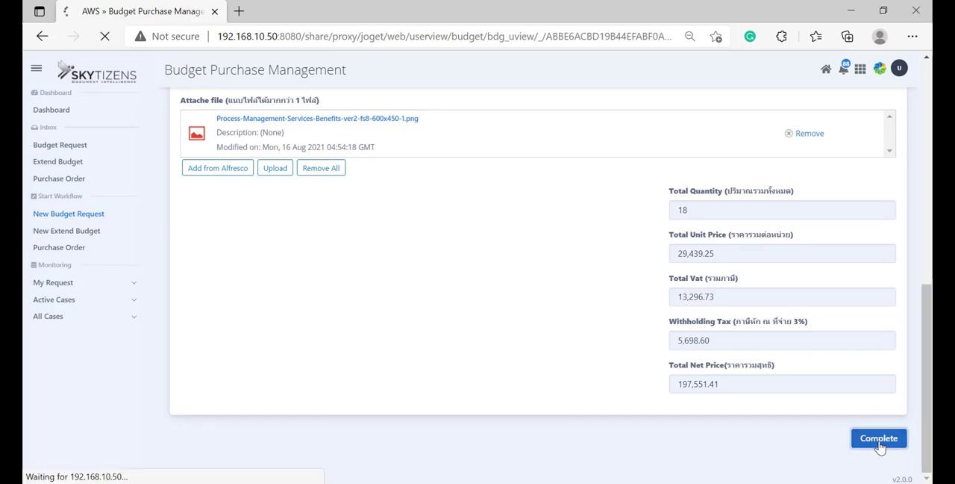
left_click(878, 438)
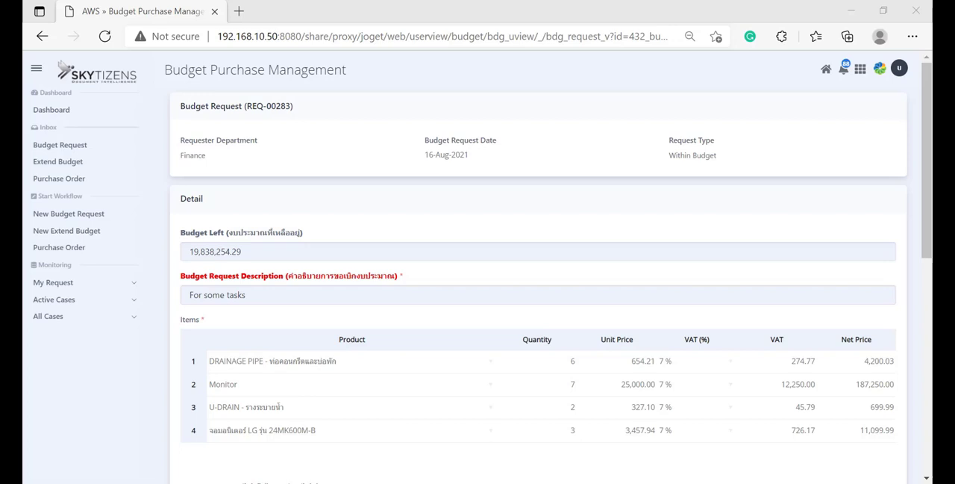
scroll("down", 3)
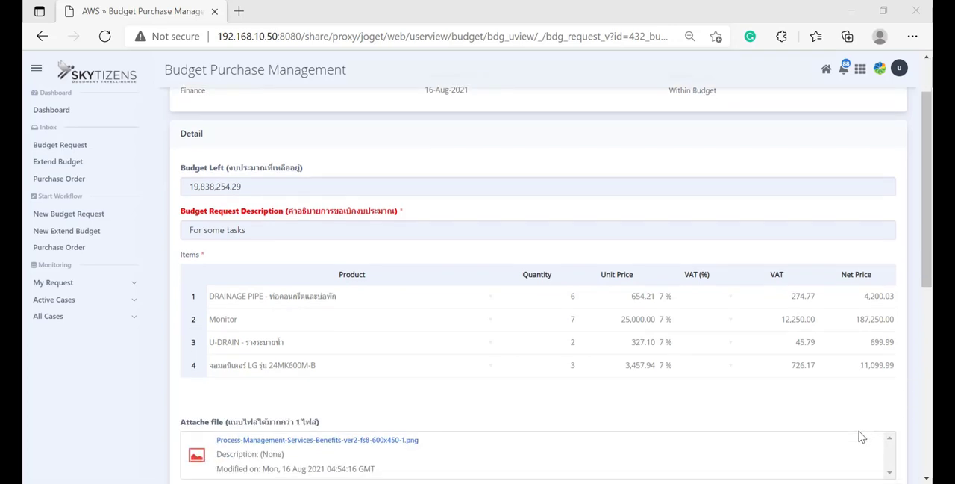
scroll("down", 3)
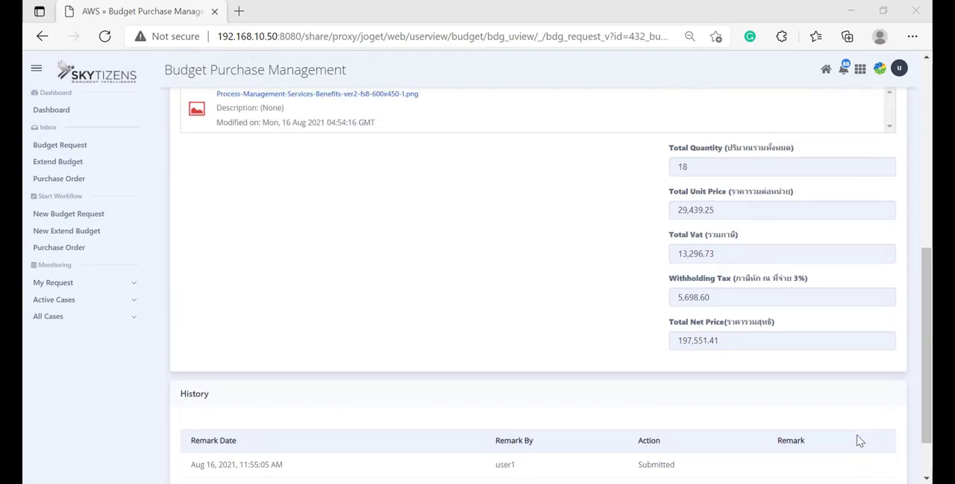
scroll("up", 3)
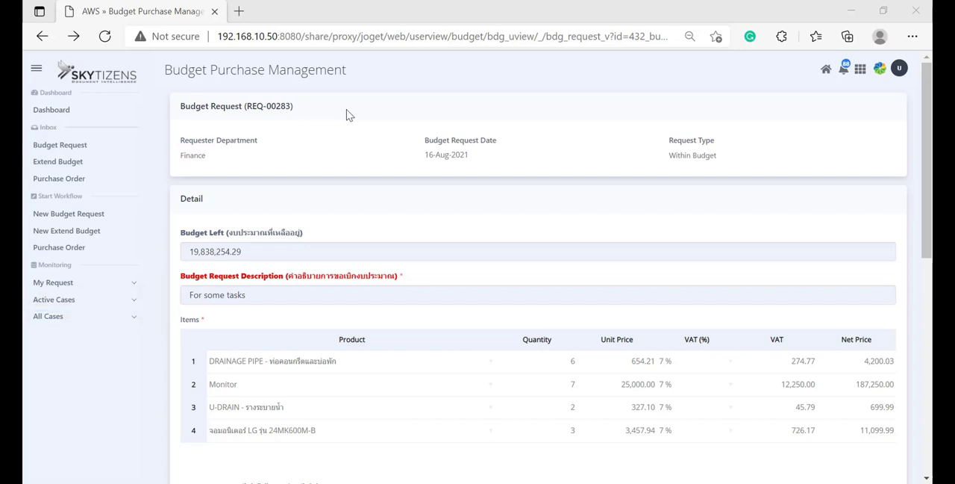
mouse_move(137, 289)
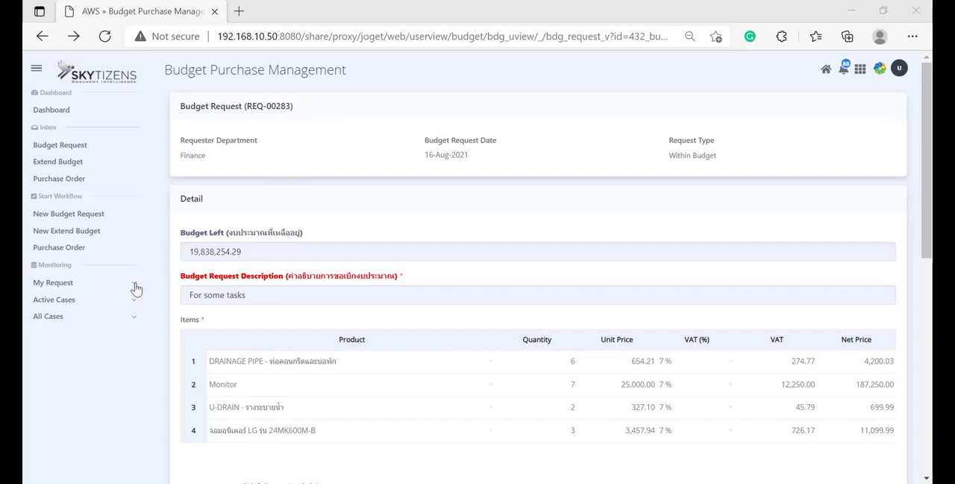
Show the active Budget Request cases under Active Cases
left_click(54, 299)
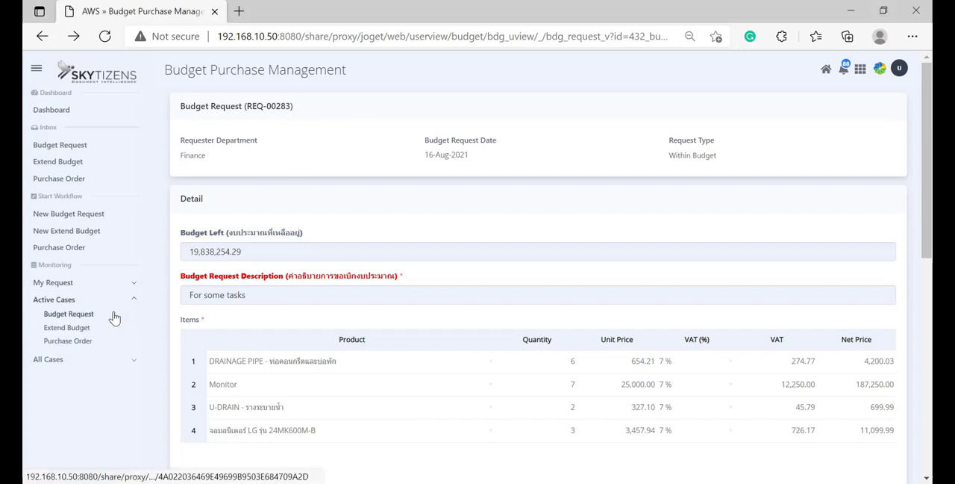
left_click(68, 313)
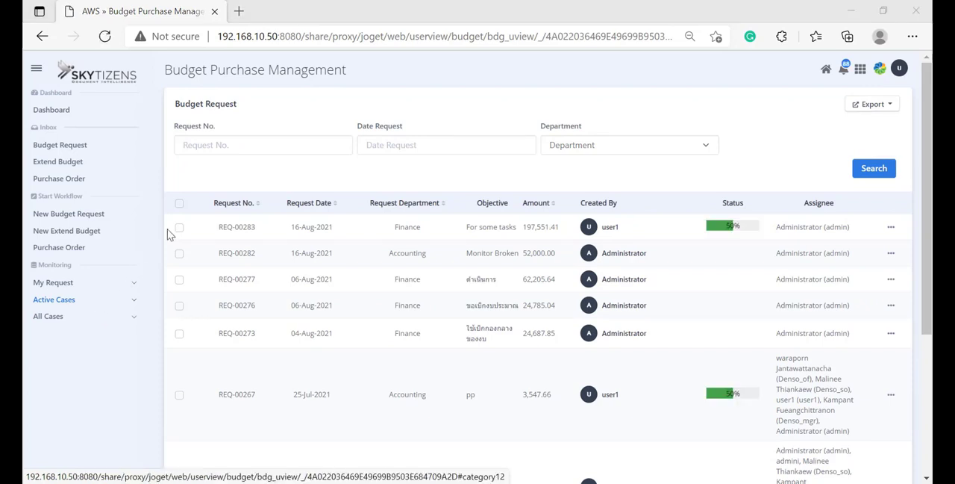
Filter the active cases by request number REQ-00283 and run the search
left_click(262, 145)
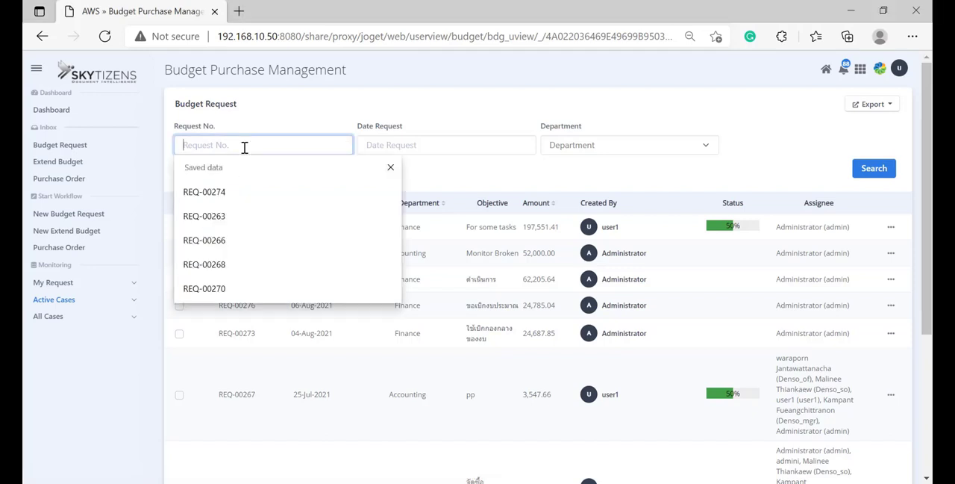
right_click(263, 144)
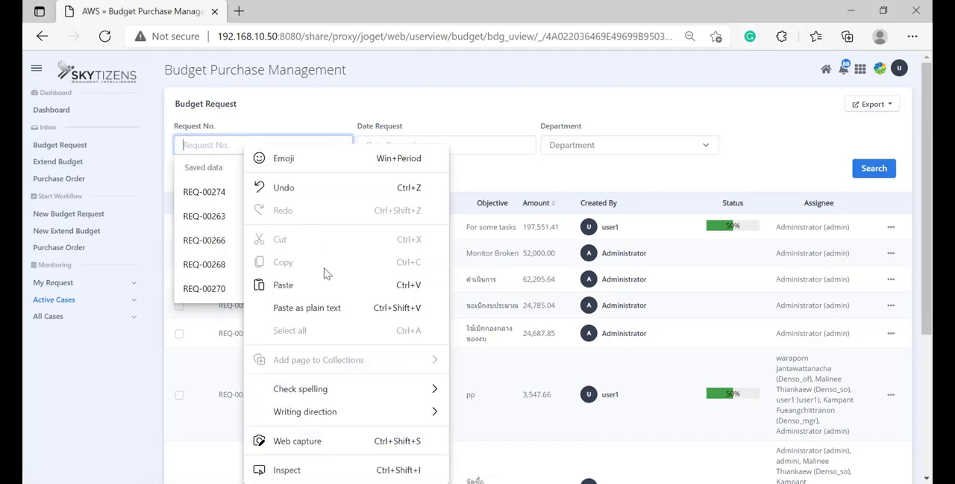
type("REQ-00283")
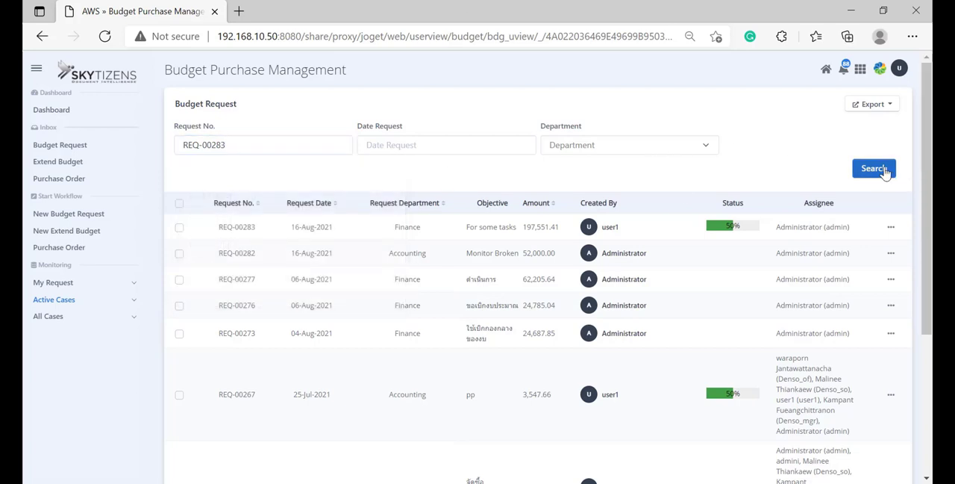
left_click(873, 167)
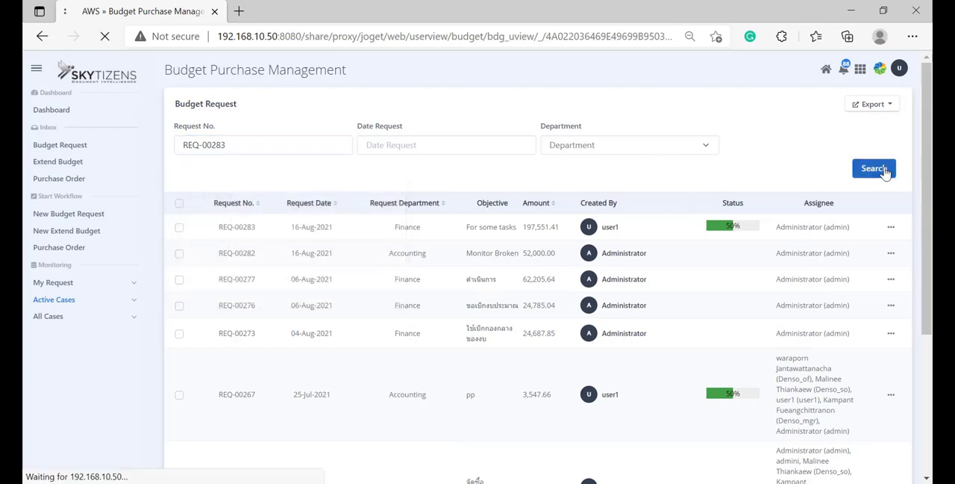
left_click(873, 167)
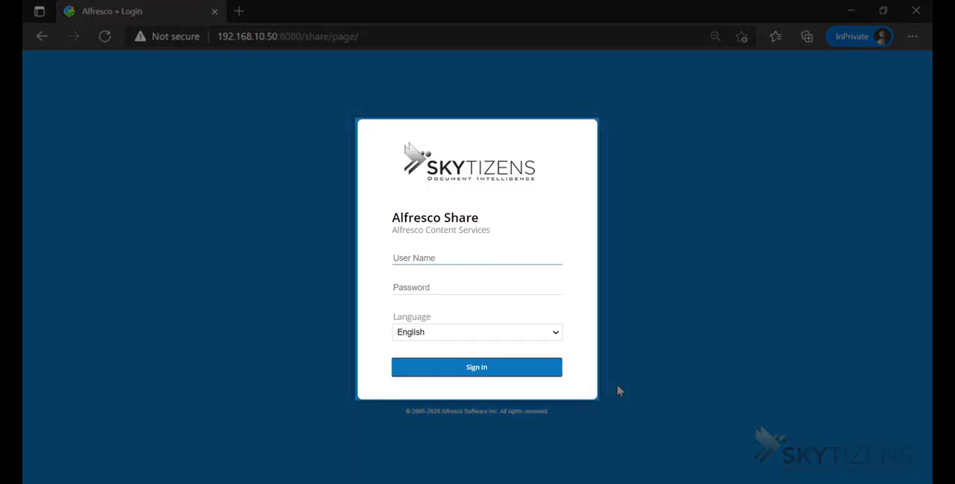
Sign into Alfresco Share as admin to reach the Workflow Services dashboard
type("a")
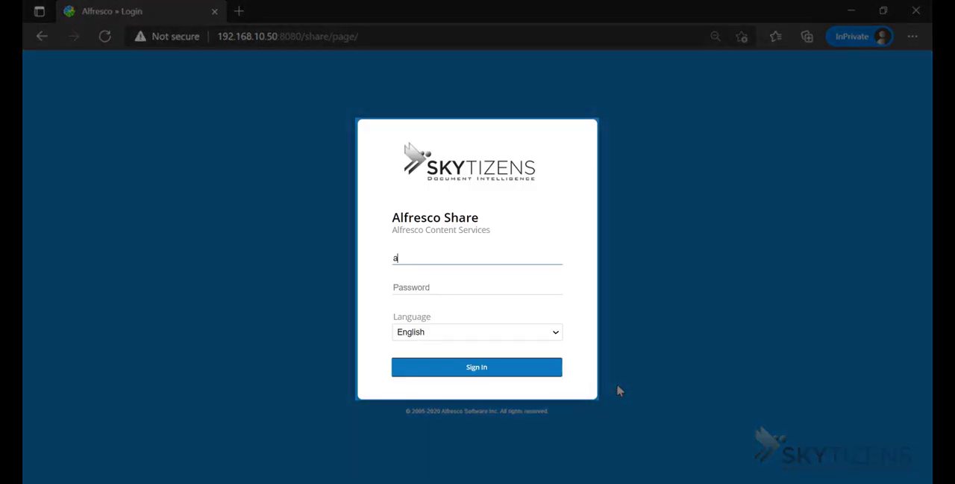
type("dmin")
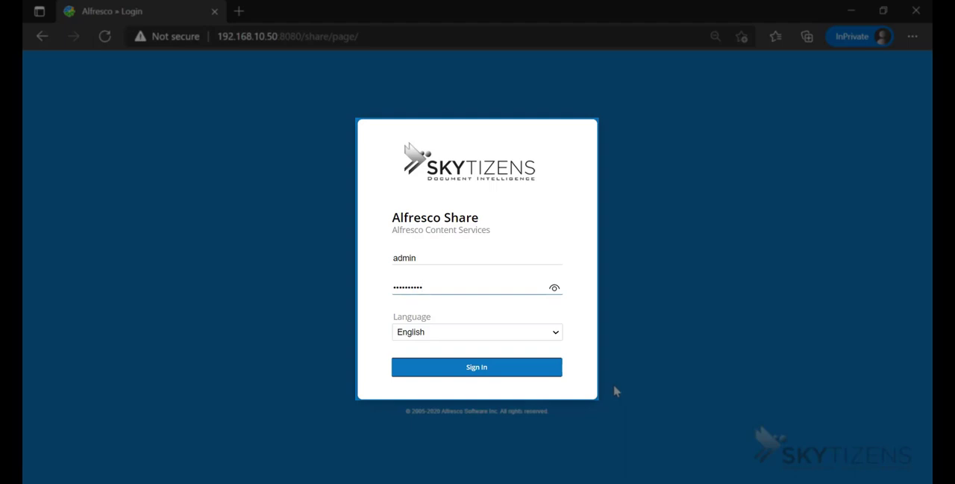
left_click(478, 367)
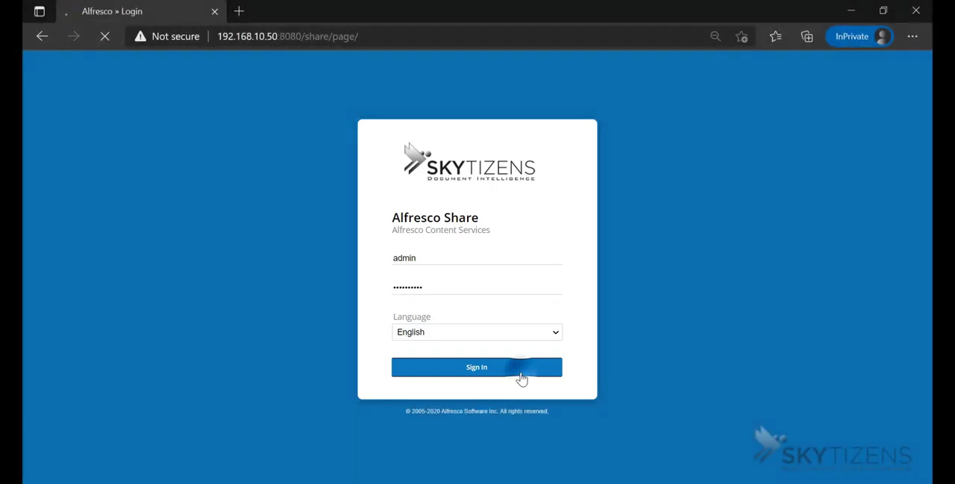
left_click(478, 367)
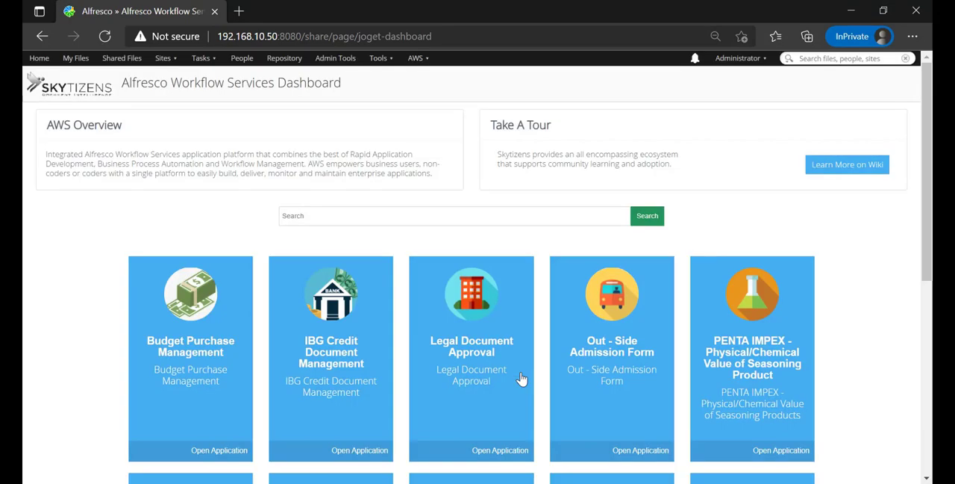
mouse_move(540, 380)
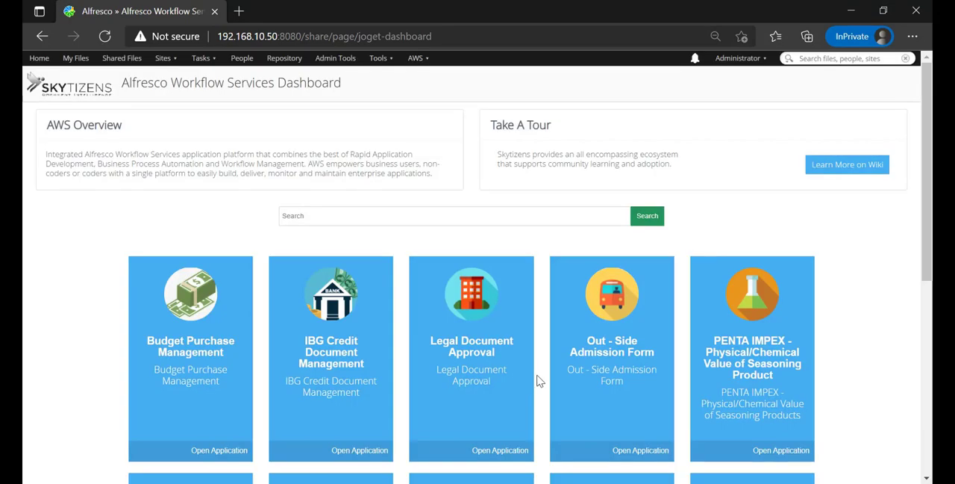
Launch the Budget Purchase Management application from the dashboard
scroll("down", 3)
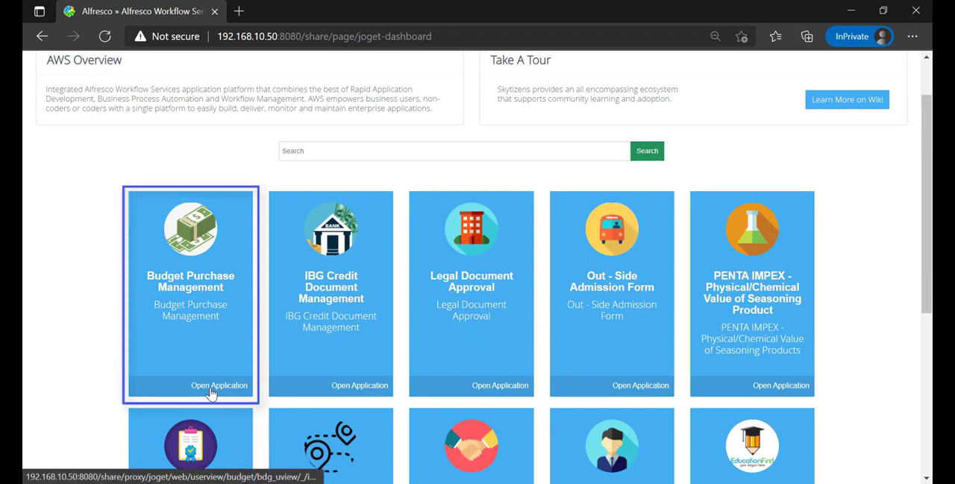
left_click(218, 385)
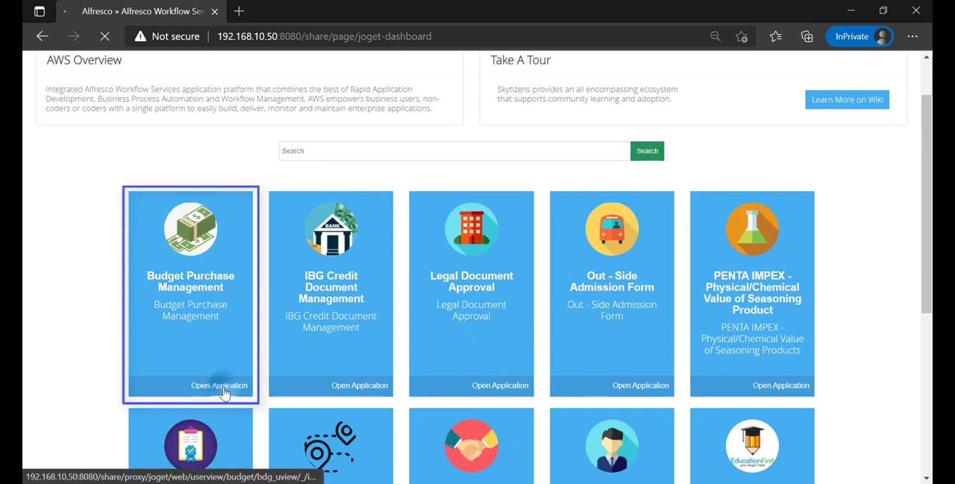
left_click(218, 385)
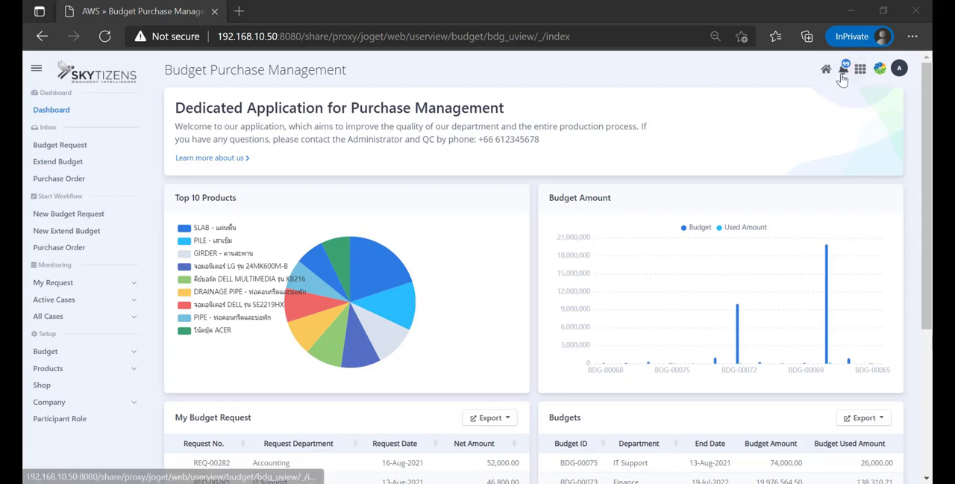
Check the pending assignments notification list and dismiss it
left_click(844, 68)
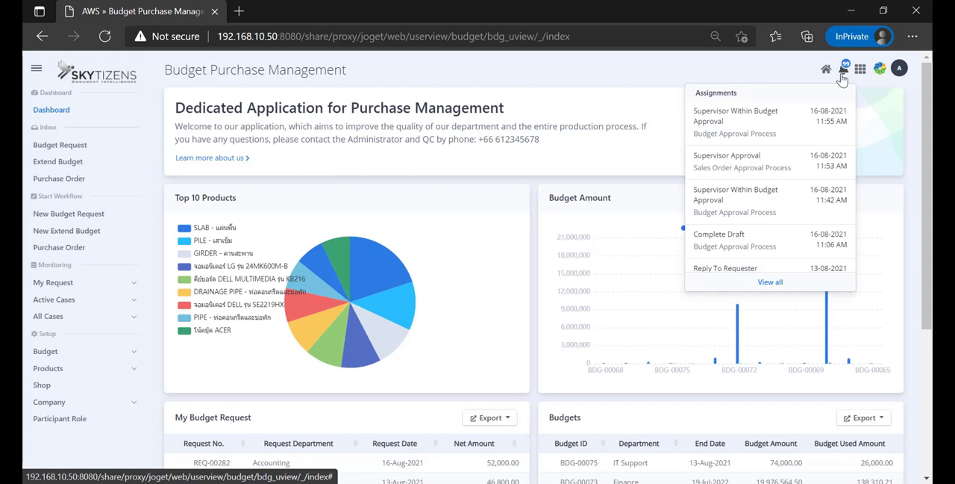
left_click(845, 69)
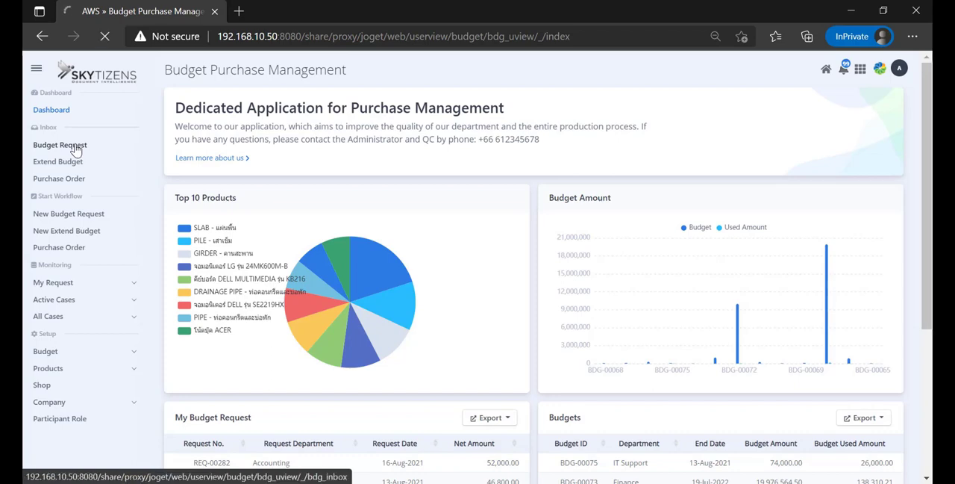
Filter the budget request inbox to REQ-00283 and bring up its action options
left_click(59, 145)
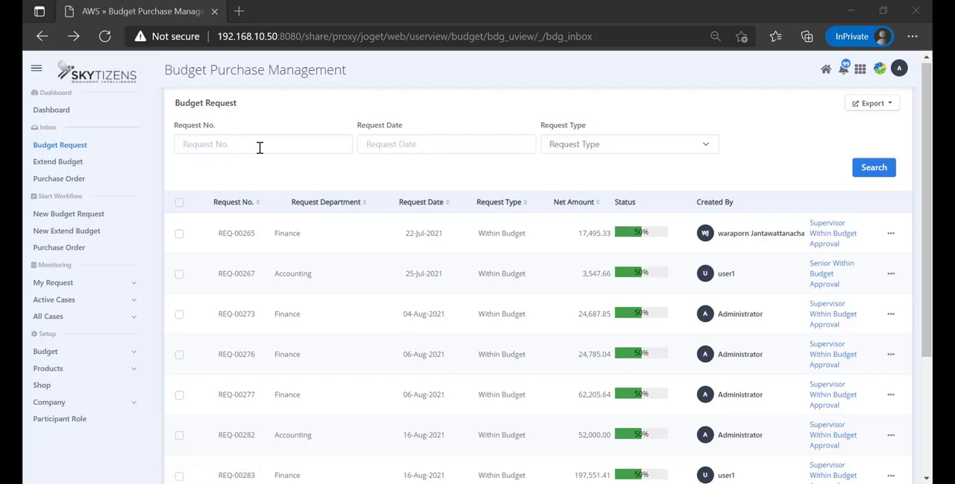
type("REQ-00283")
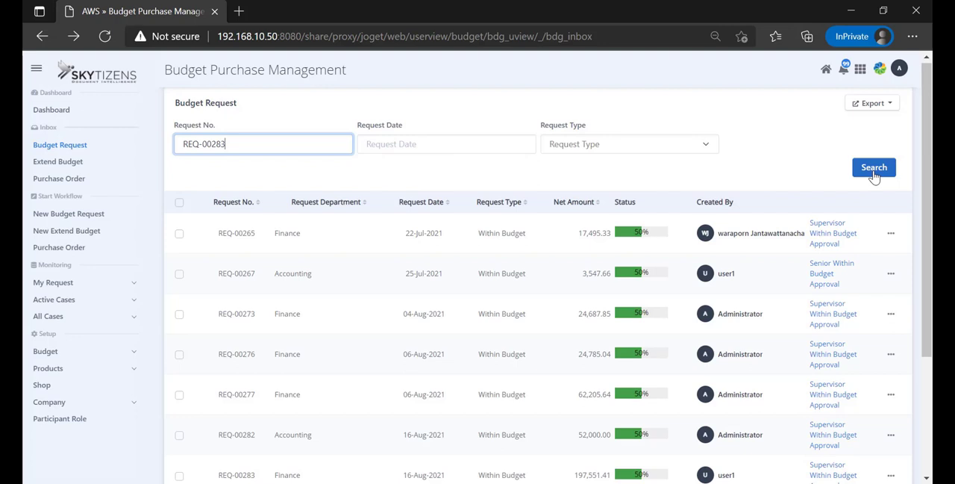
left_click(874, 167)
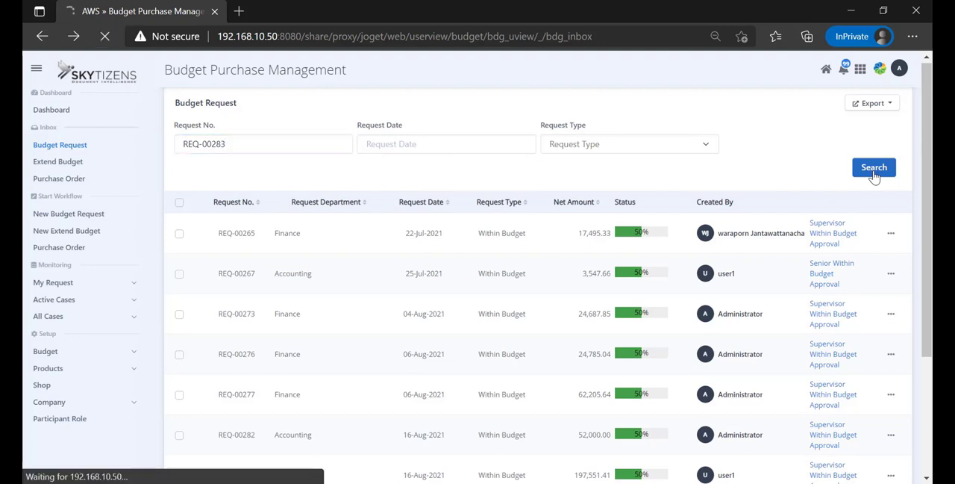
left_click(875, 168)
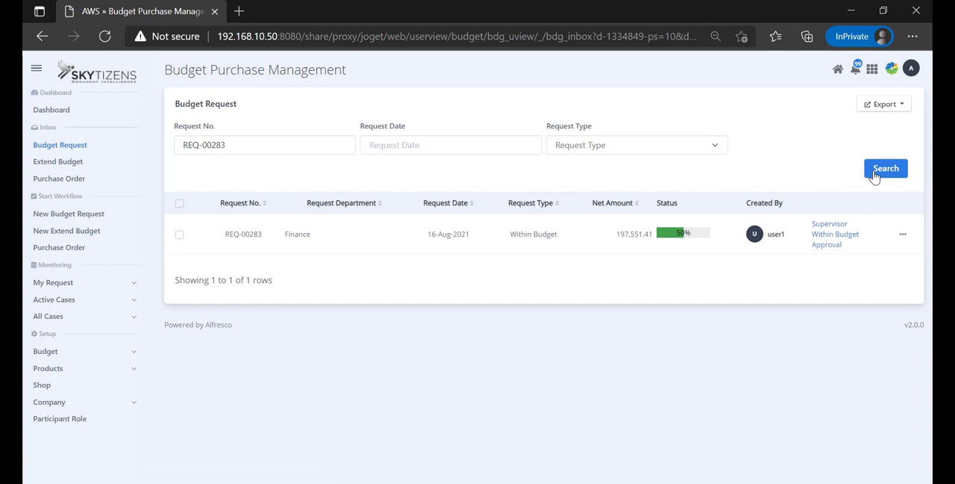
mouse_move(902, 224)
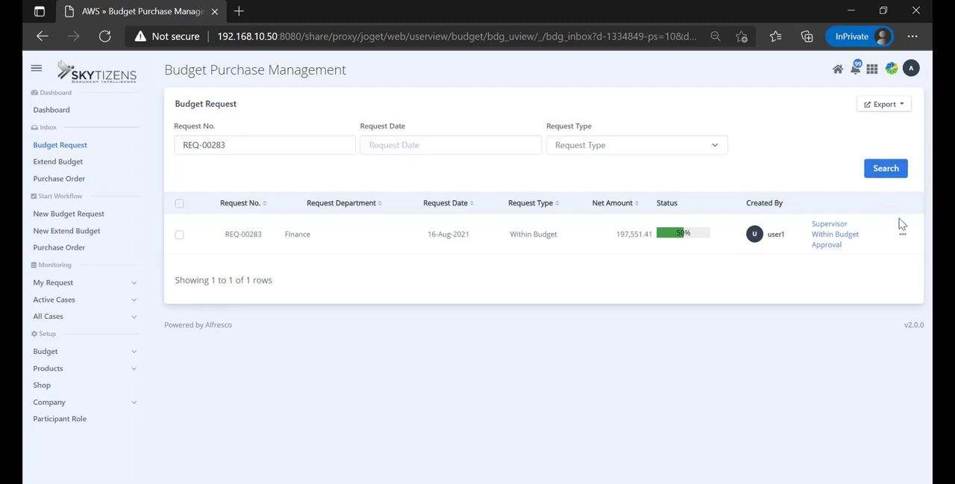
left_click(901, 232)
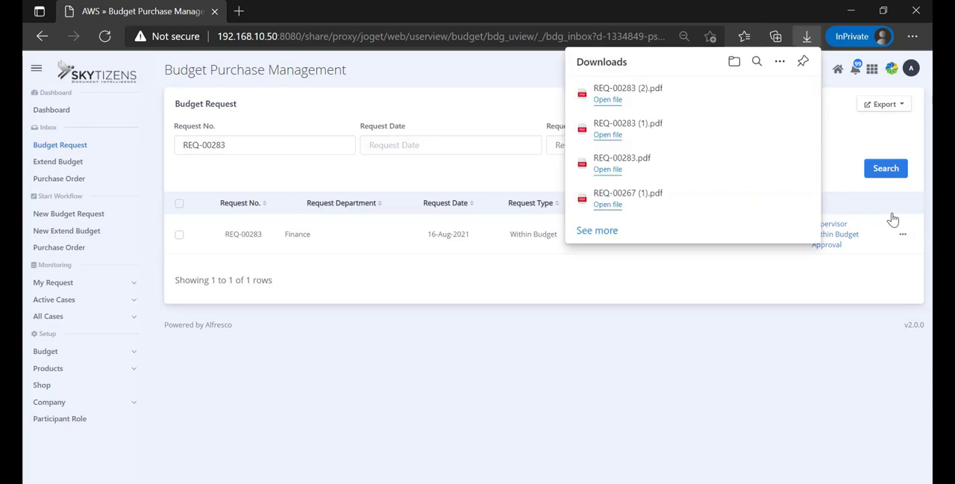
mouse_move(614, 104)
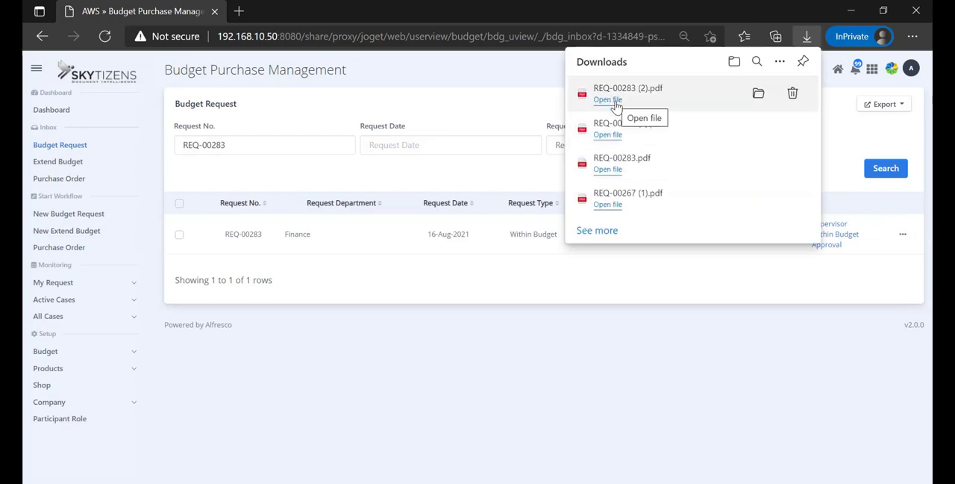
Review the downloaded REQ-00283 PDF's signatures and return to the request list
left_click(607, 98)
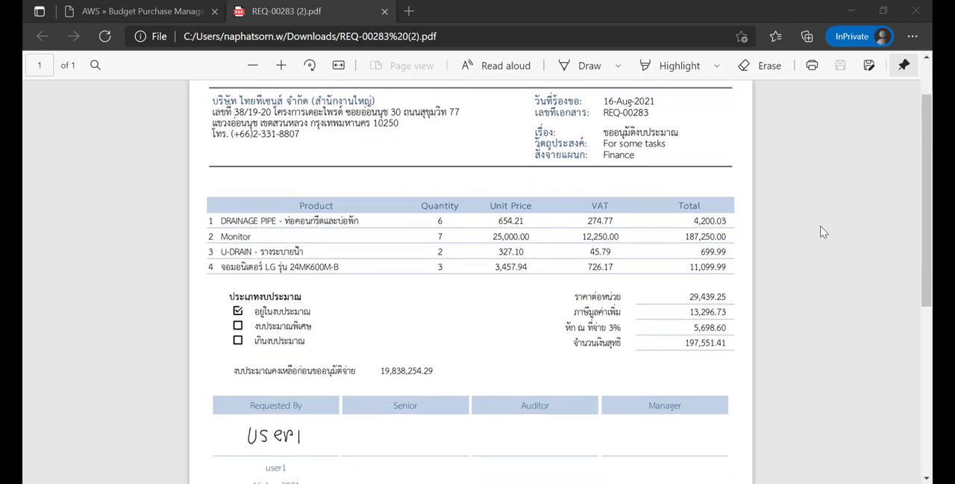
scroll("down", 3)
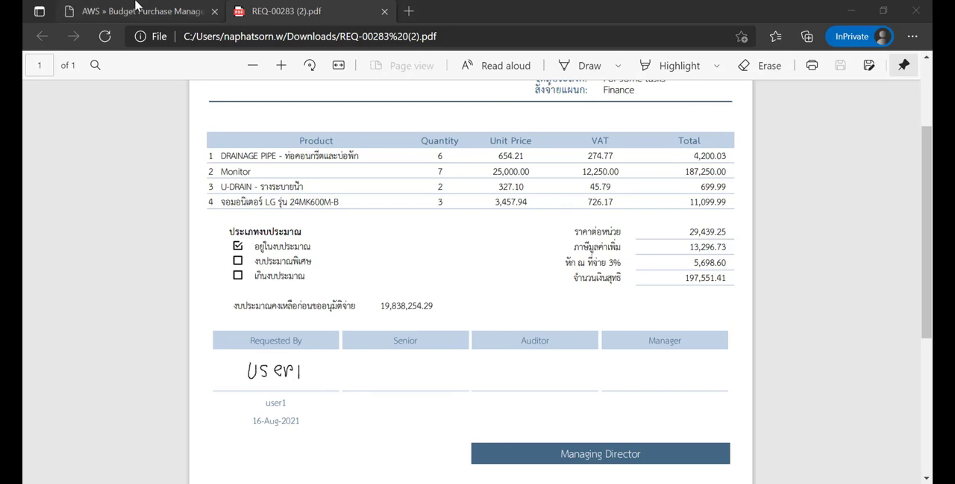
left_click(137, 10)
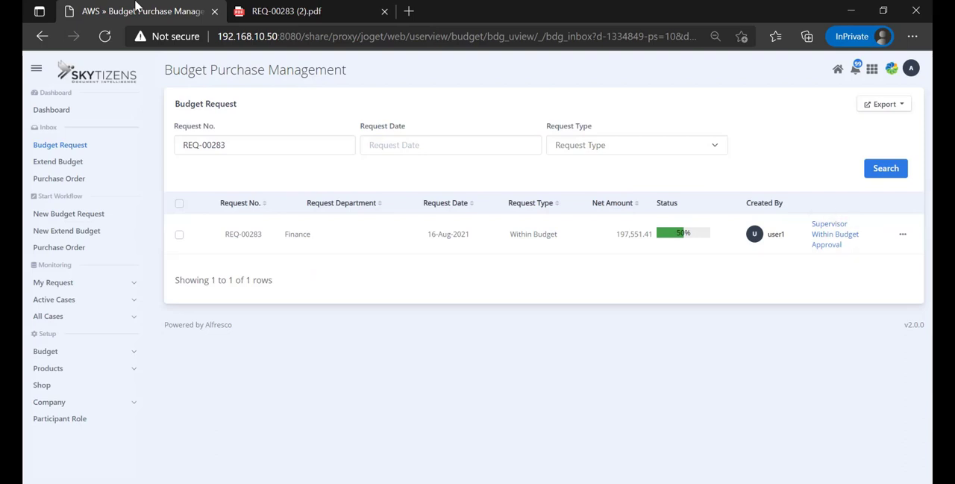
Load the Supervisor Within Budget Approval form for REQ-00283
left_click(836, 233)
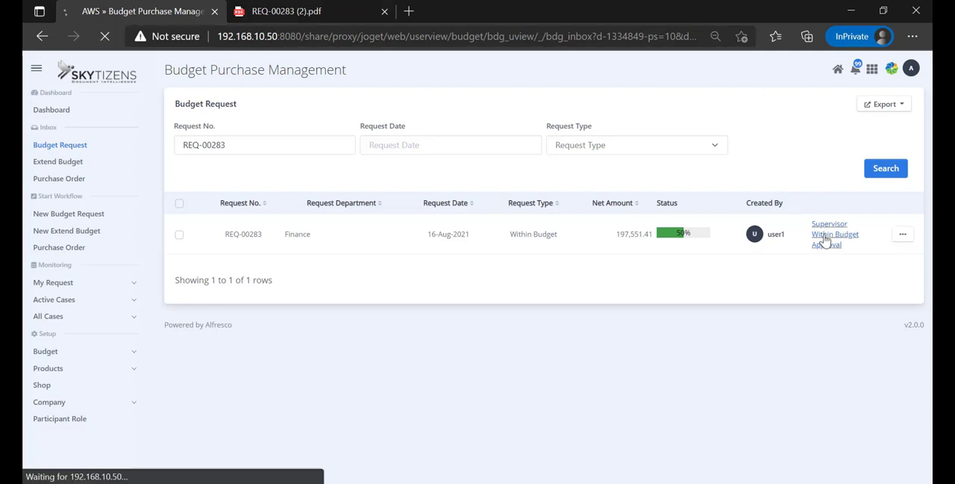
left_click(835, 233)
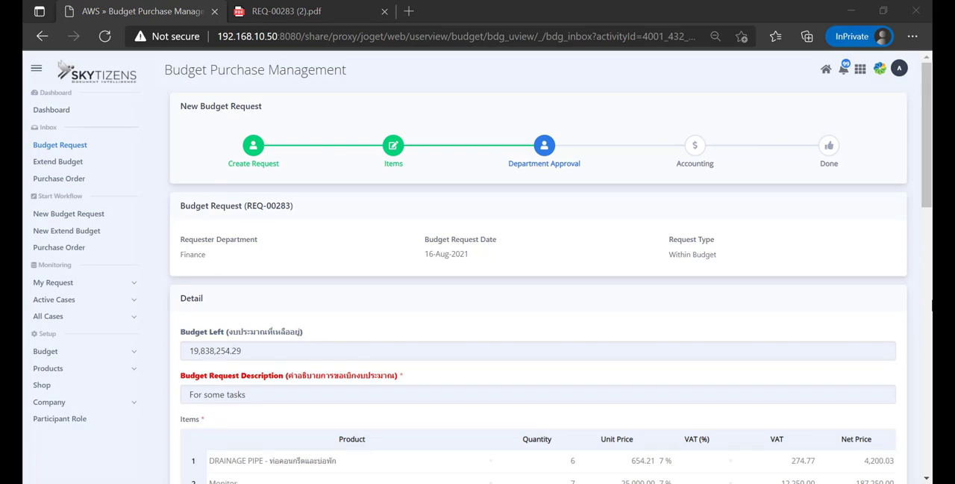
scroll("down", 3)
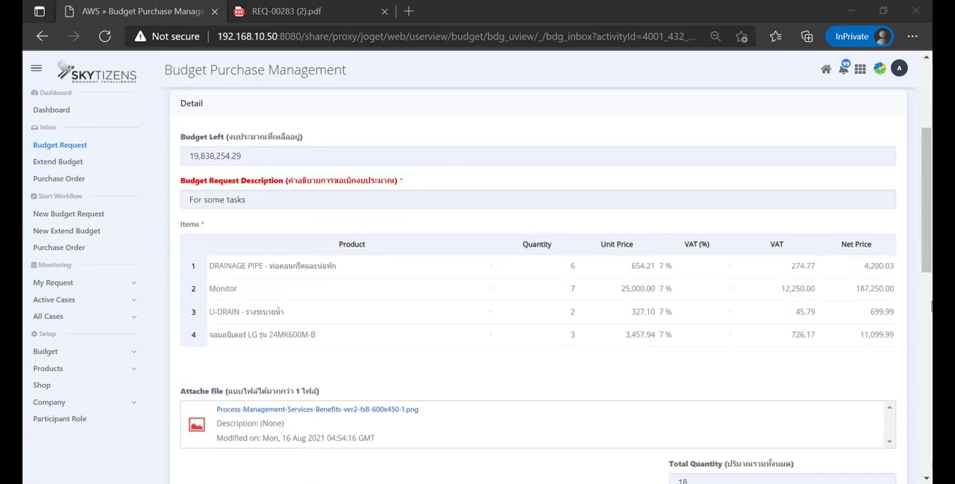
scroll("down", 3)
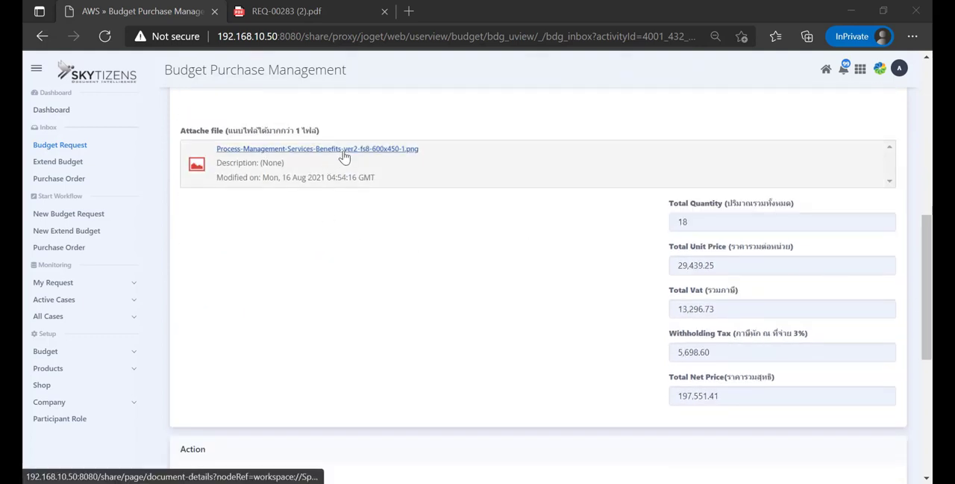
View the attached process diagram PNG in Share and return to the approval form
left_click(317, 148)
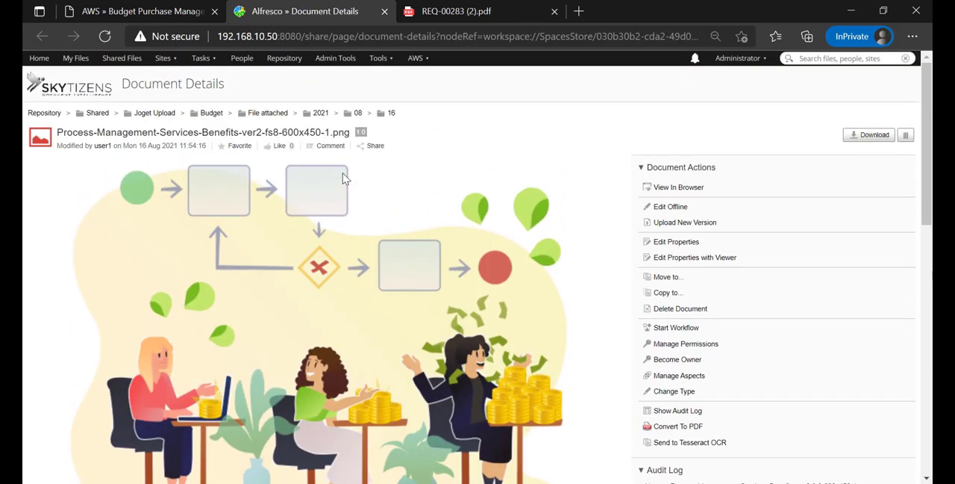
left_click(142, 12)
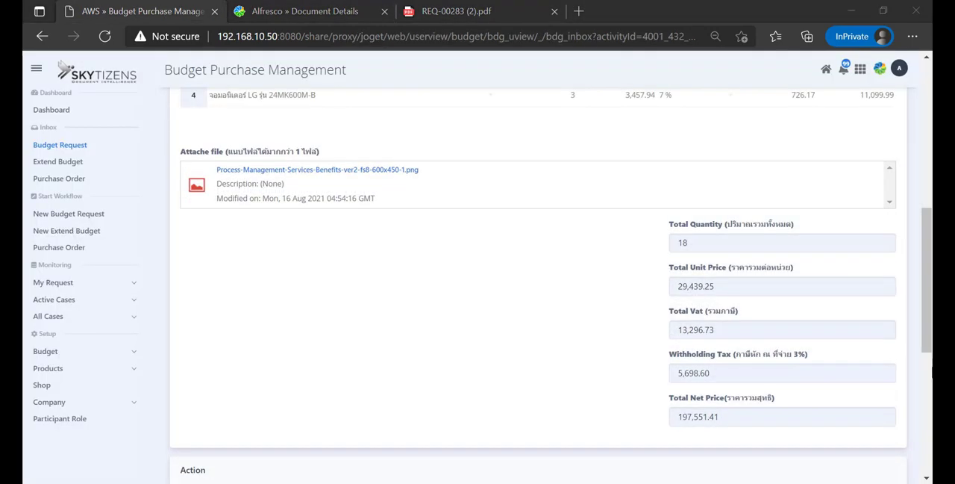
scroll("down", 3)
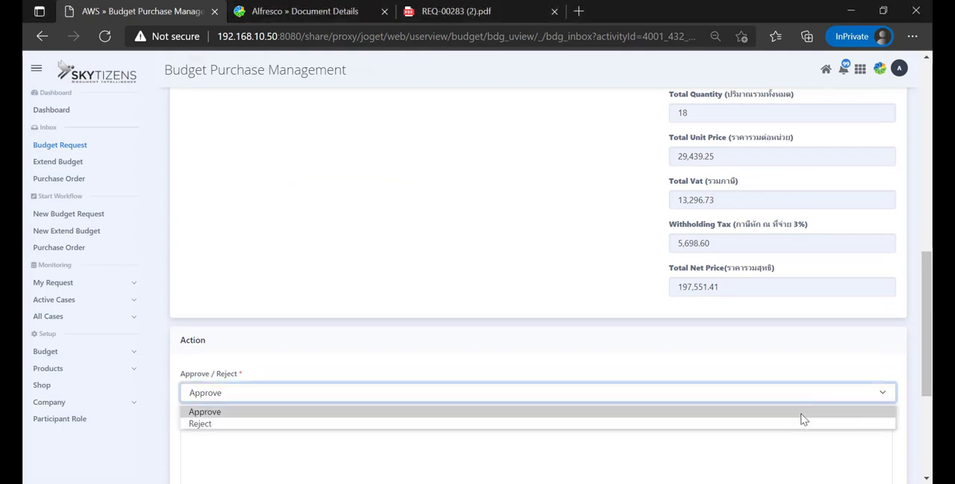
Choose Approve, enter the remark 'this ok' and complete the supervisor task
left_click(206, 412)
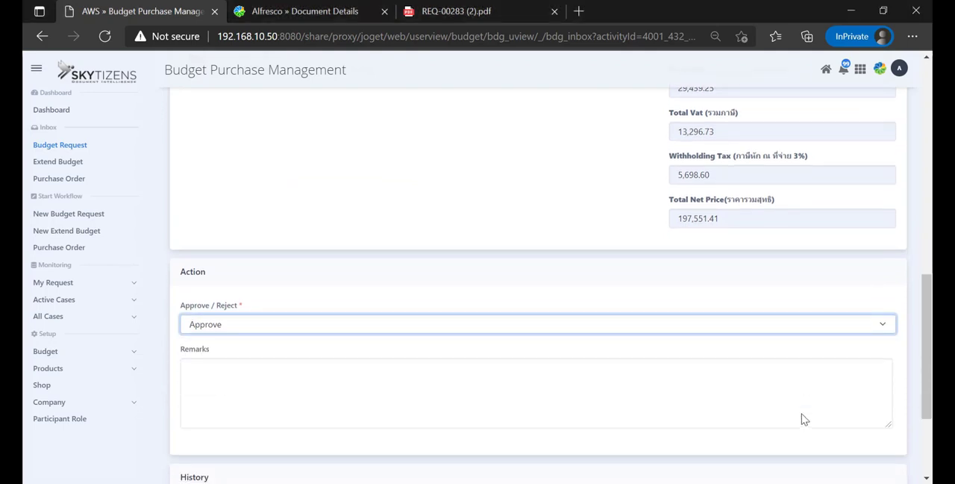
scroll("down", 3)
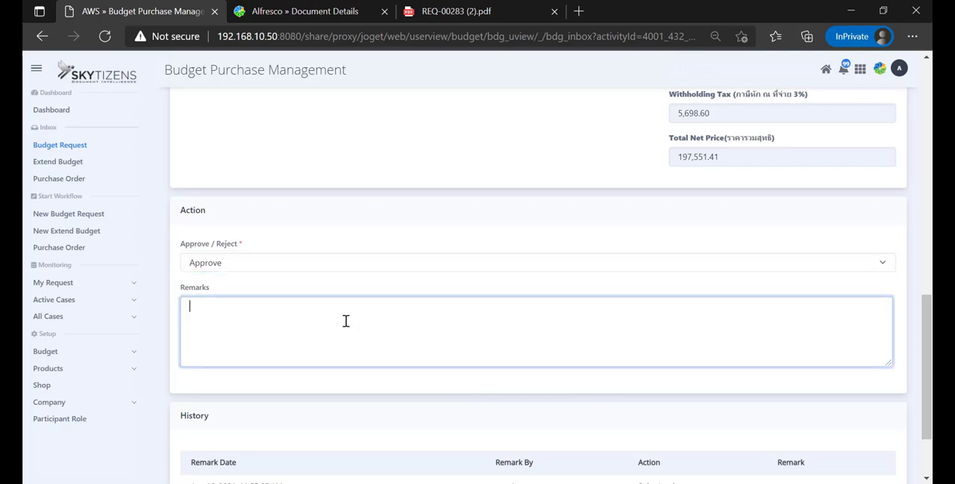
type("this o")
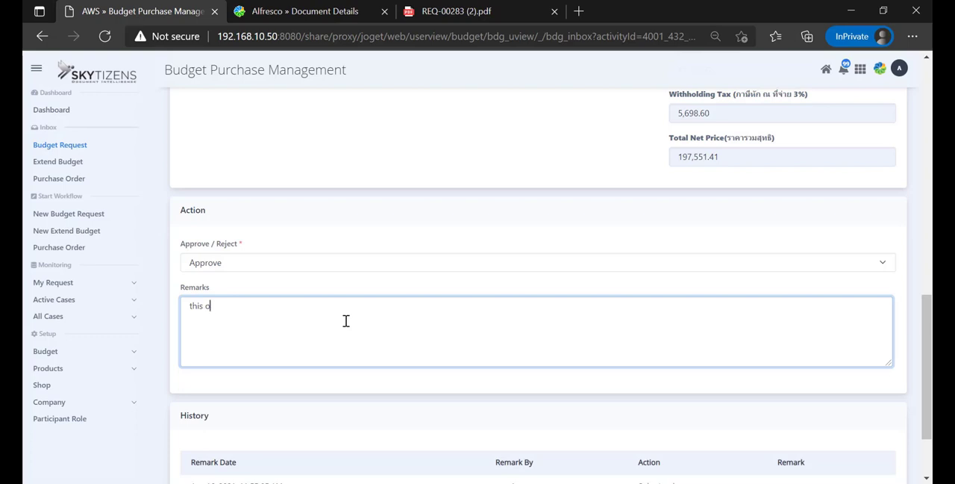
type("k")
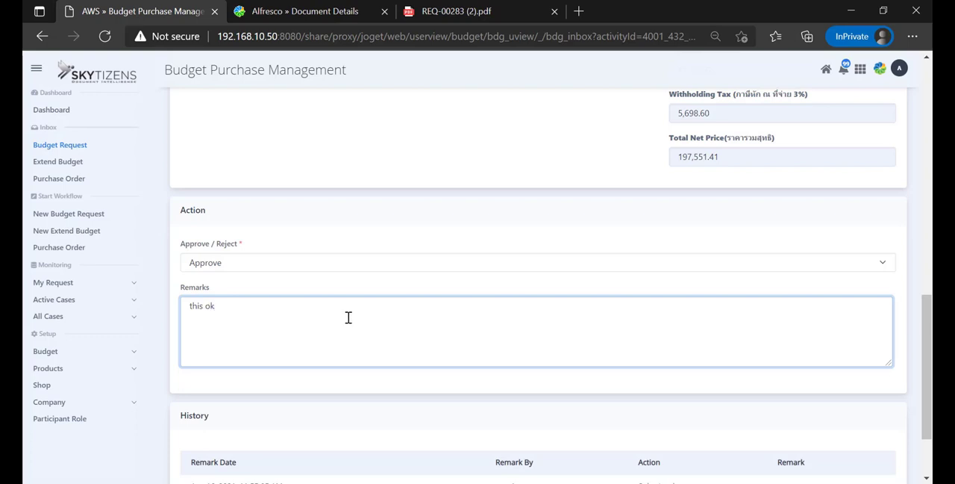
scroll("down", 3)
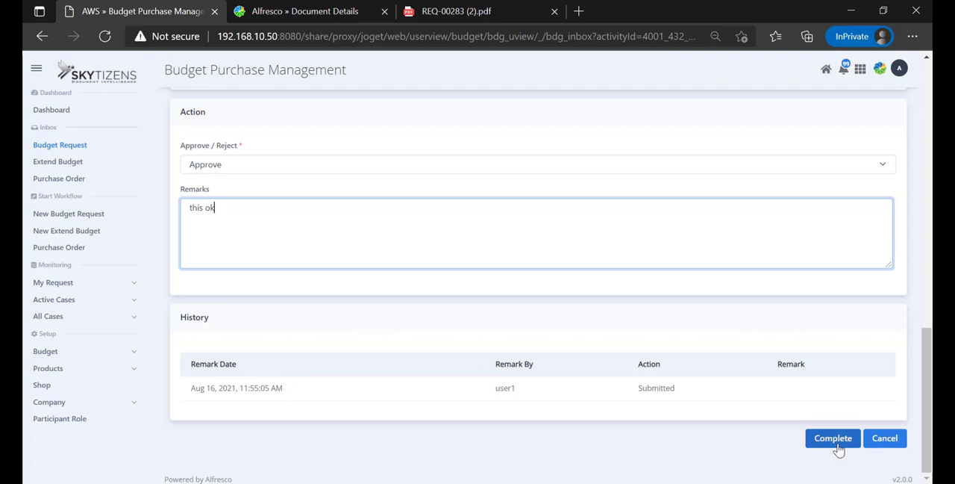
left_click(833, 439)
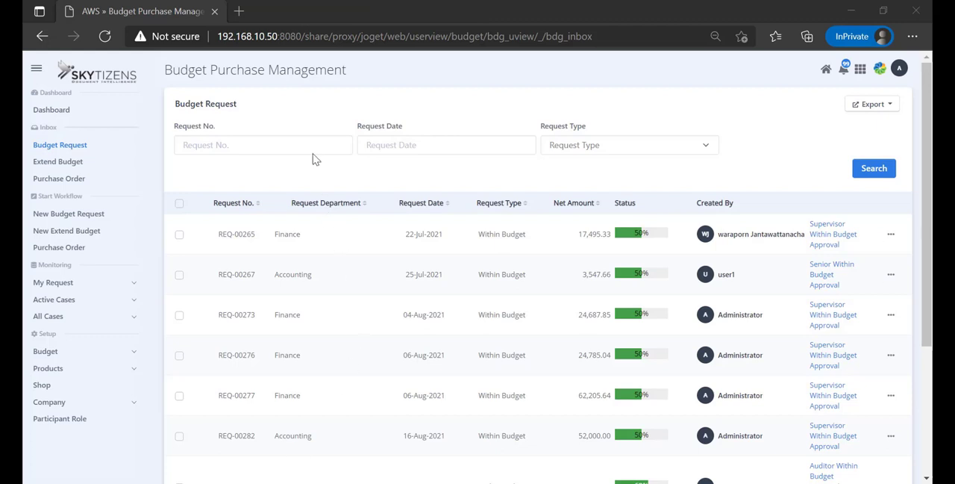
Paste REQ-00283 into the Request No. filter and search the inbox for it
right_click(263, 144)
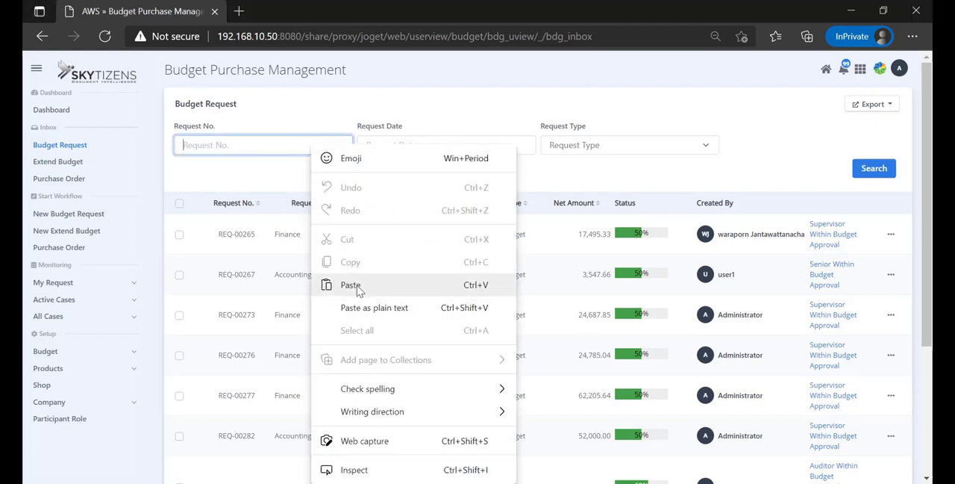
left_click(875, 167)
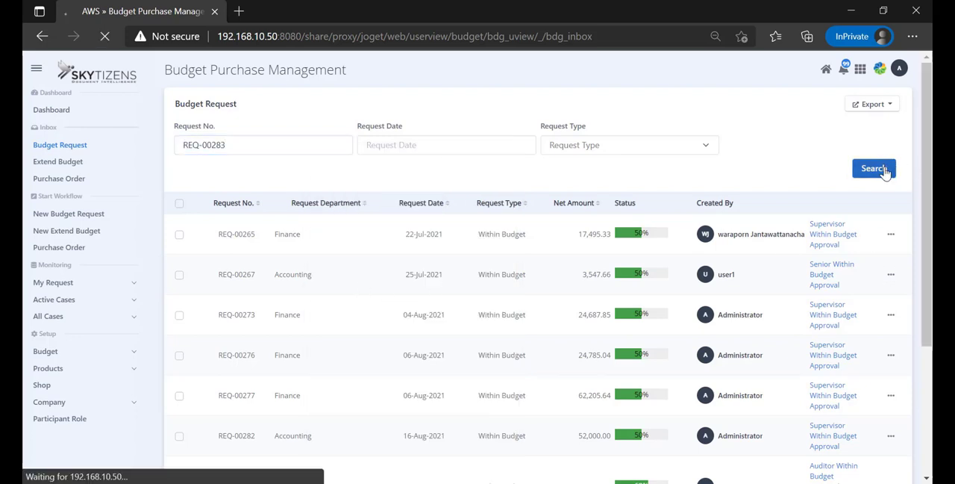
left_click(873, 167)
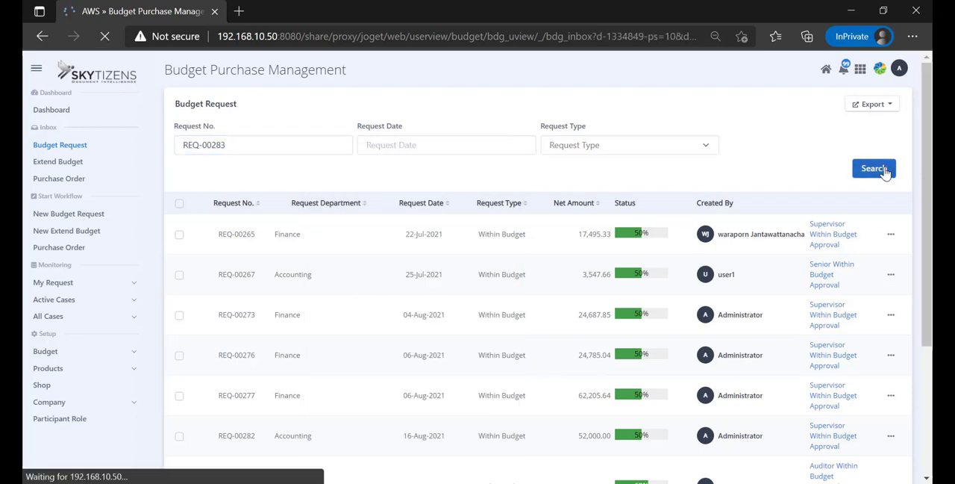
left_click(874, 168)
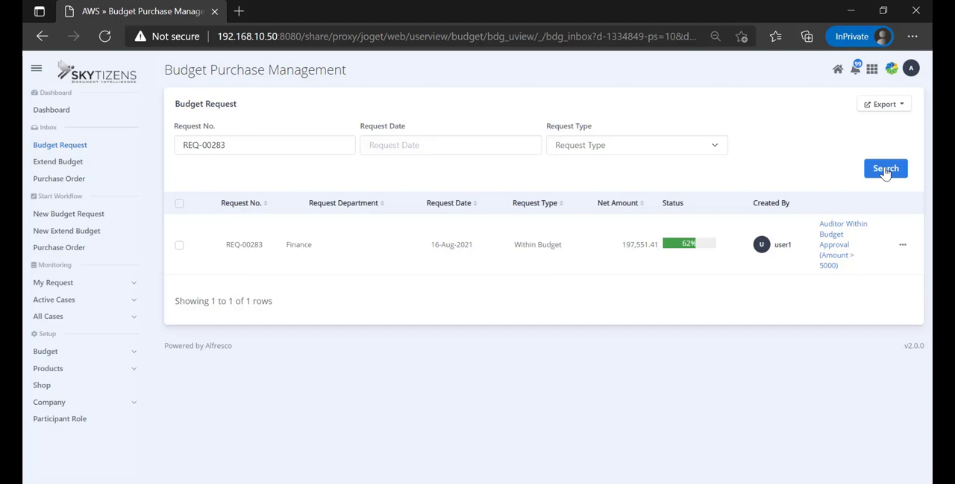
left_click(903, 245)
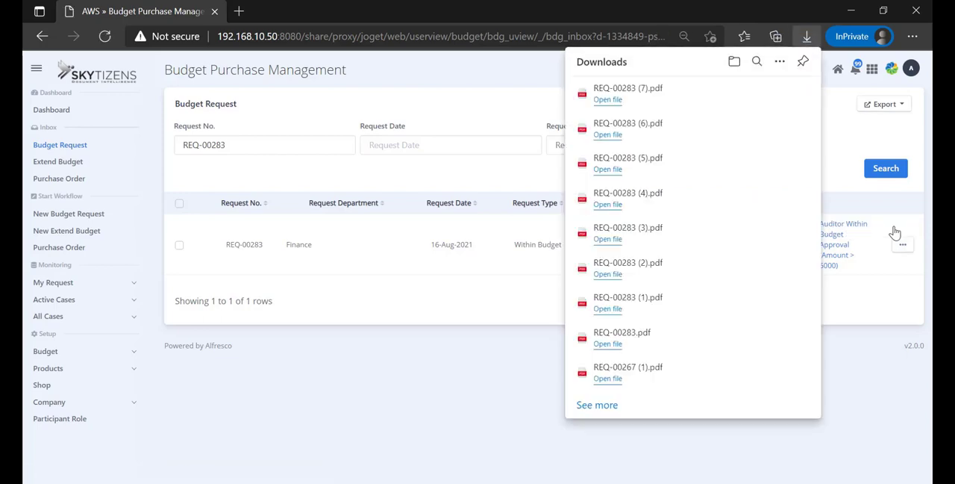
Check the new REQ-00283 PDF now shows Admin's supervisor signature beside user1's
left_click(607, 98)
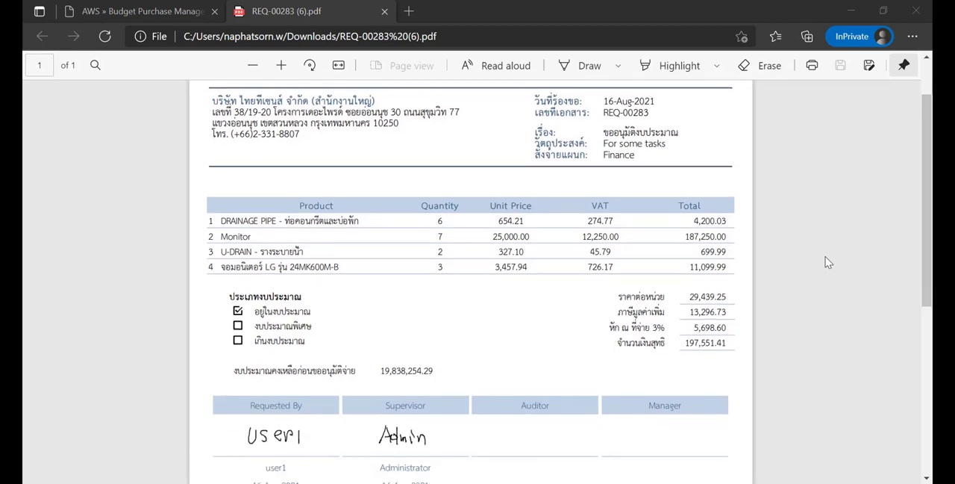
scroll("down", 3)
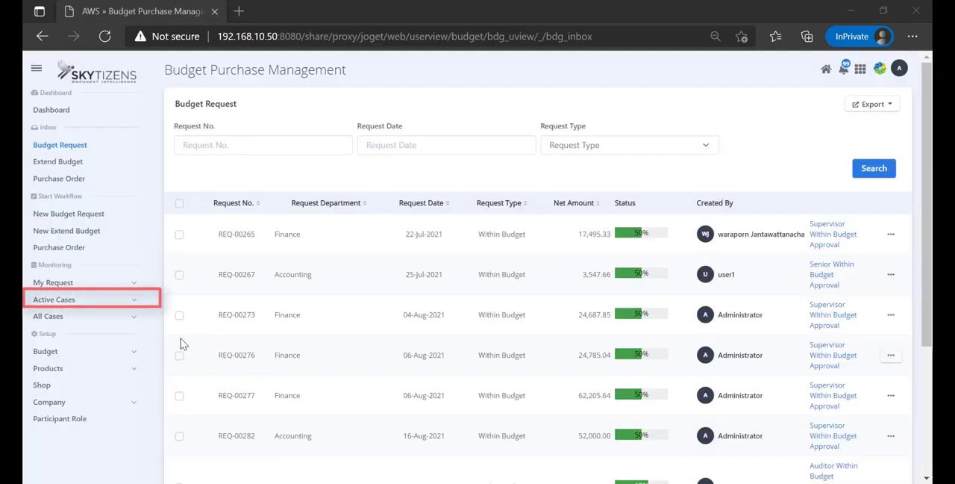
Search the active cases for REQ-00283, now at 62% with Administrator
left_click(54, 299)
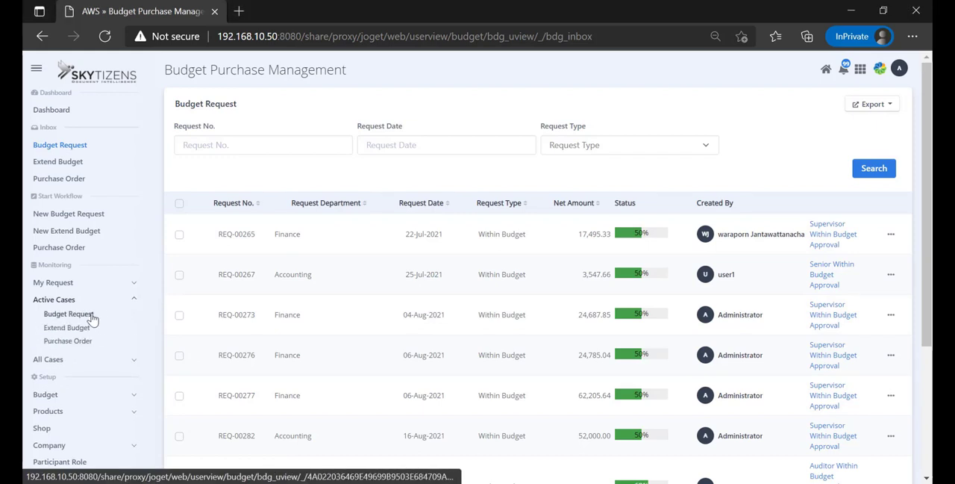
left_click(68, 314)
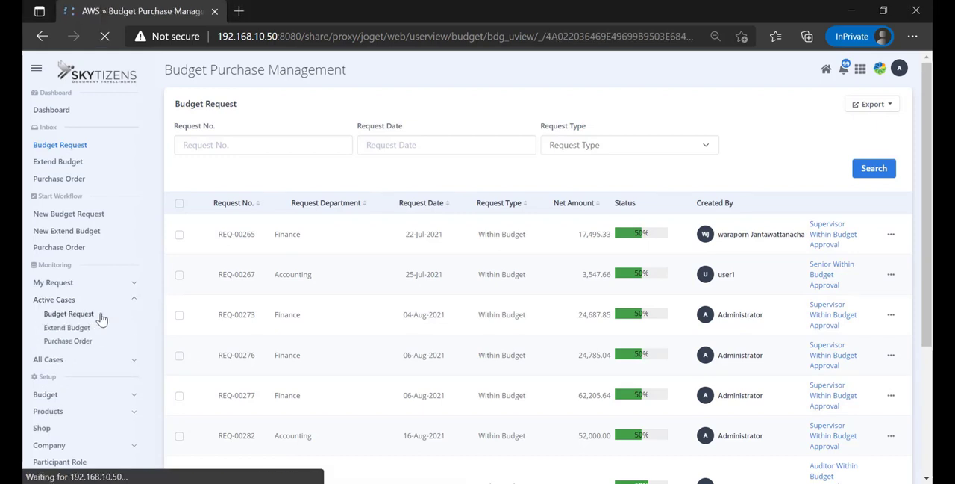
left_click(68, 313)
type("REQ-00283")
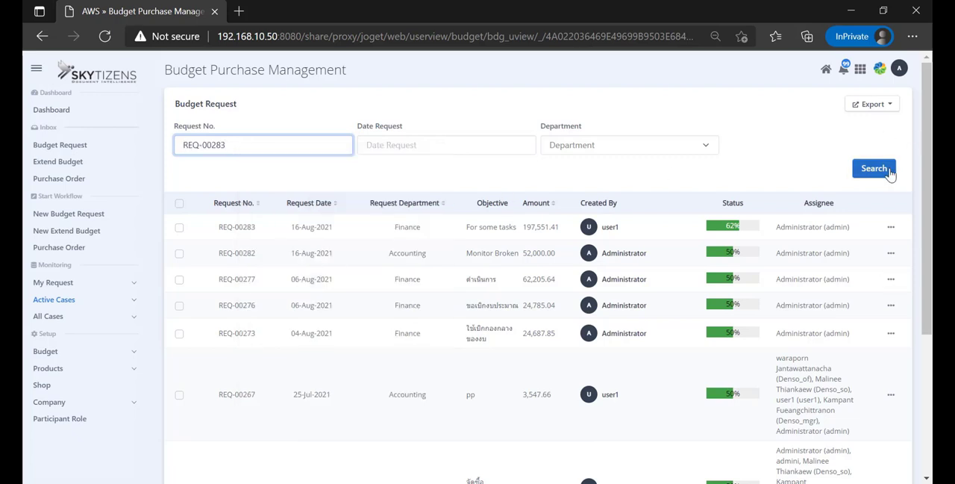
left_click(875, 168)
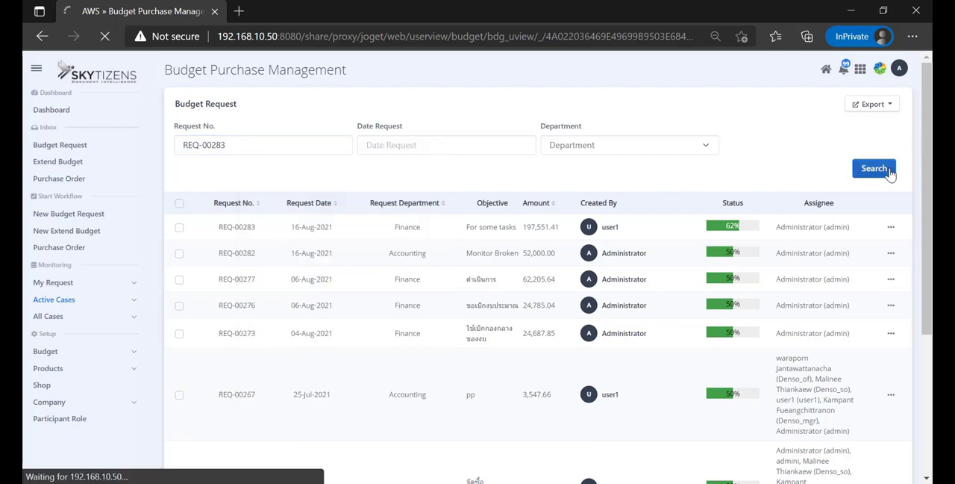
left_click(874, 167)
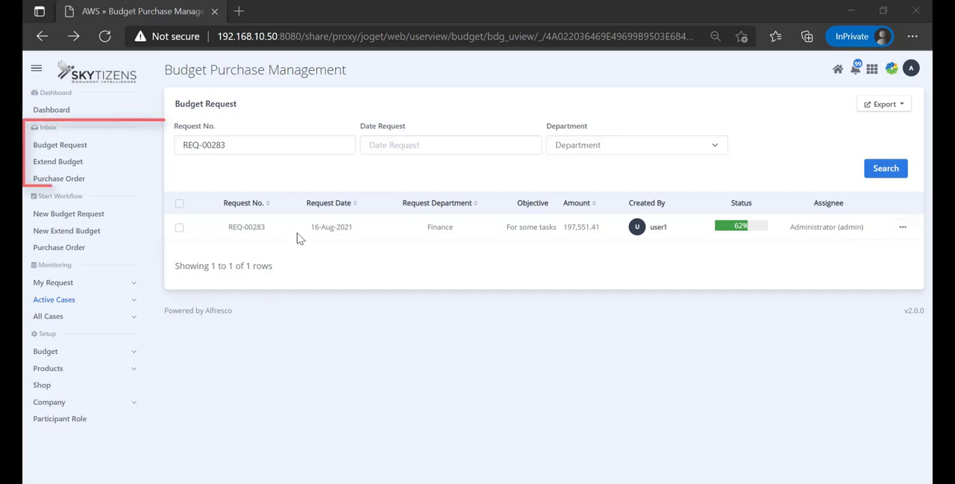
Return to the Budget Request inbox from the sidebar
left_click(60, 144)
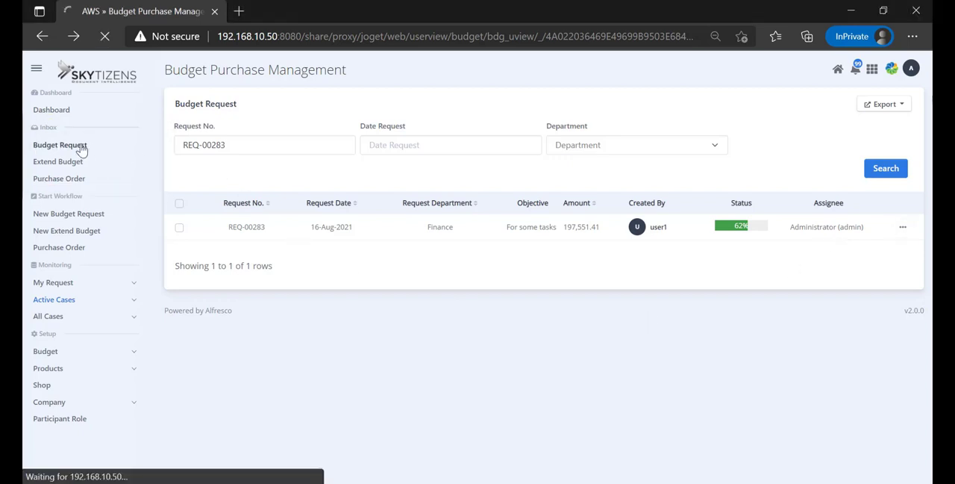
left_click(60, 144)
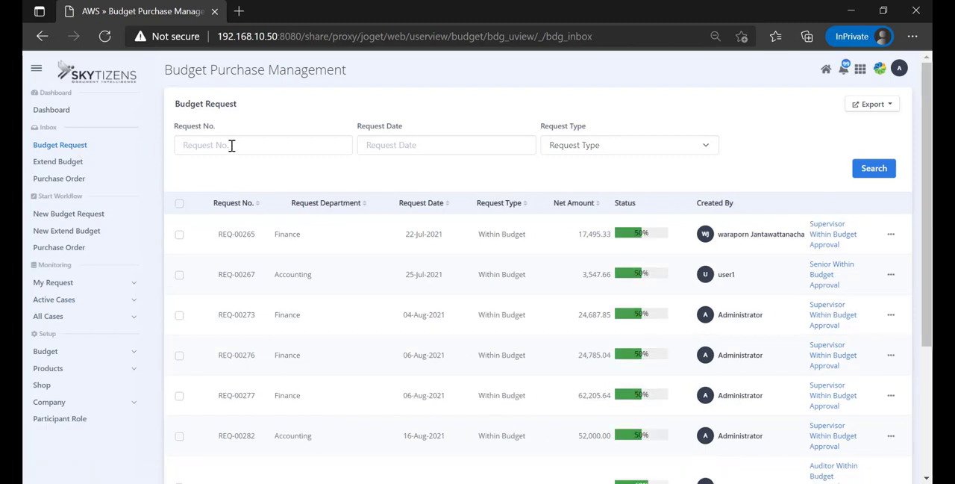
Search the inbox for REQ-00283 and open its pending auditor approval task
left_click(873, 167)
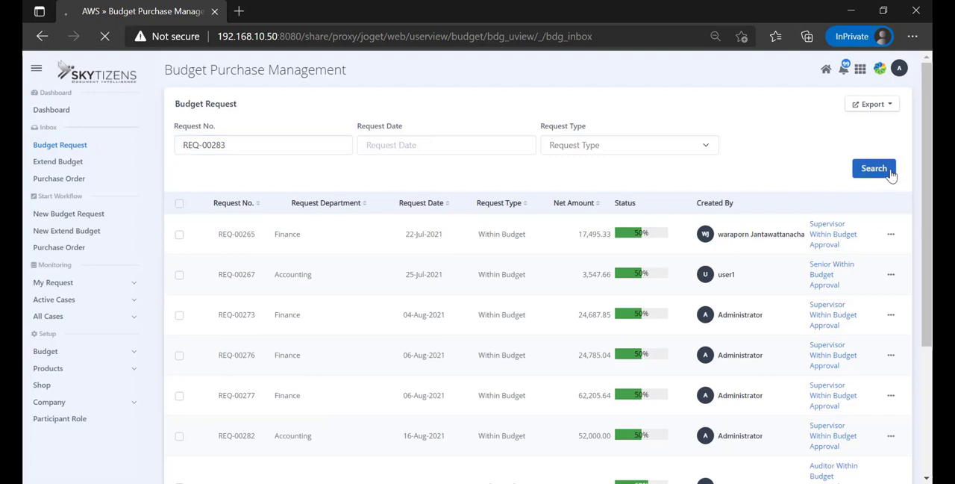
left_click(886, 167)
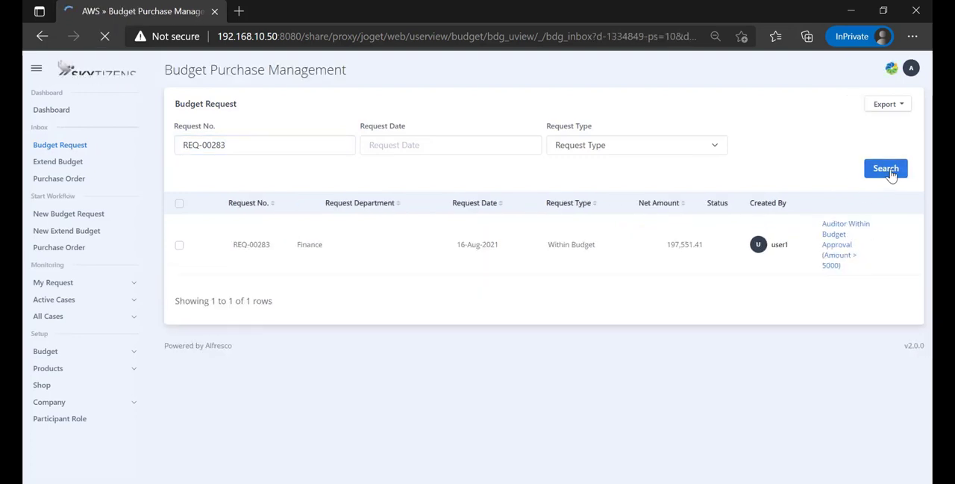
left_click(887, 167)
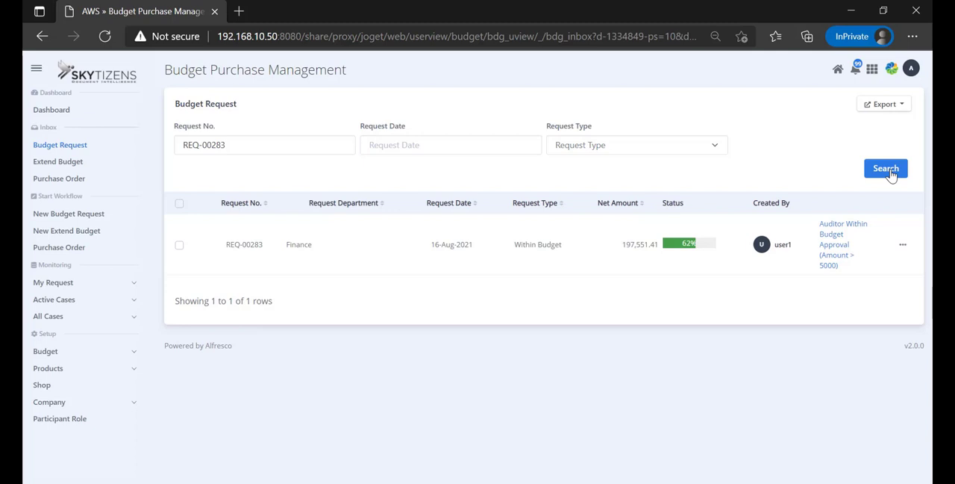
left_click(844, 245)
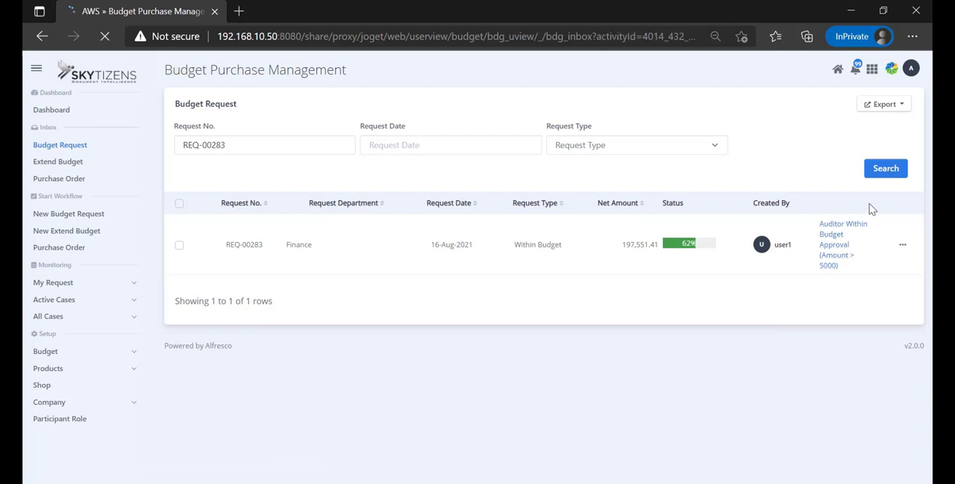
left_click(245, 245)
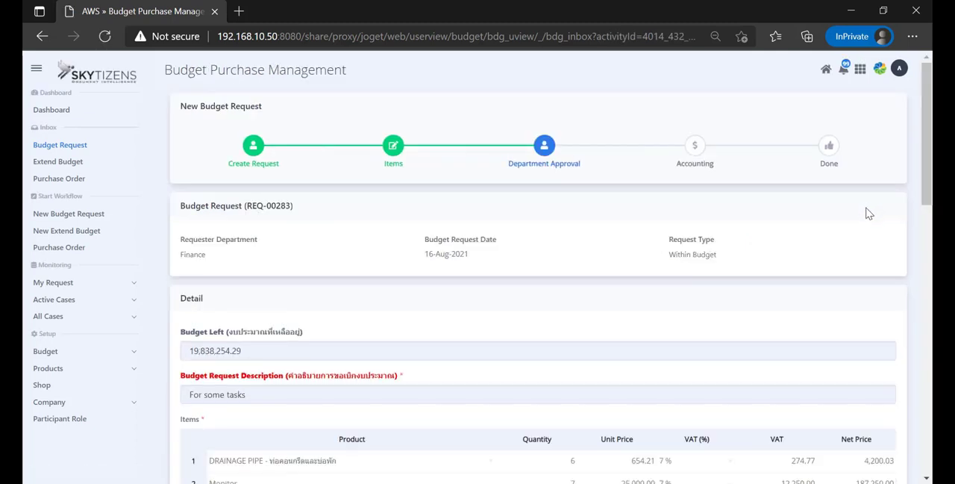
mouse_move(866, 218)
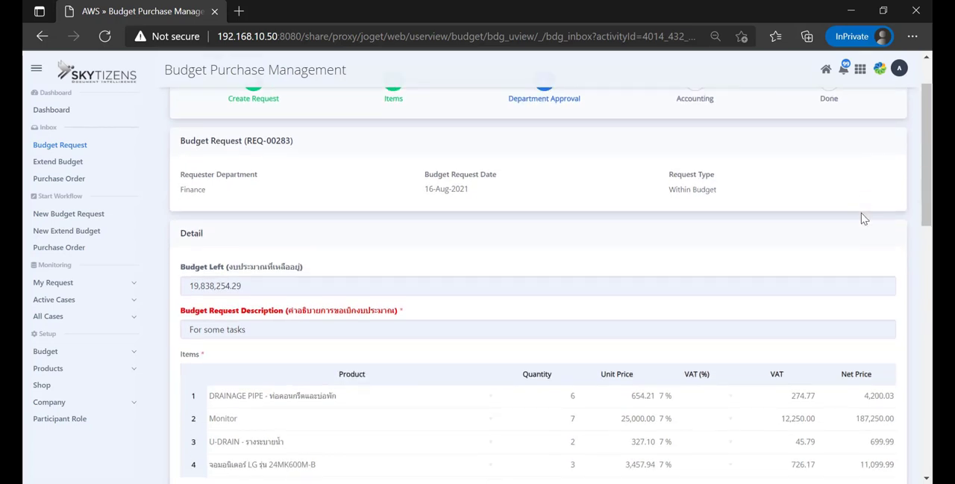
View the request's attached process image in Alfresco Share and return to the form
scroll("down", 3)
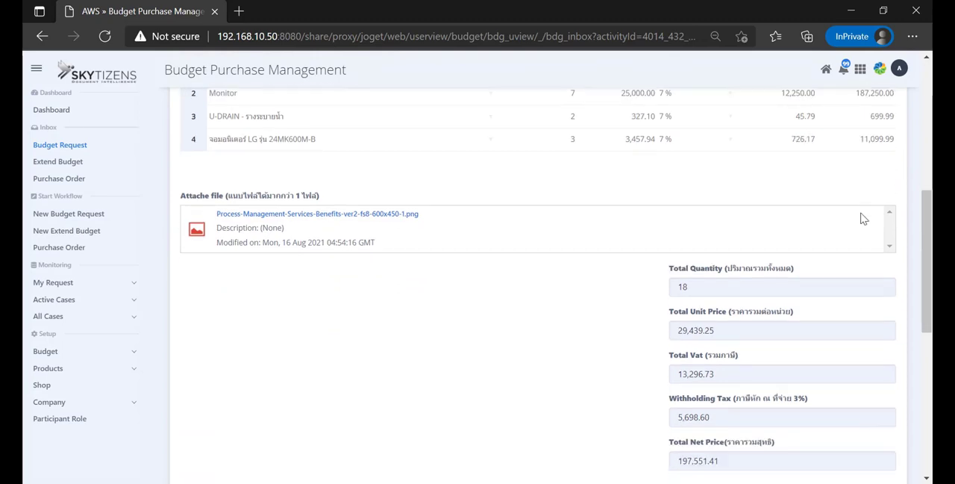
left_click(316, 214)
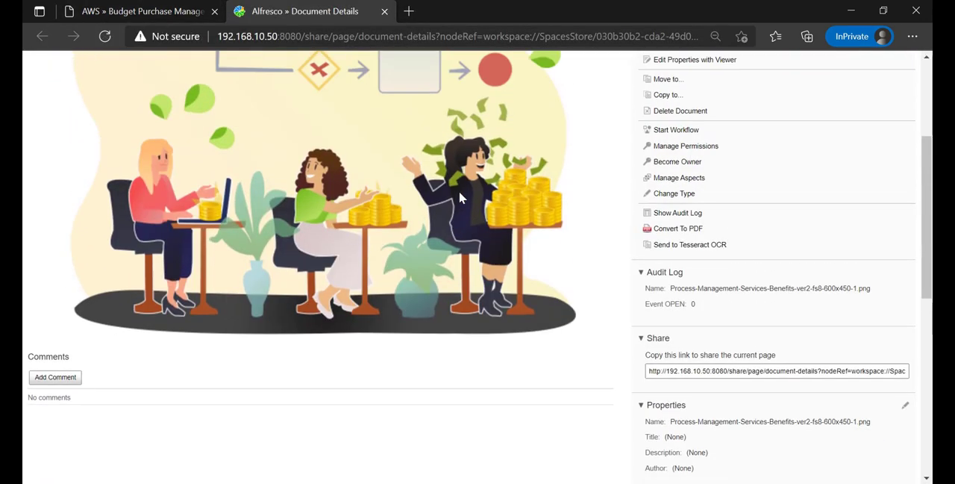
scroll("up", 3)
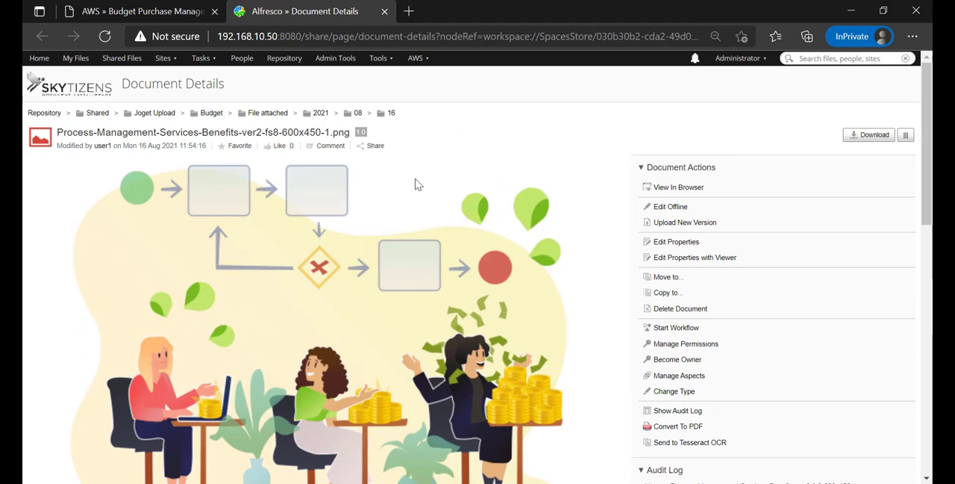
left_click(142, 12)
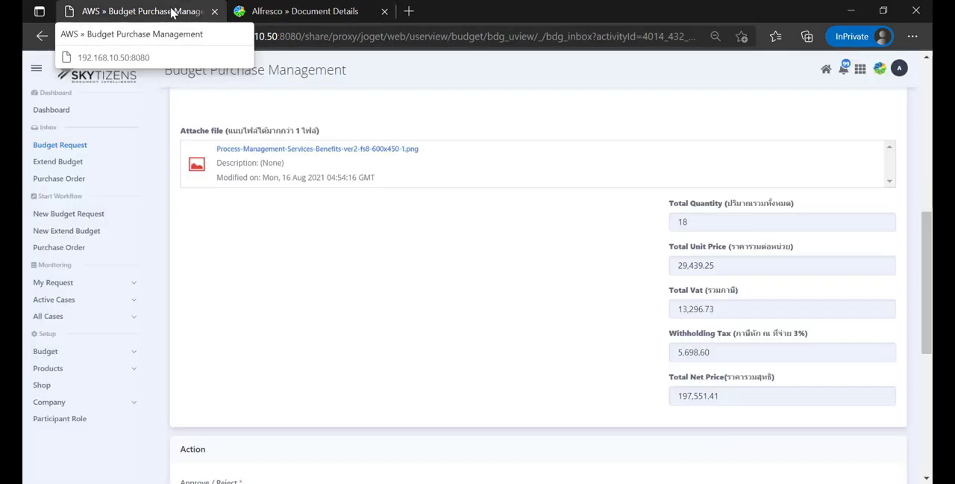
Submit the auditor decision as Approve with remark 'this ok', bringing the request to 83%
scroll("down", 3)
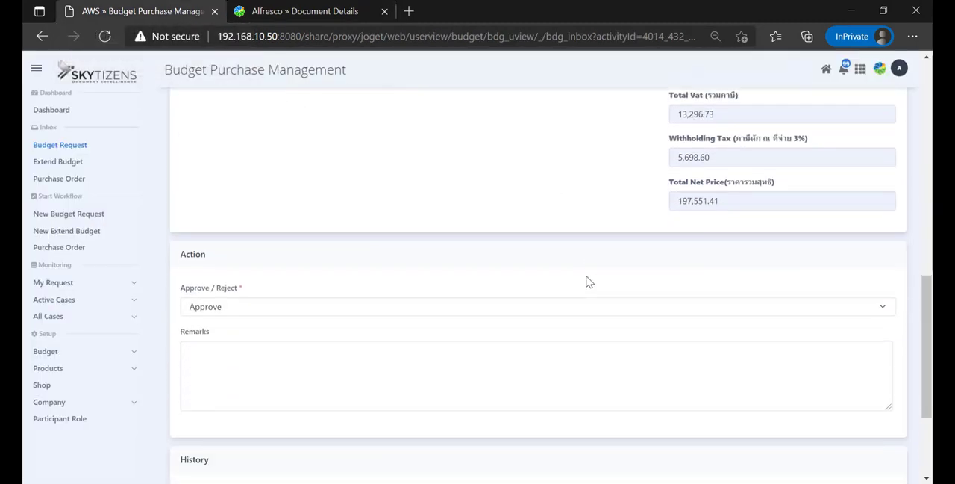
scroll("down", 3)
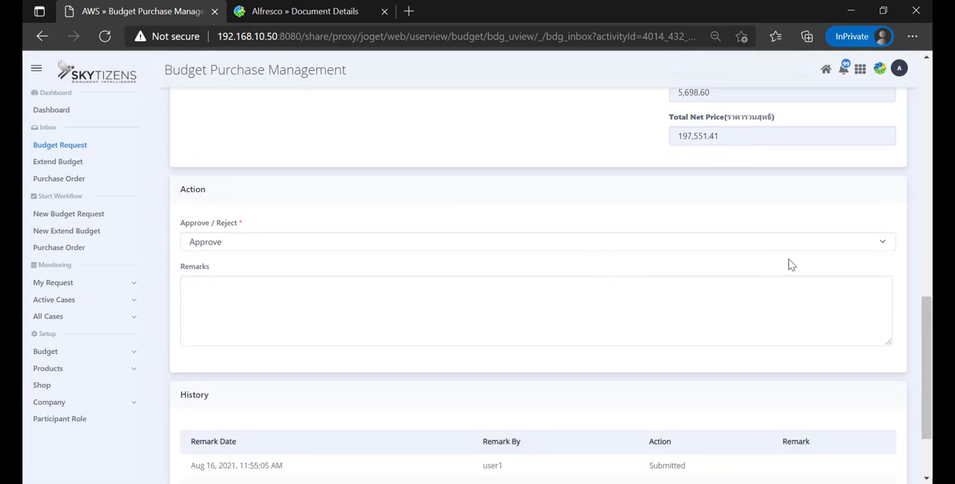
mouse_move(818, 248)
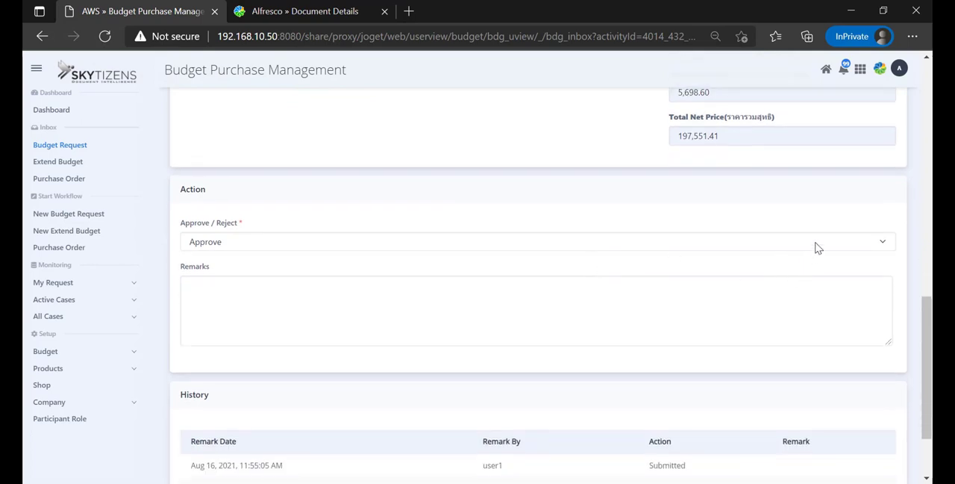
left_click(534, 242)
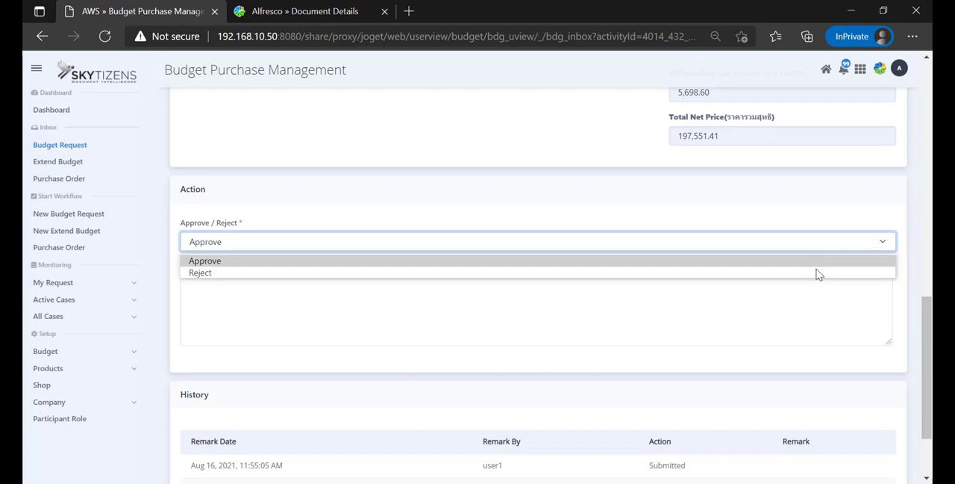
left_click(206, 259)
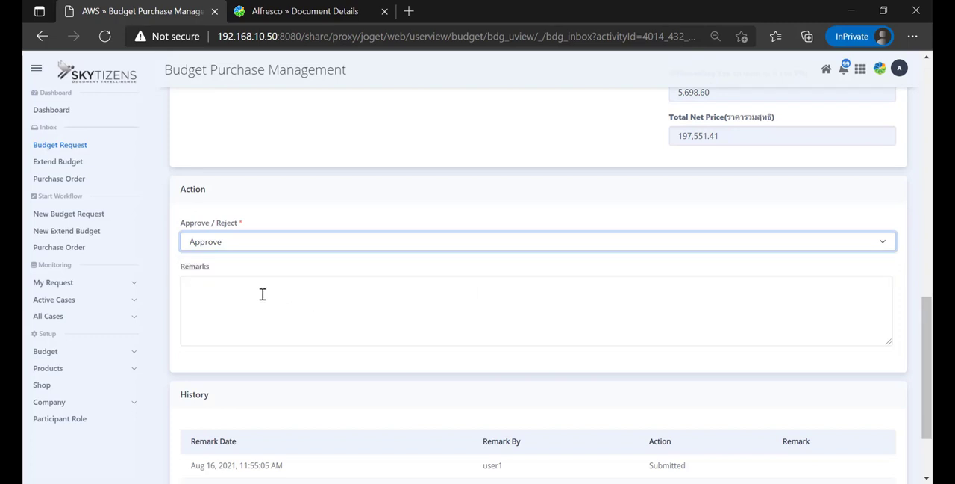
type("this")
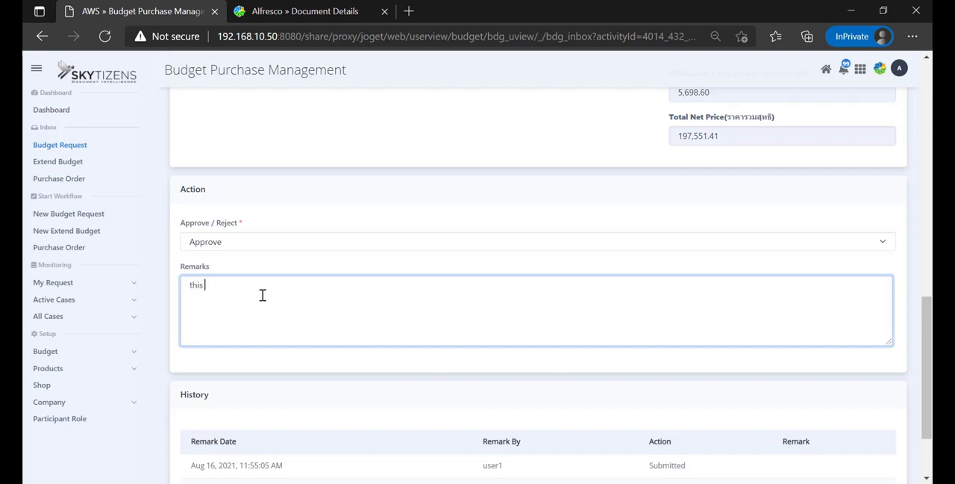
type("ok")
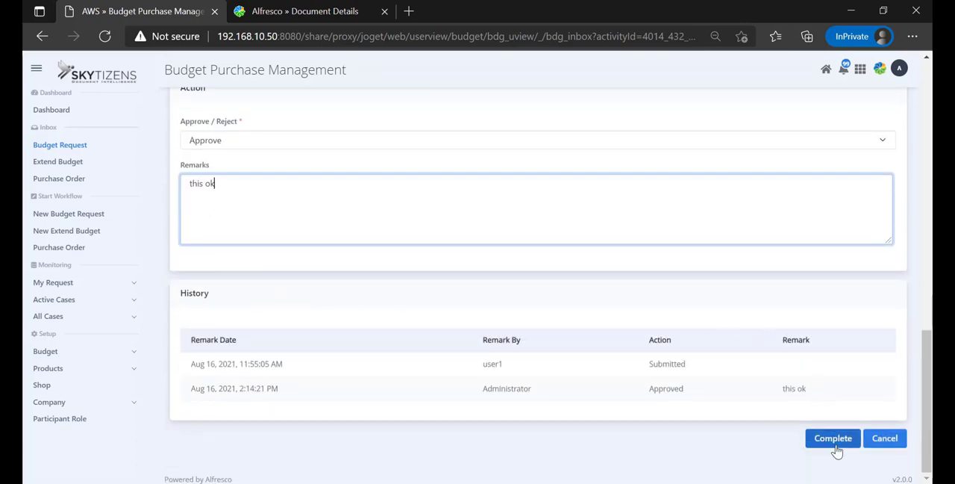
left_click(832, 439)
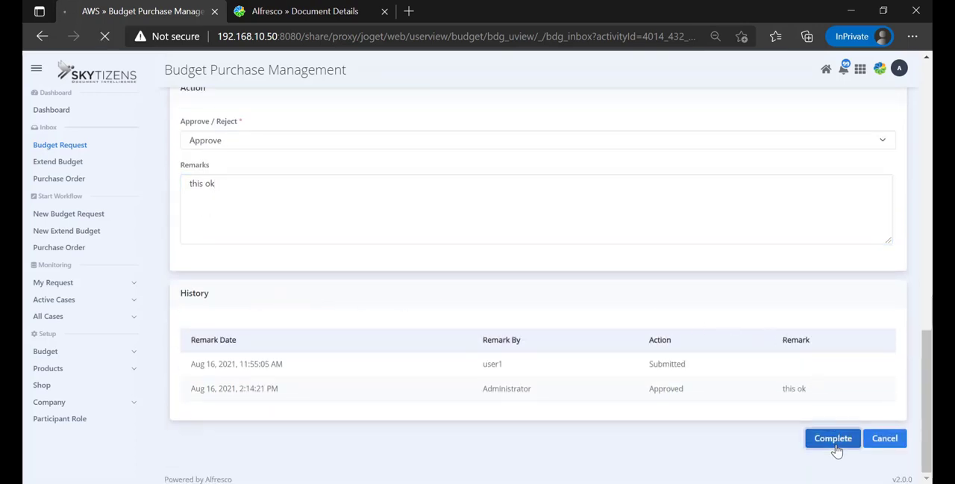
left_click(833, 439)
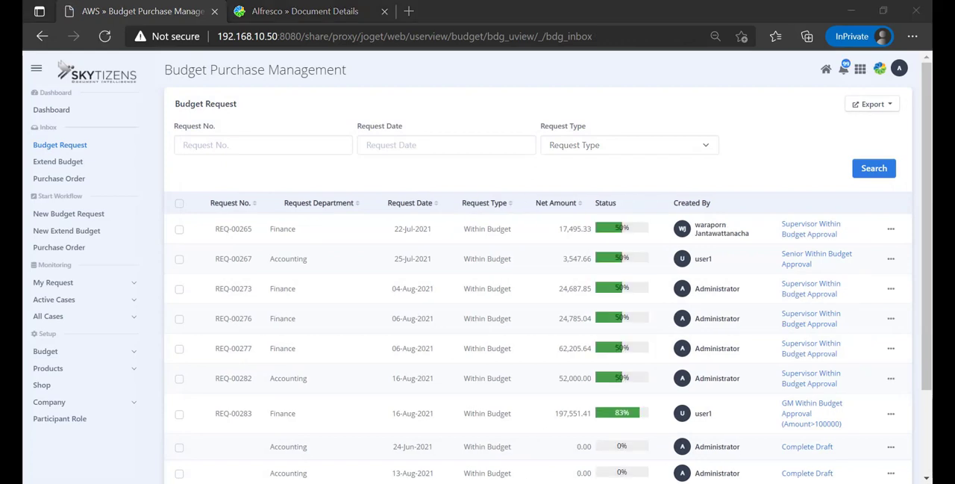
Search REQ-00283 in the inbox and download it as a PDF from its row actions
left_click(263, 144)
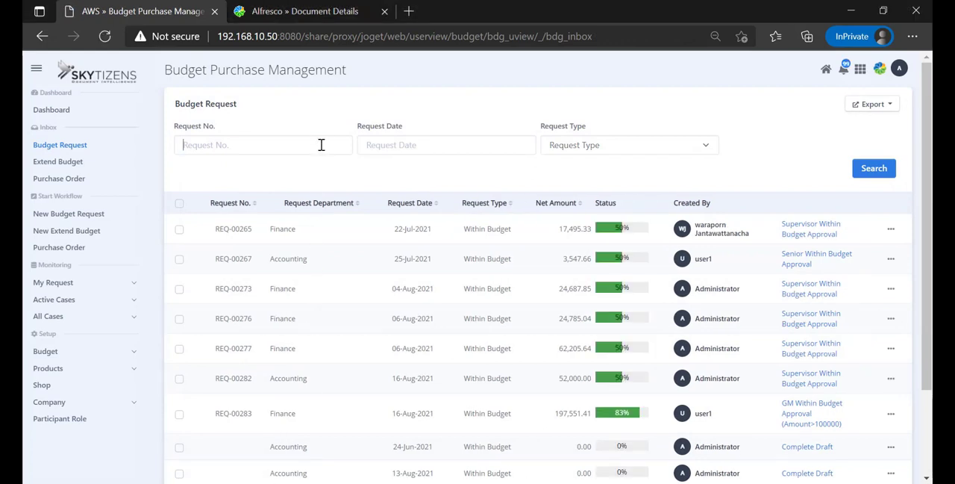
type("REQ-00283")
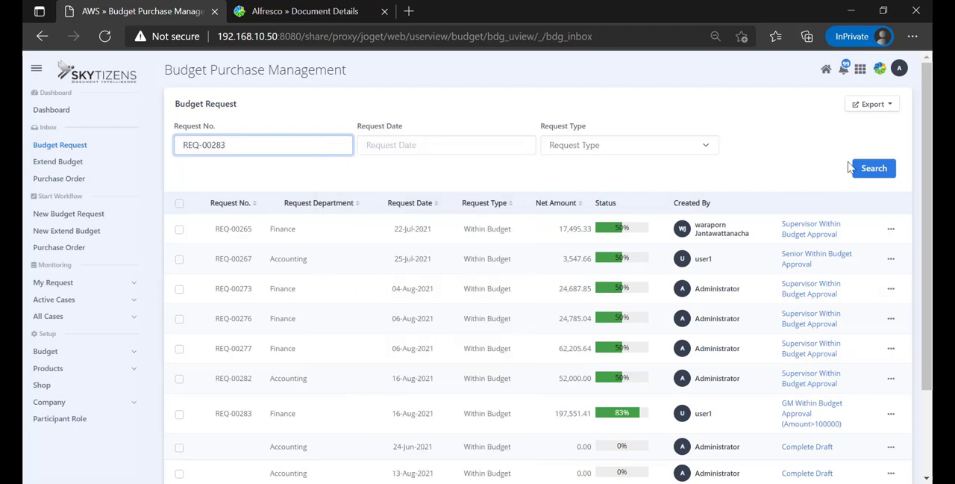
left_click(874, 168)
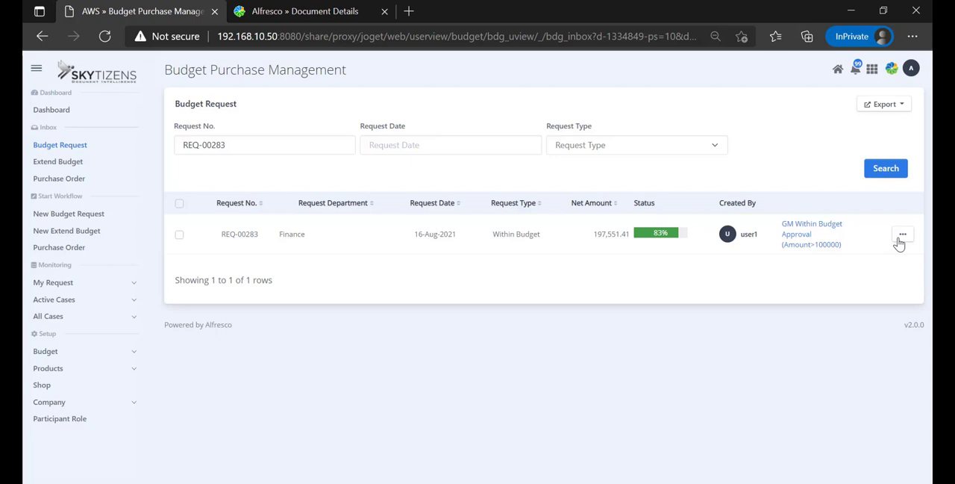
left_click(901, 233)
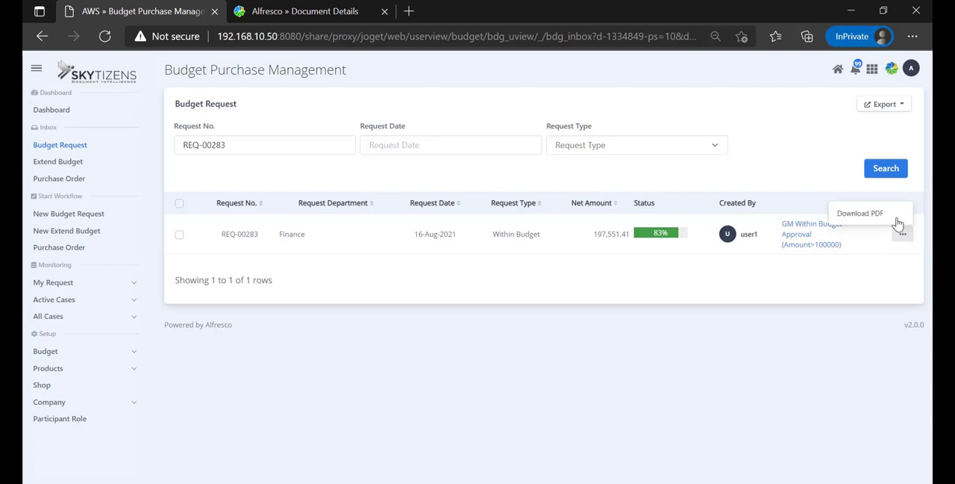
left_click(860, 212)
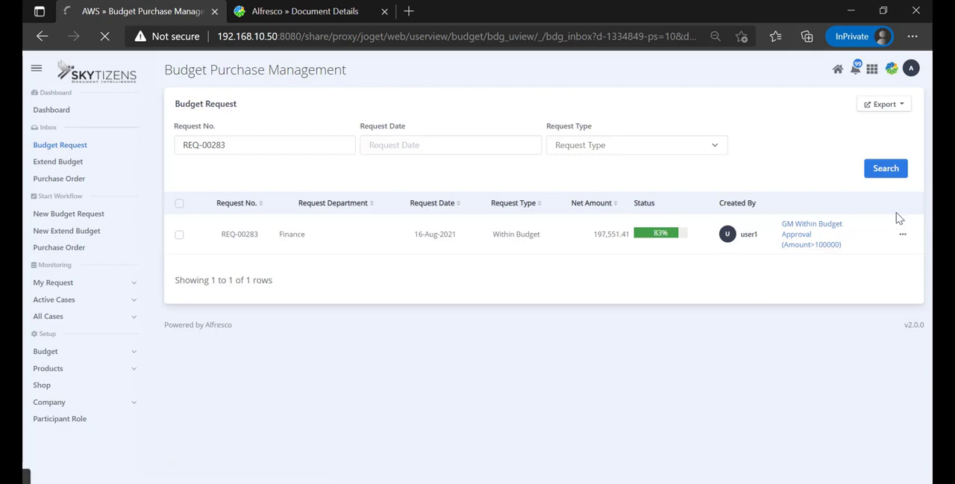
Review the newest REQ-00283 PDF's requester, supervisor and auditor signatures, then return to the inbox
left_click(806, 36)
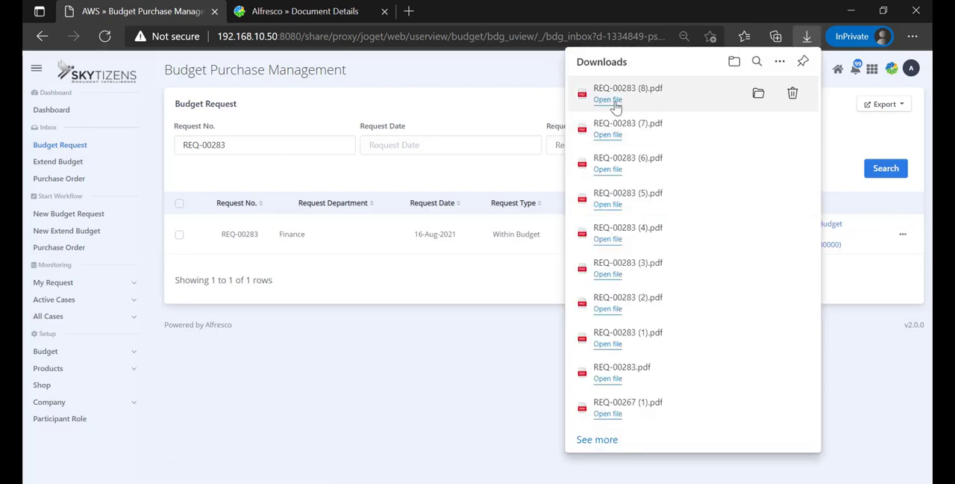
left_click(607, 99)
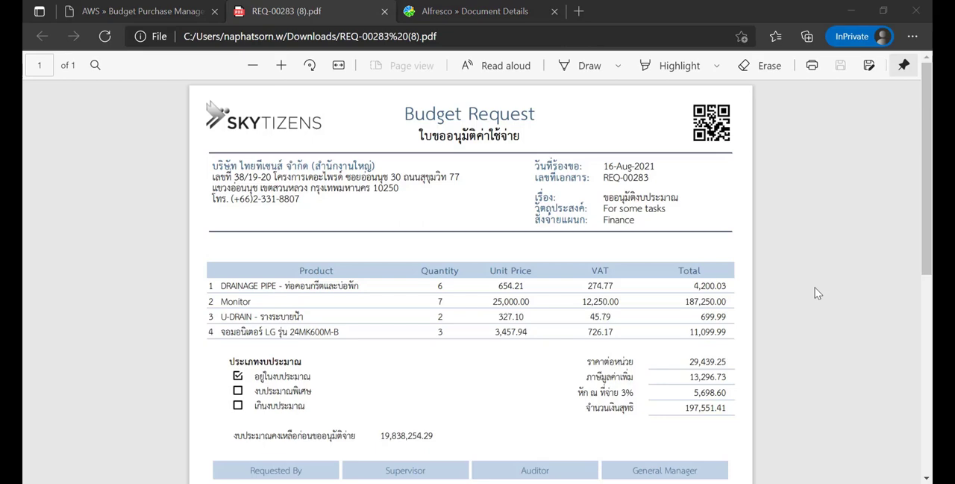
scroll("down", 3)
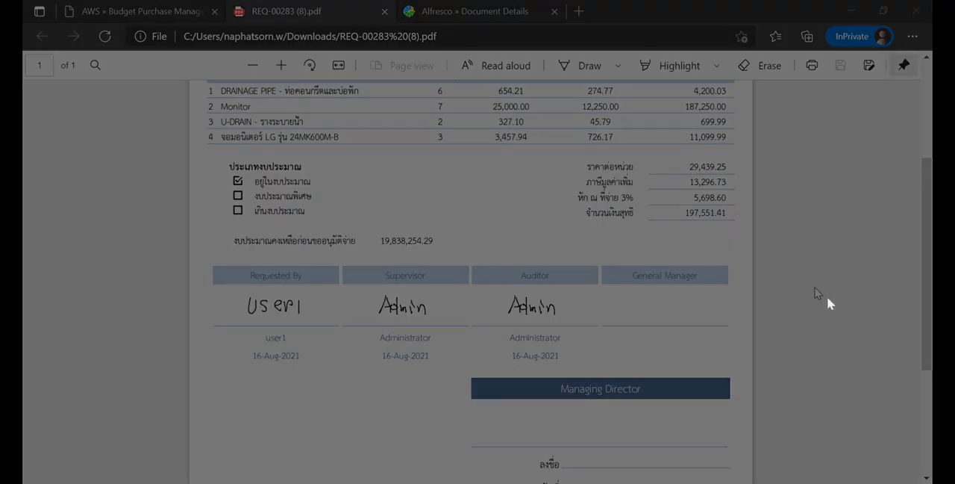
scroll("down", 3)
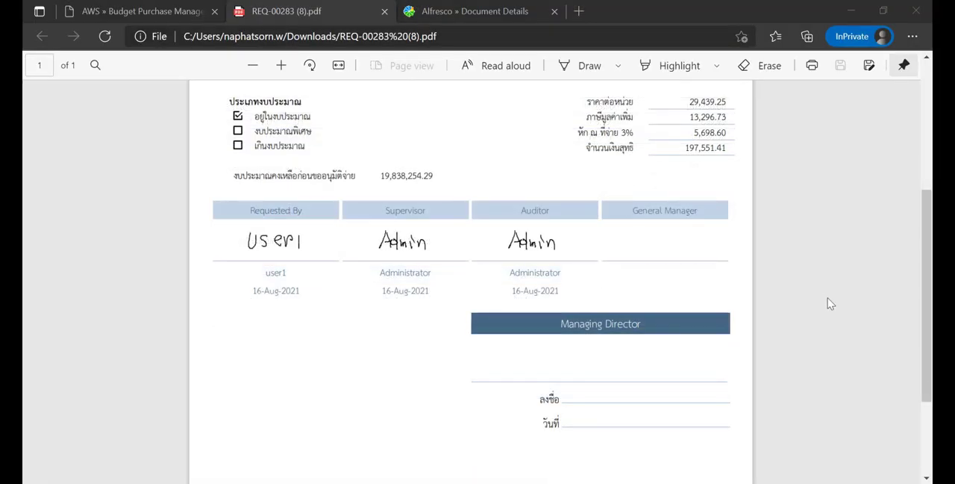
left_click(138, 12)
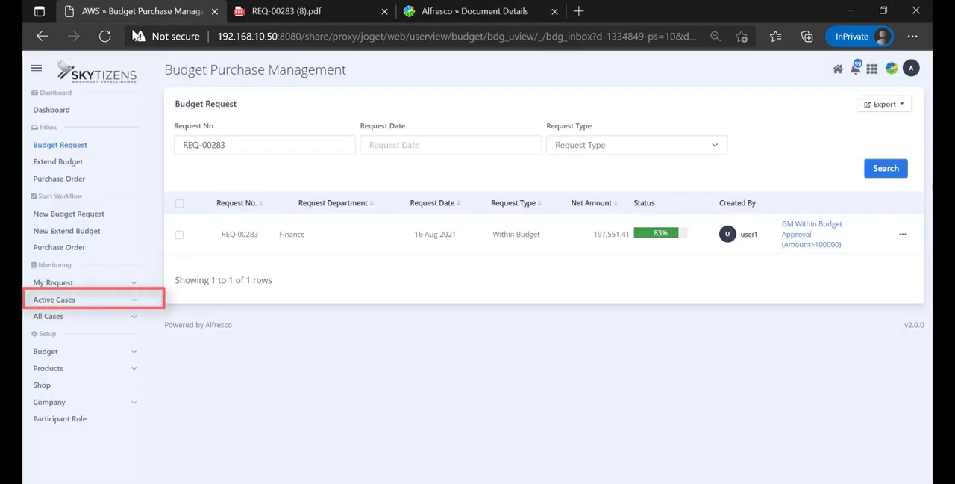
left_click(54, 298)
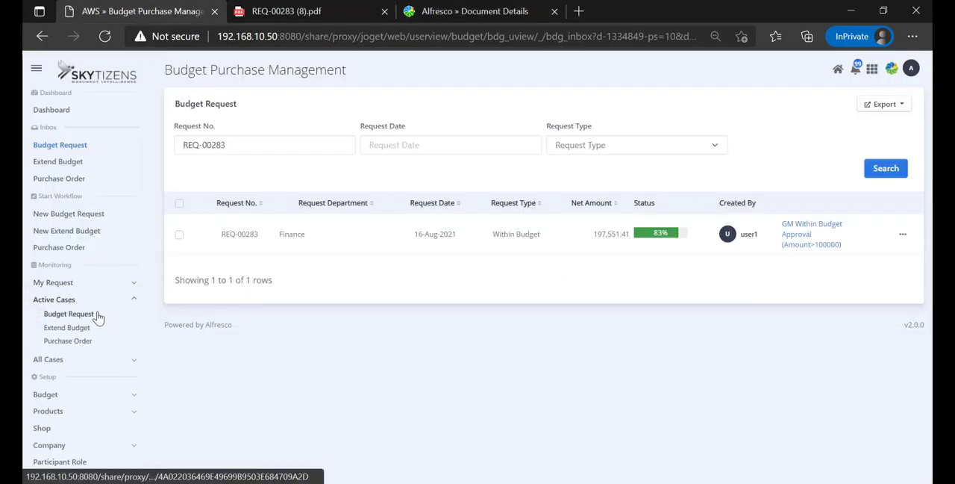
left_click(68, 314)
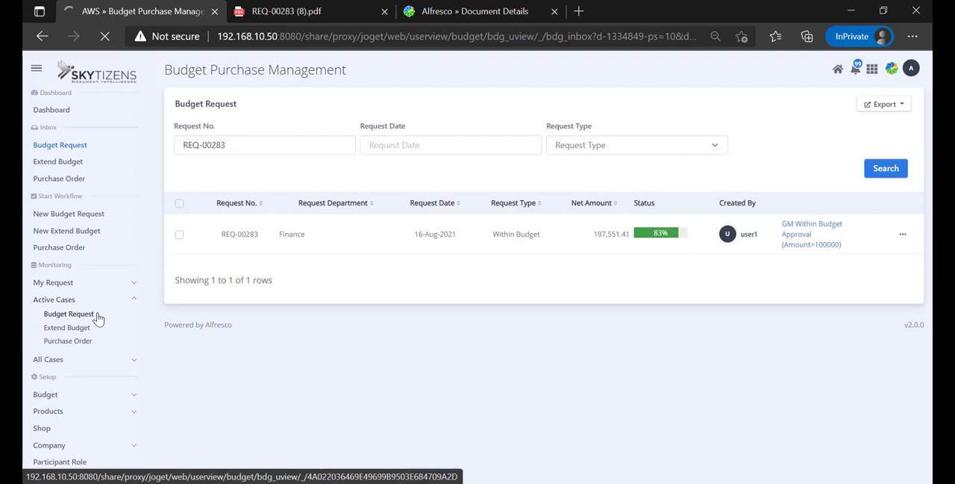
left_click(69, 313)
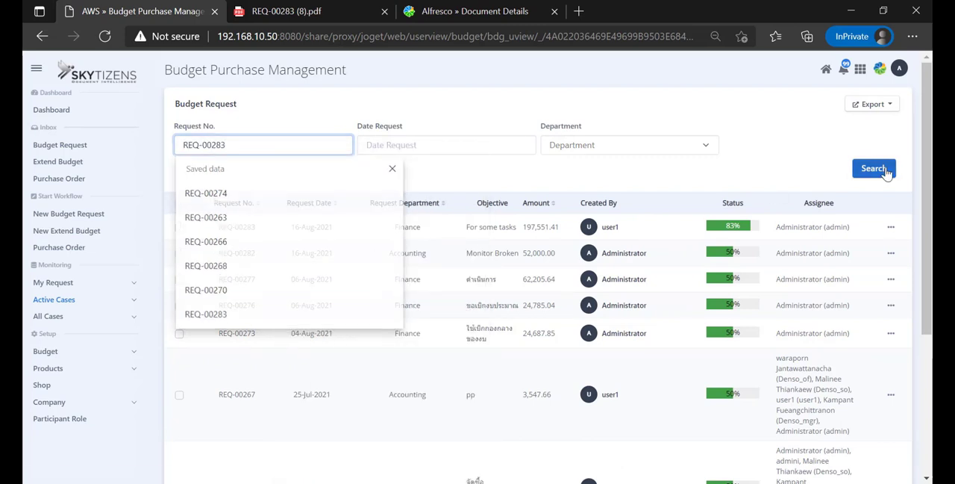
left_click(887, 167)
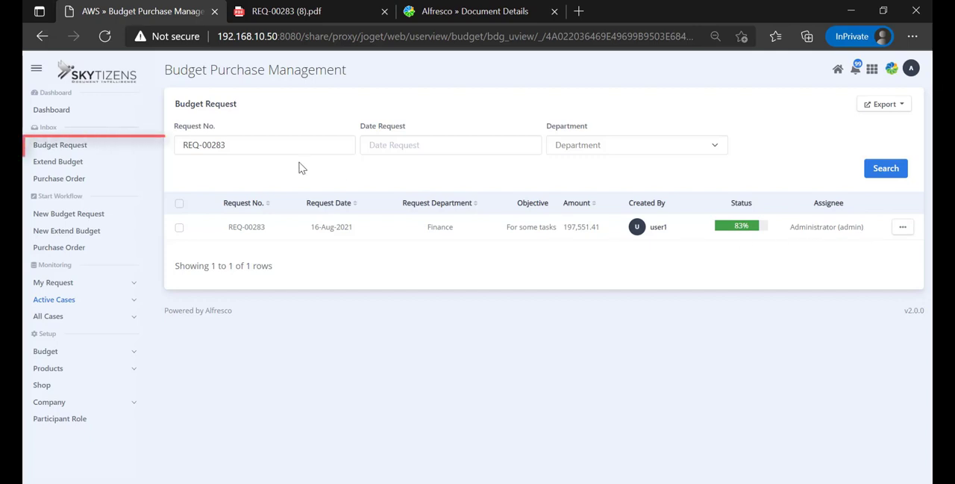
left_click(59, 145)
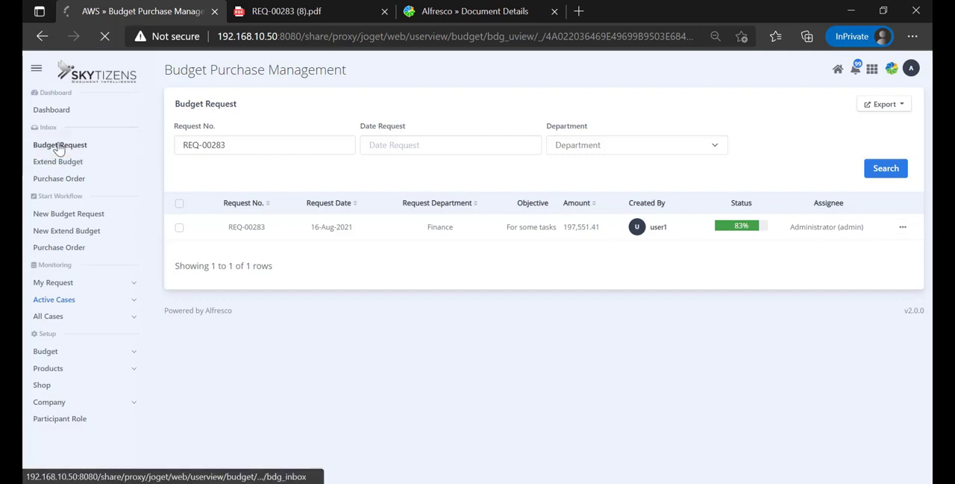
left_click(59, 145)
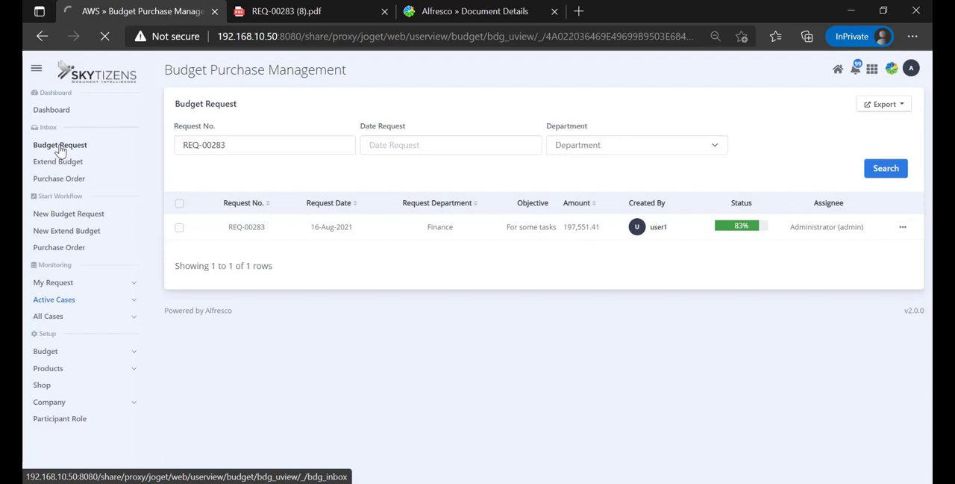
left_click(59, 144)
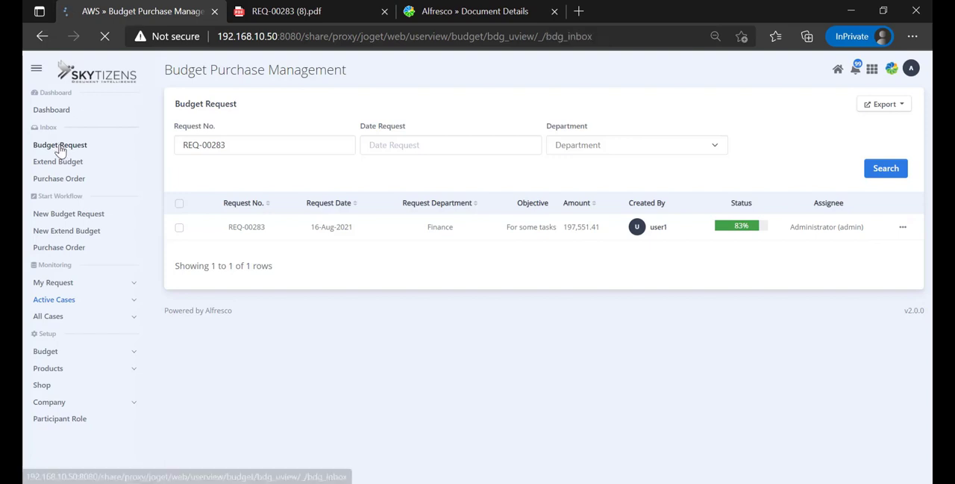
left_click(60, 145)
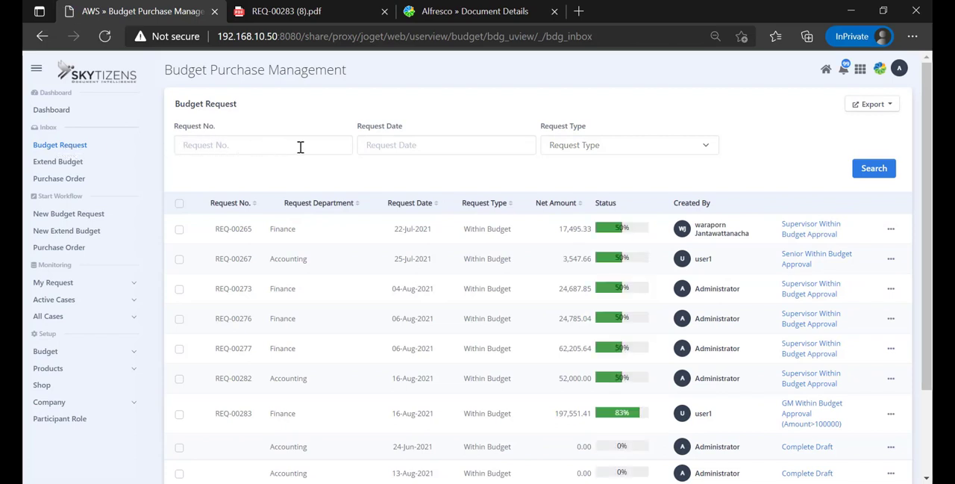
right_click(263, 144)
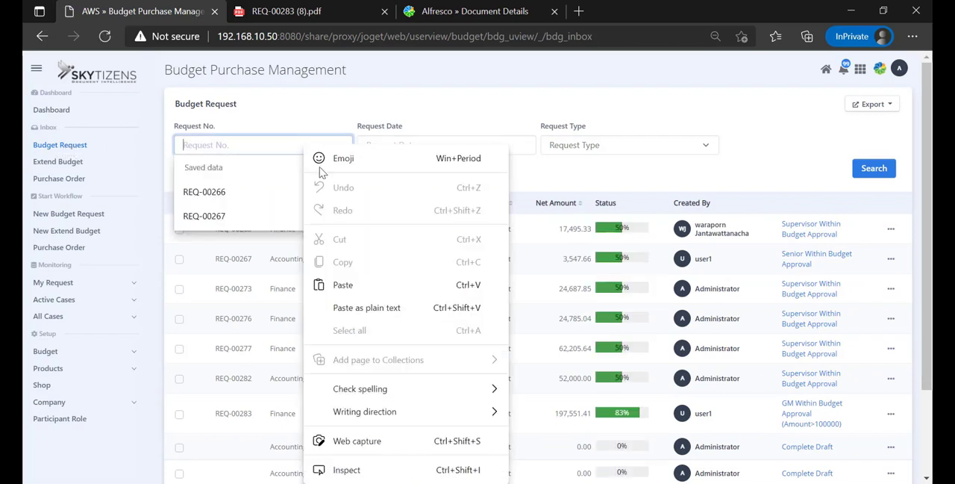
left_click(874, 167)
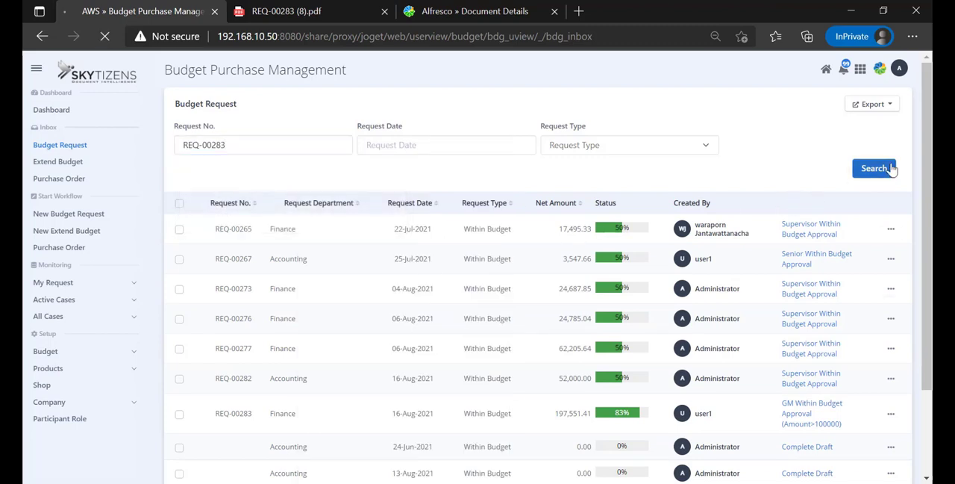
Open REQ-00283's GM Within Budget Approval task and view its attached process image
left_click(875, 167)
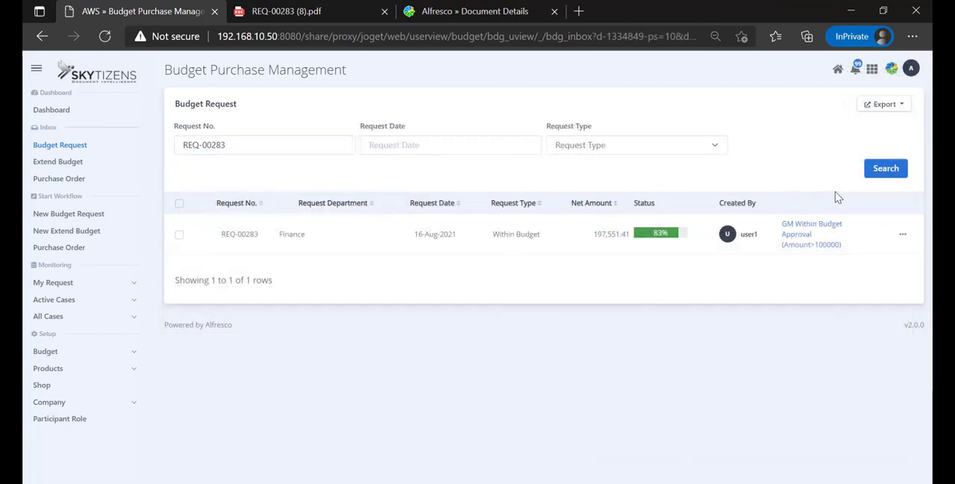
left_click(812, 233)
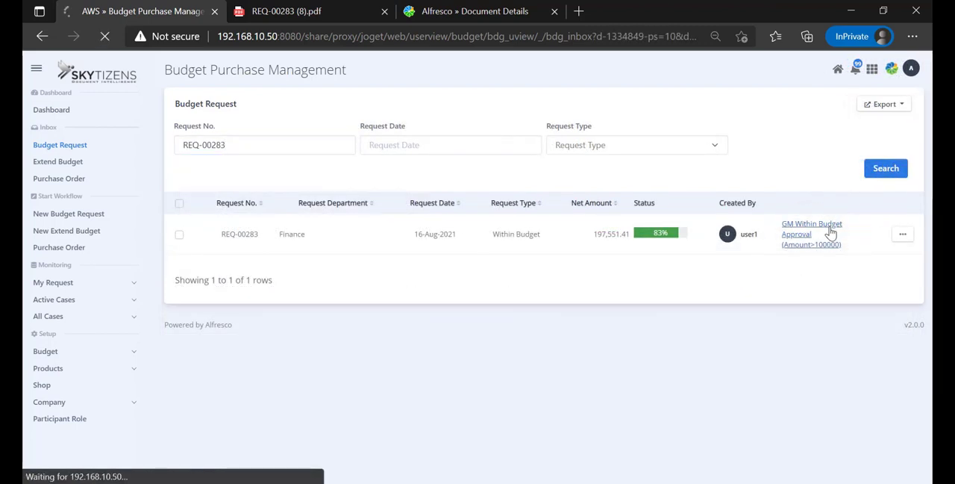
left_click(812, 233)
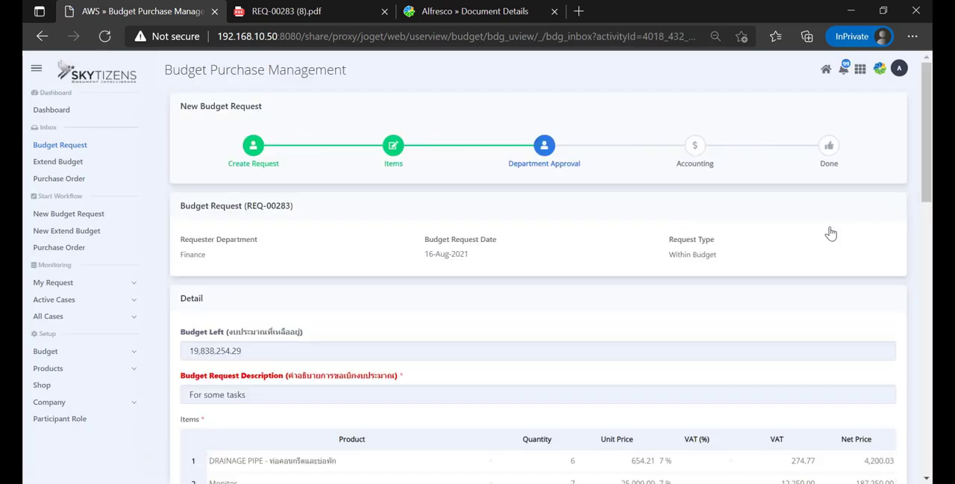
scroll("down", 3)
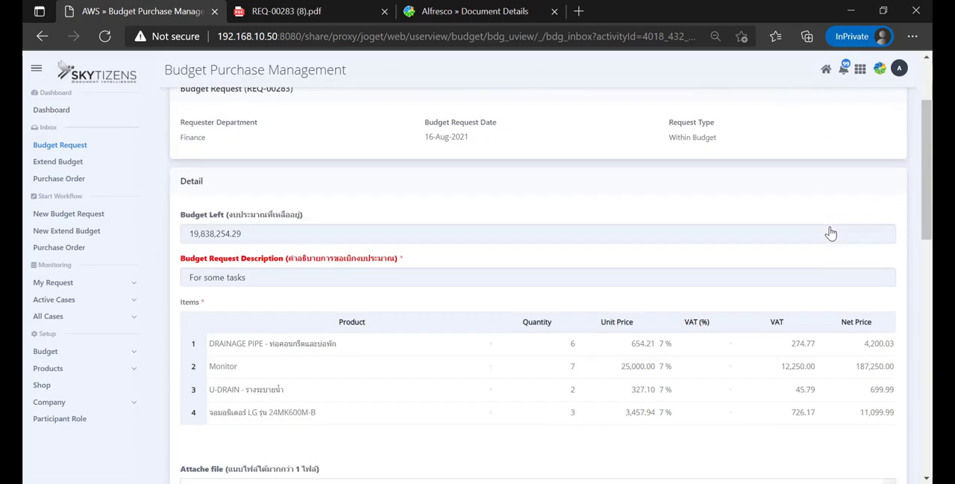
scroll("down", 3)
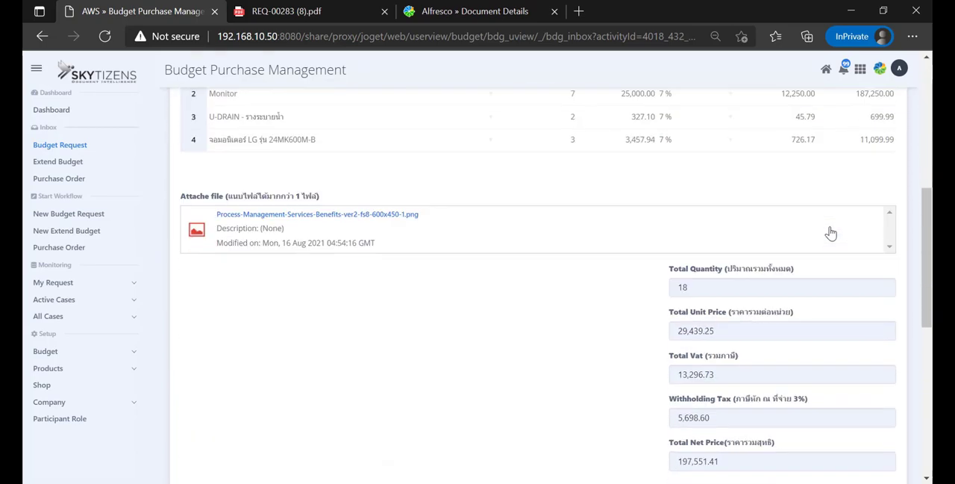
scroll("down", 3)
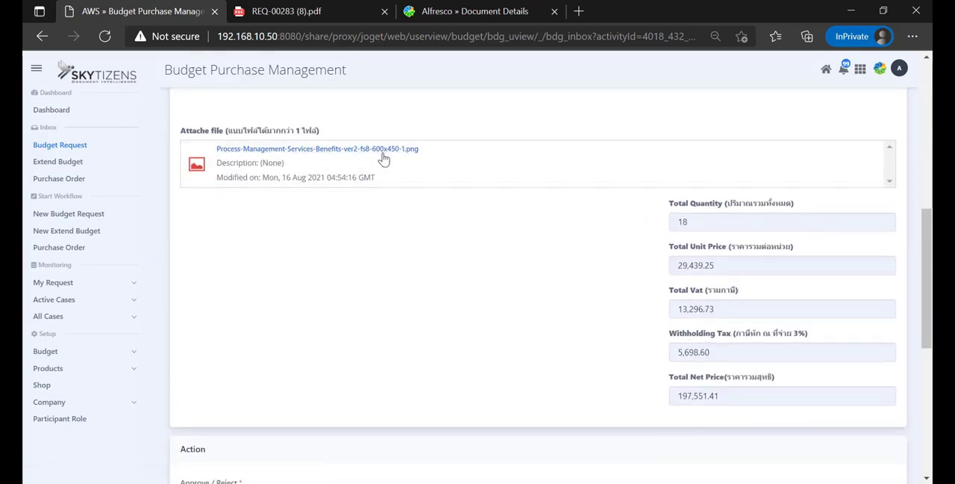
left_click(316, 148)
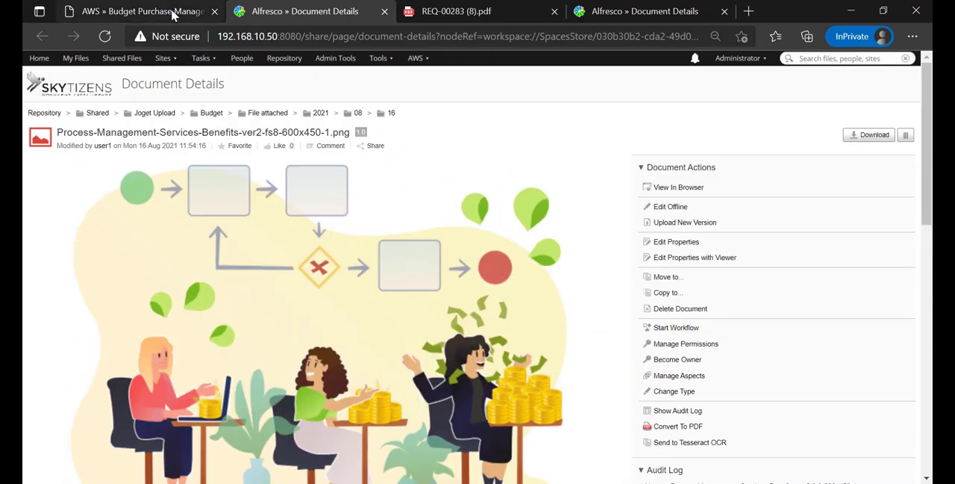
left_click(141, 12)
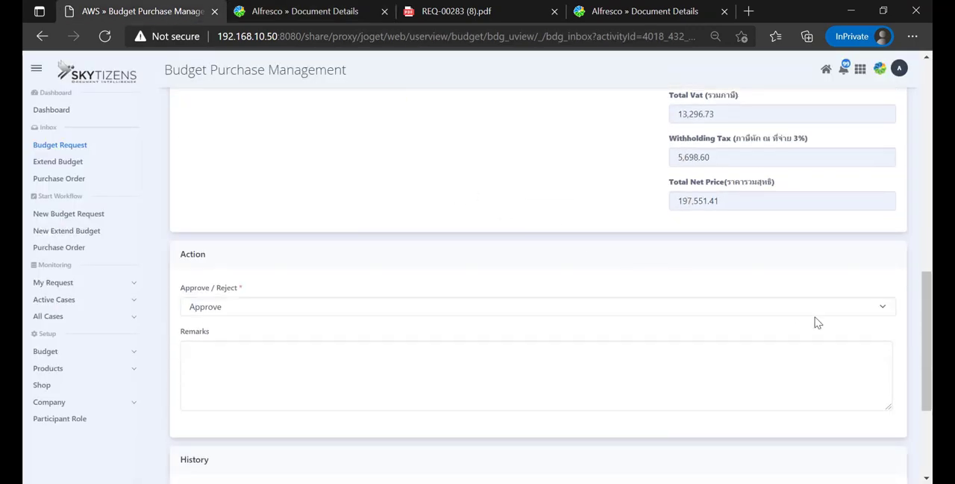
Submit the GM decision as Approve with remark 'ok', advancing it to the accounting task
left_click(537, 306)
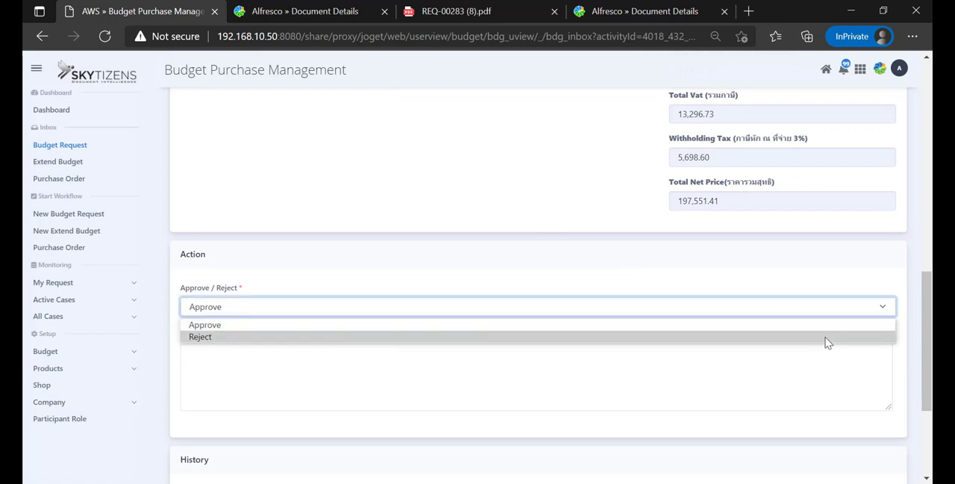
left_click(206, 324)
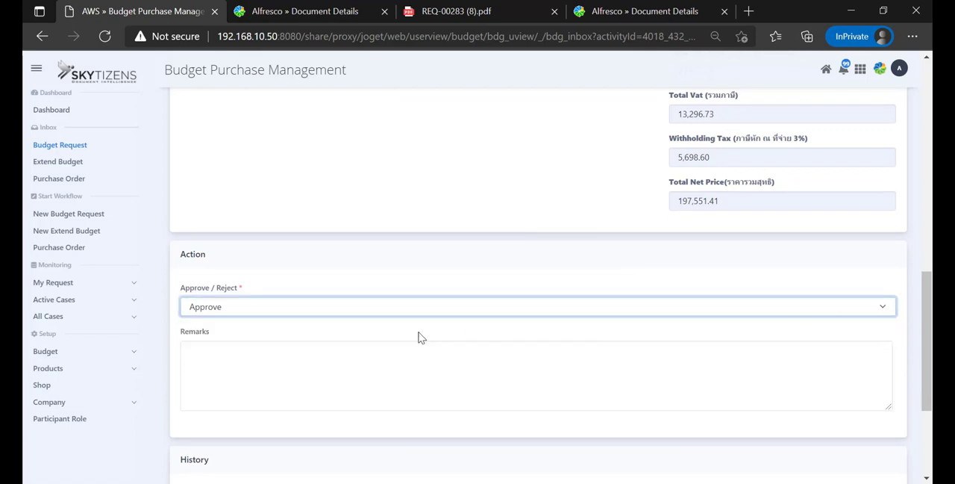
type("ok")
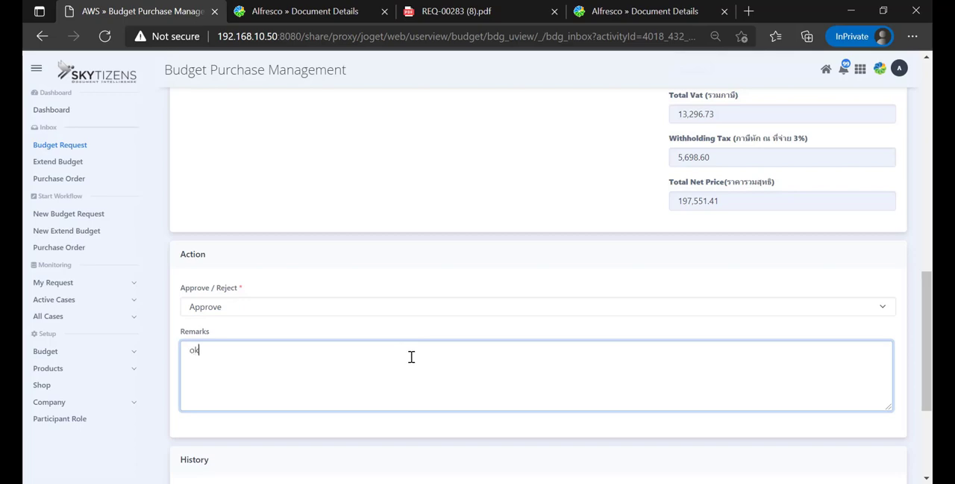
scroll("down", 3)
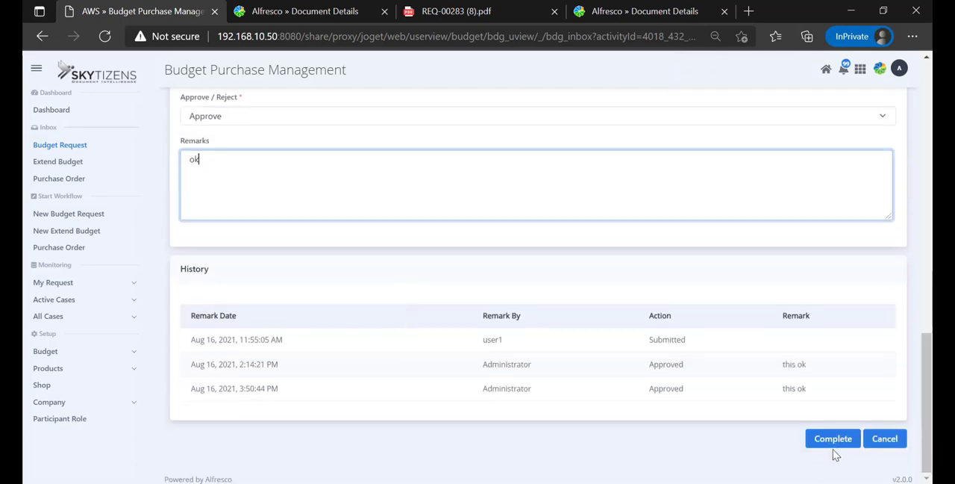
left_click(833, 439)
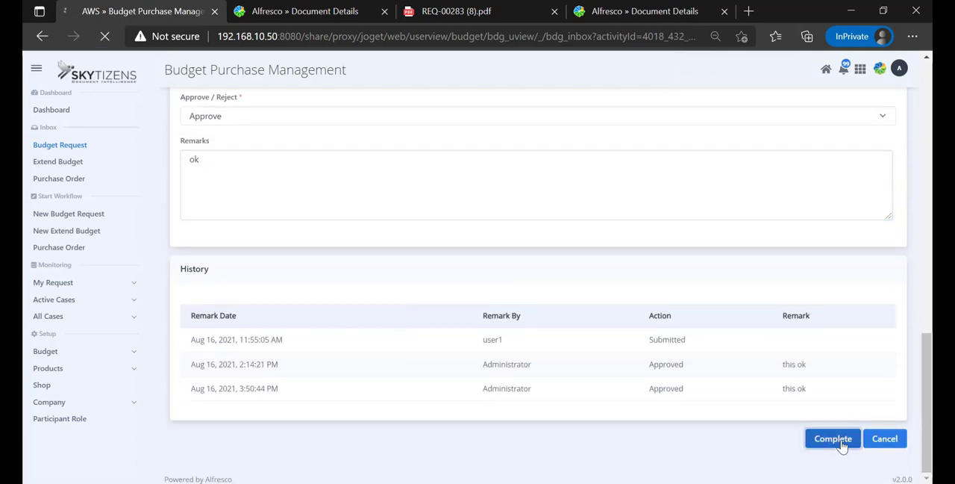
left_click(833, 439)
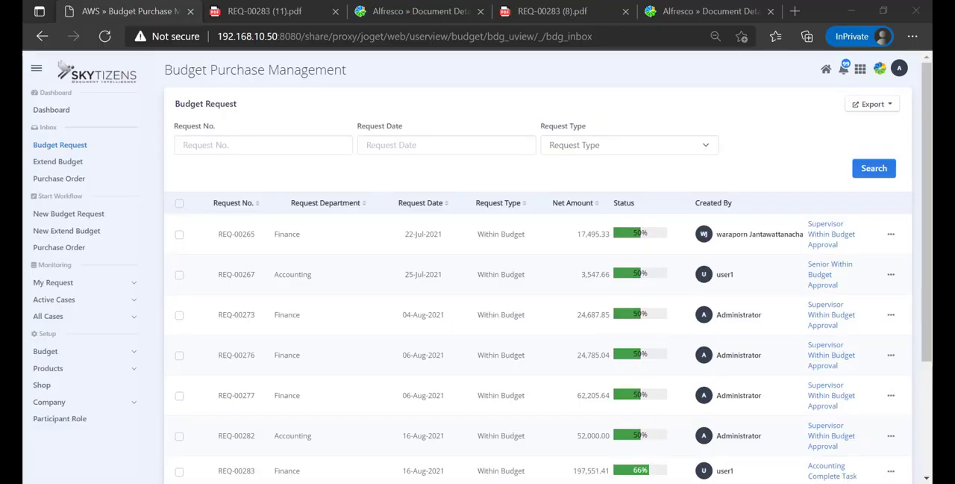
mouse_move(227, 299)
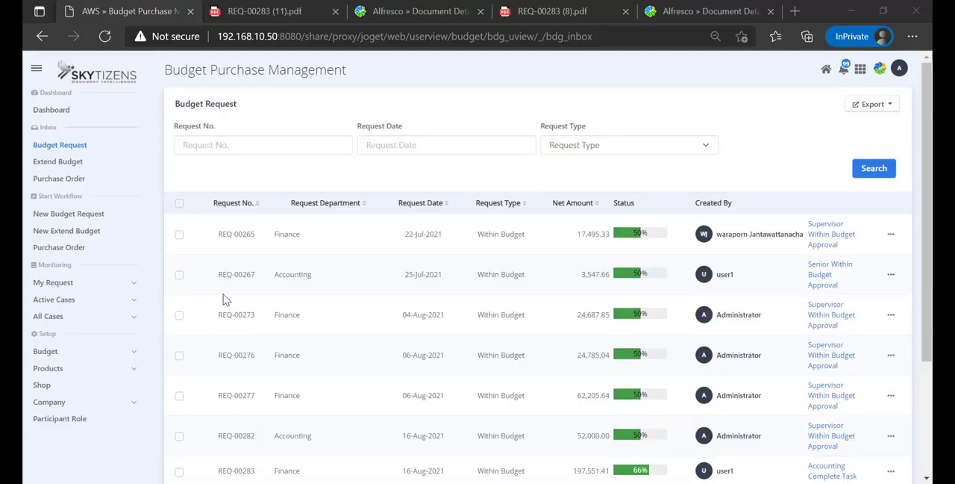
Filter the inbox to REQ-00283 by pasting the request number and open its row actions
right_click(262, 145)
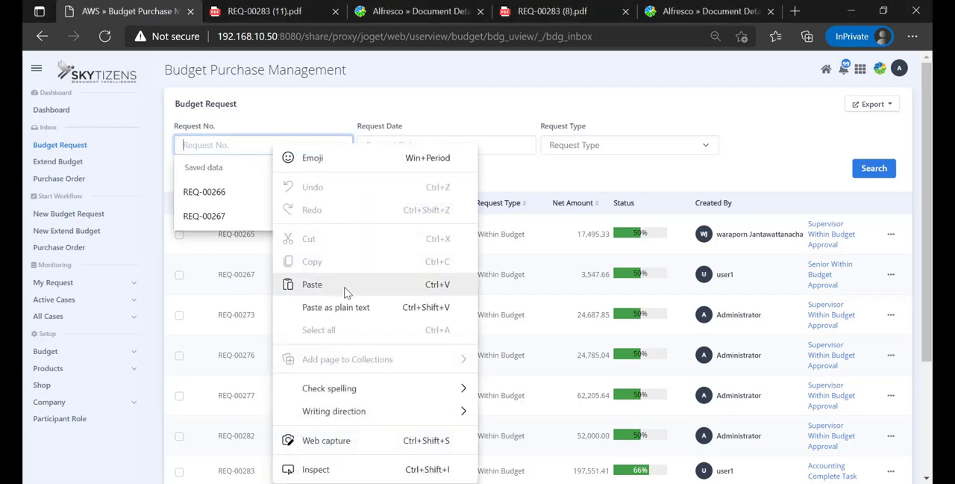
left_click(874, 167)
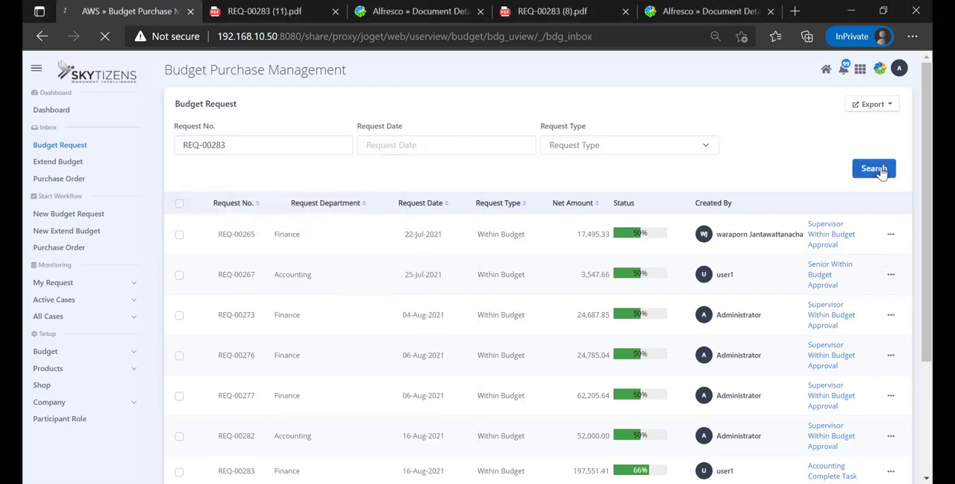
left_click(874, 167)
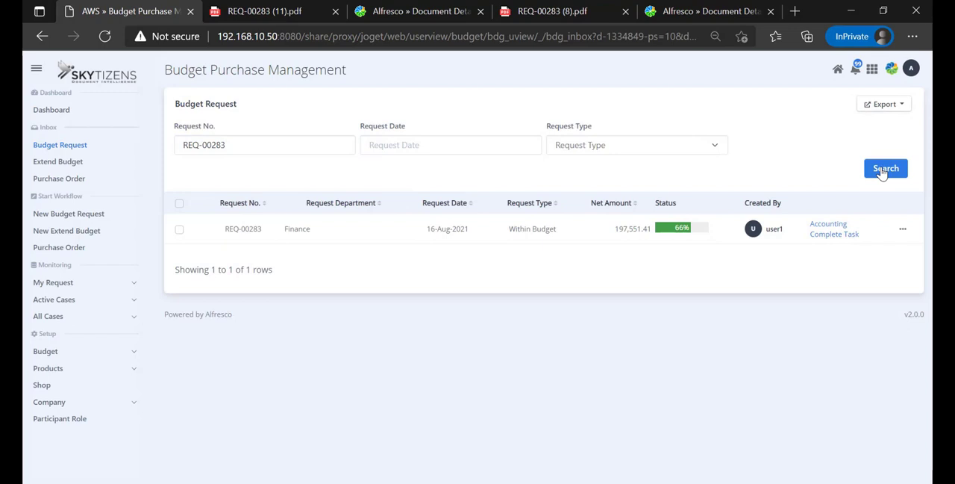
left_click(903, 228)
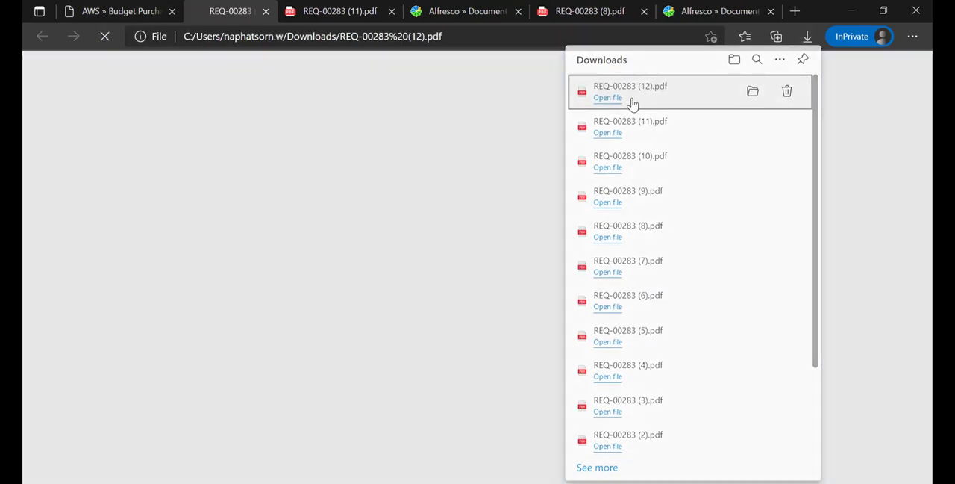
Review the downloaded PDF's signature block, now including the General Manager, then return to the inbox
left_click(607, 98)
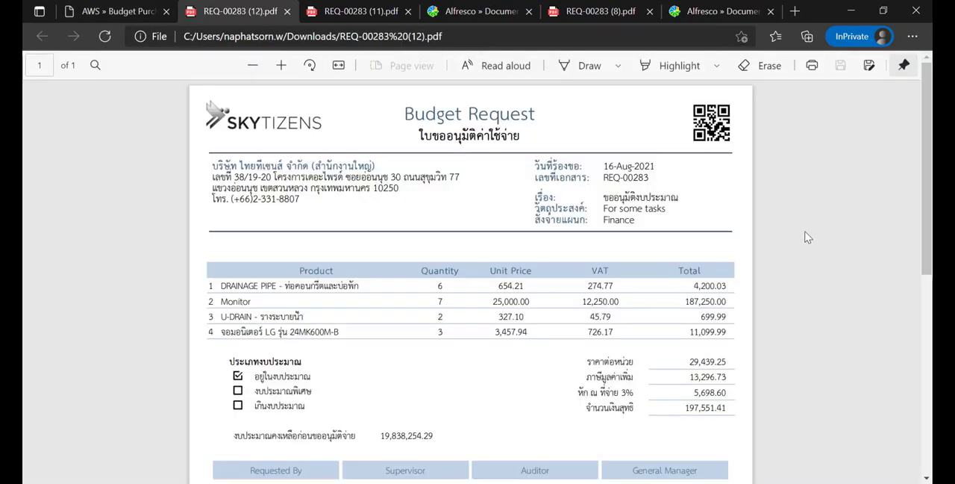
scroll("down", 3)
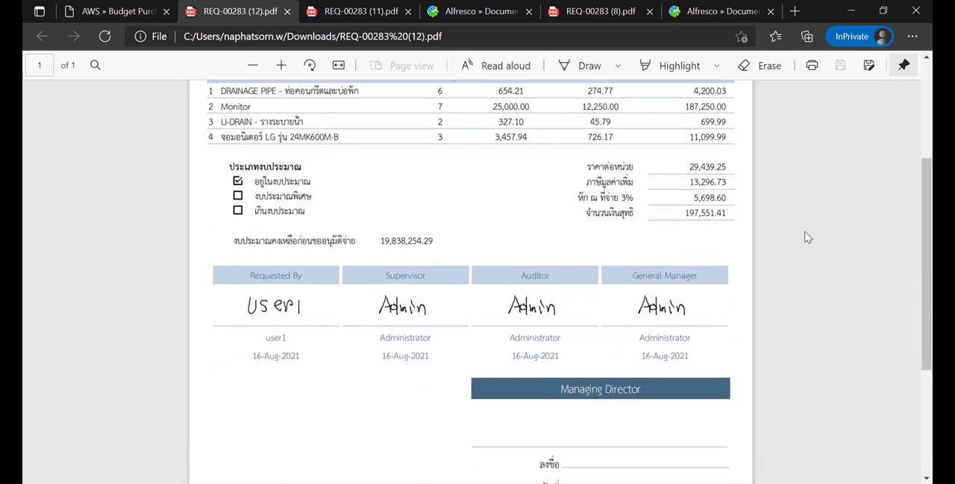
left_click_drag(634, 266, 664, 343)
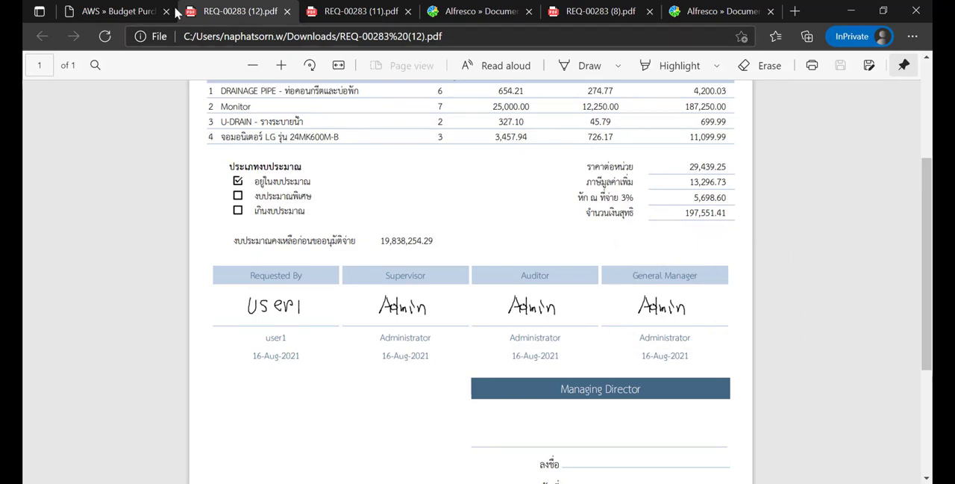
left_click(117, 11)
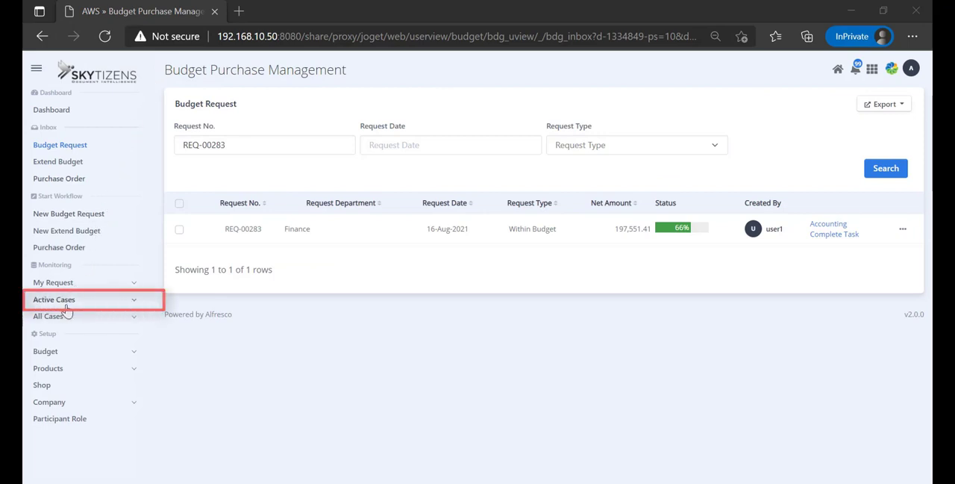
Find REQ-00283 among Active Cases budget requests at 66% with Administrator, then return to the inbox
left_click(54, 299)
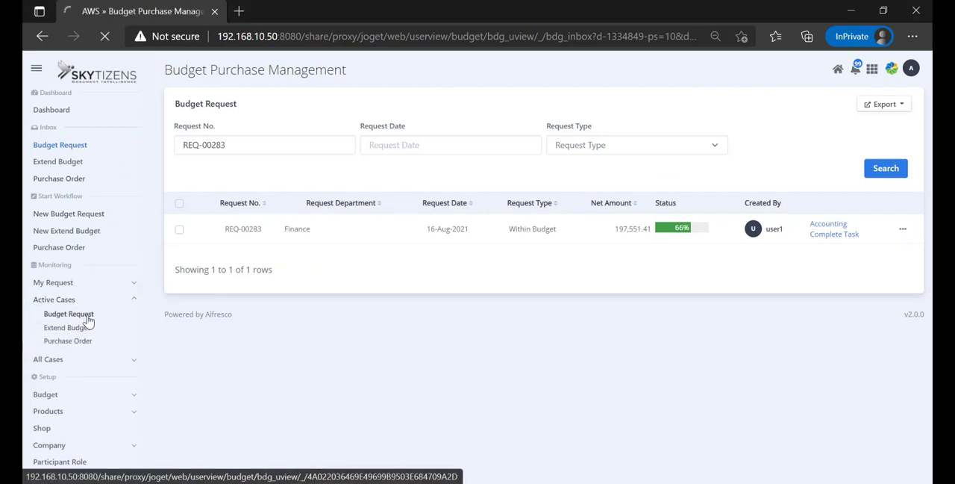
left_click(69, 314)
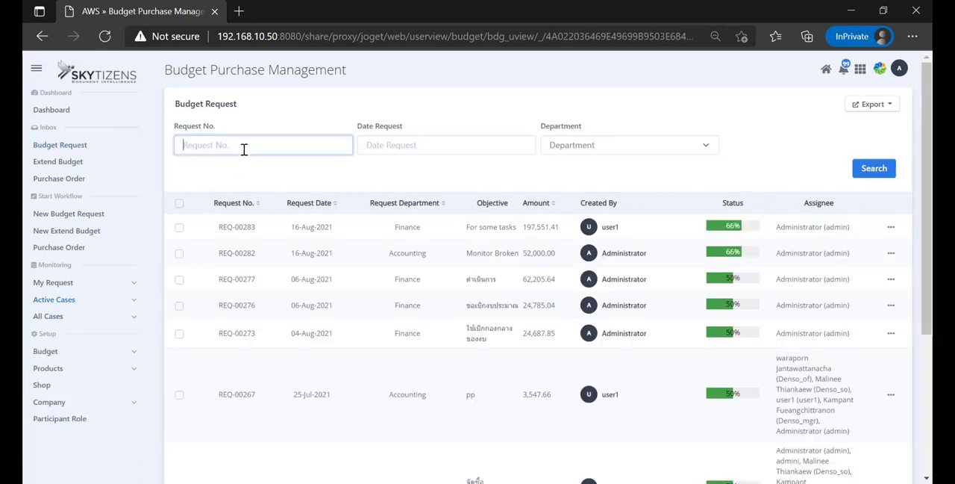
type("REQ-00283")
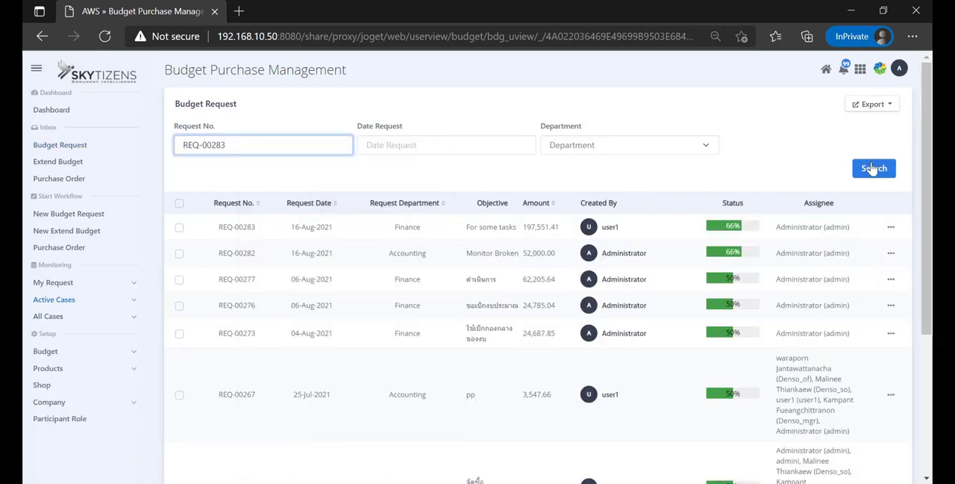
left_click(875, 167)
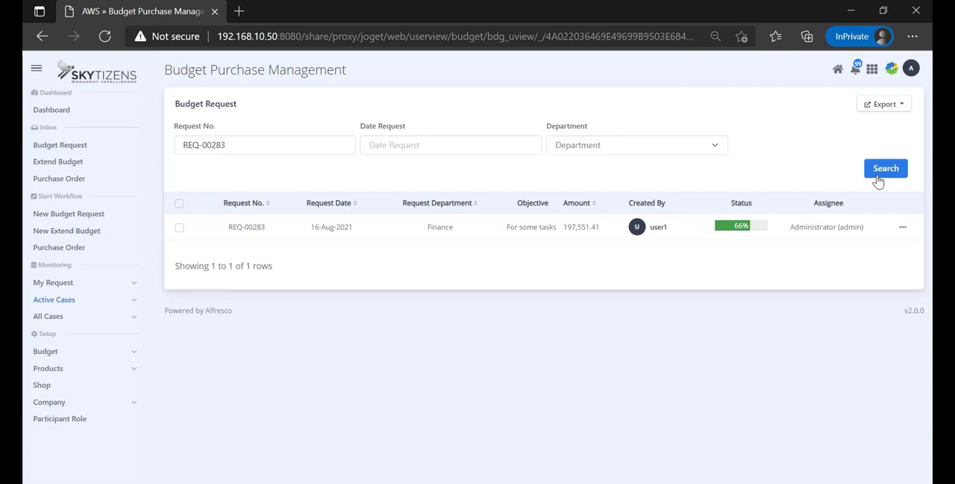
mouse_move(884, 233)
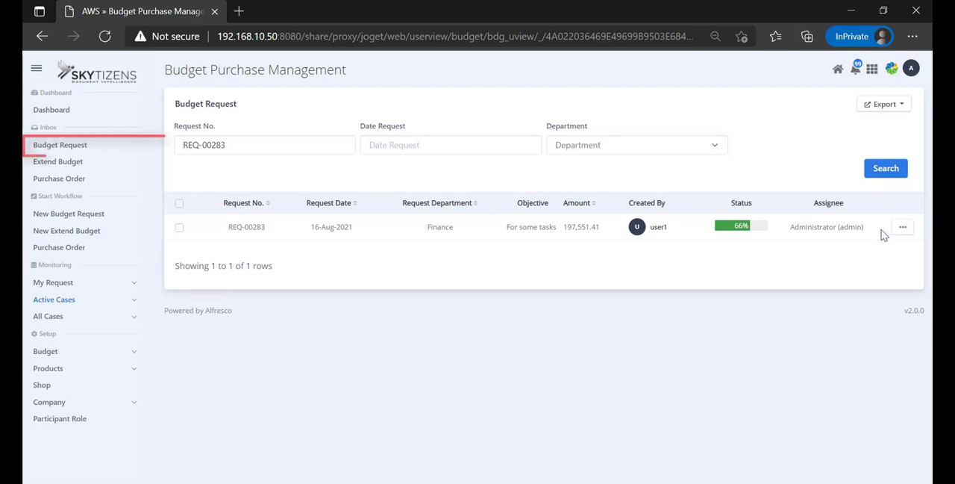
mouse_move(87, 164)
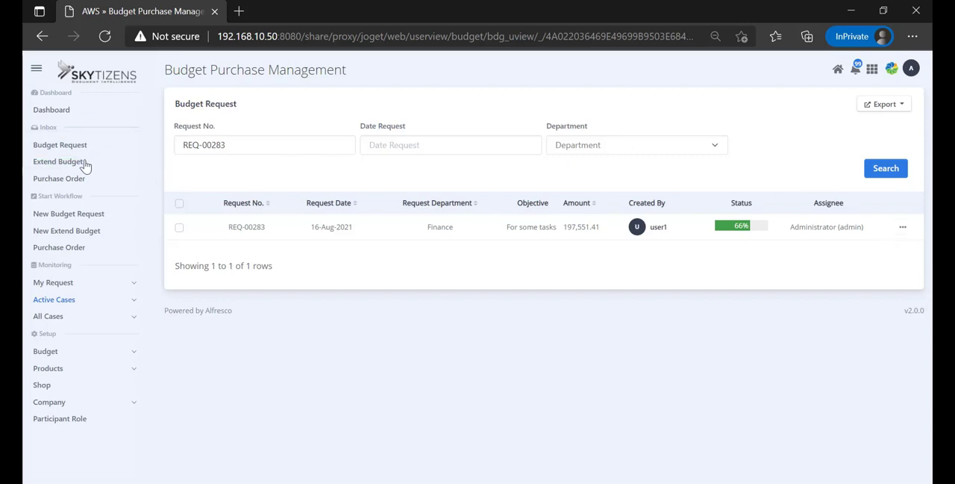
left_click(60, 145)
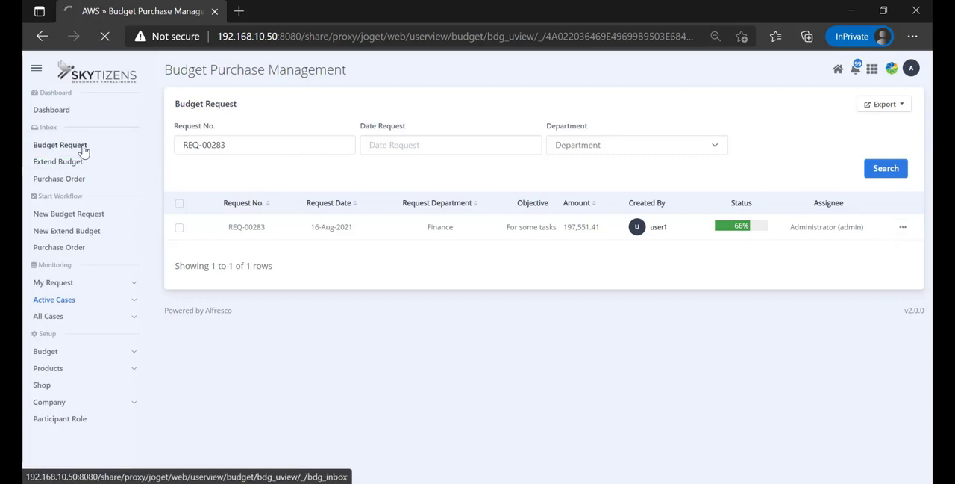
left_click(59, 145)
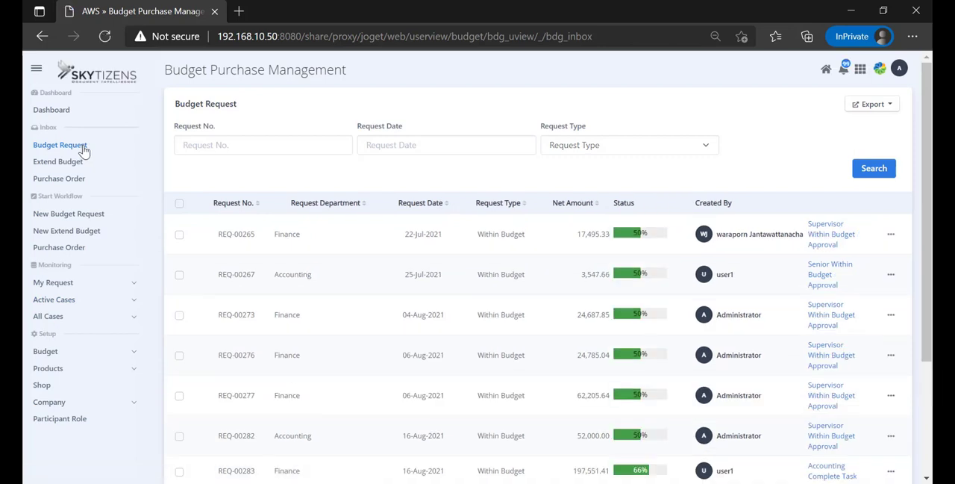
Paste REQ-00283 into Request No. and filter the inbox to it at 66%
right_click(263, 145)
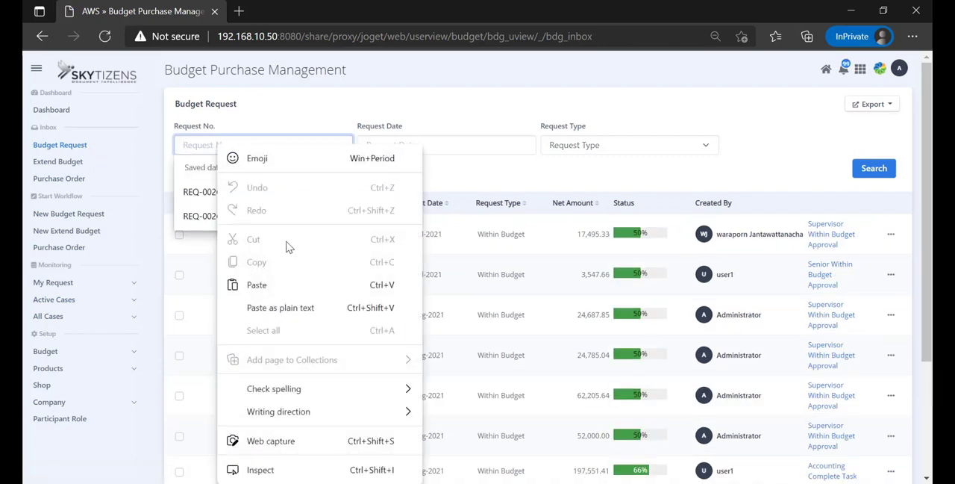
left_click(875, 167)
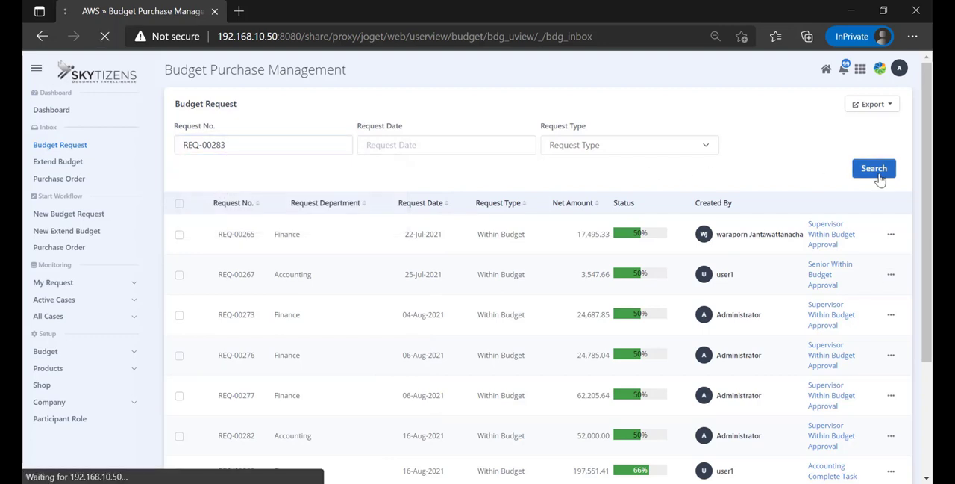
left_click(875, 167)
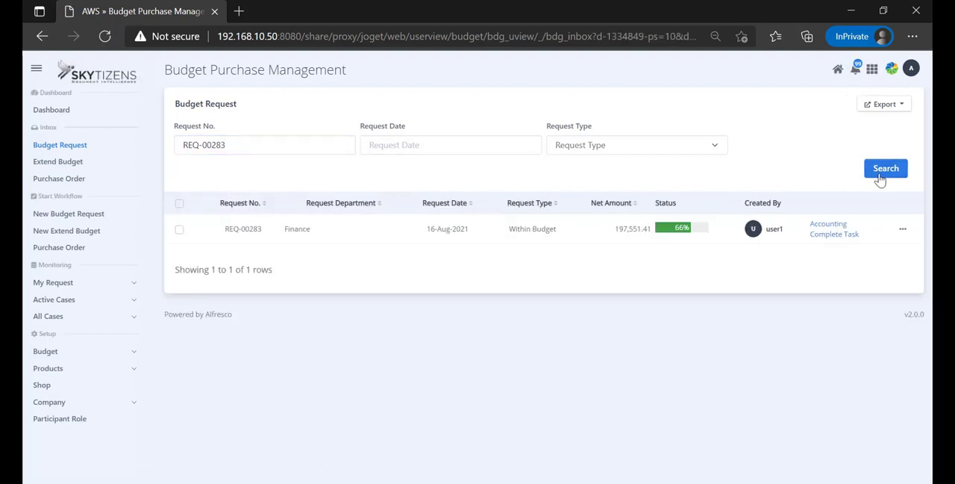
mouse_move(835, 230)
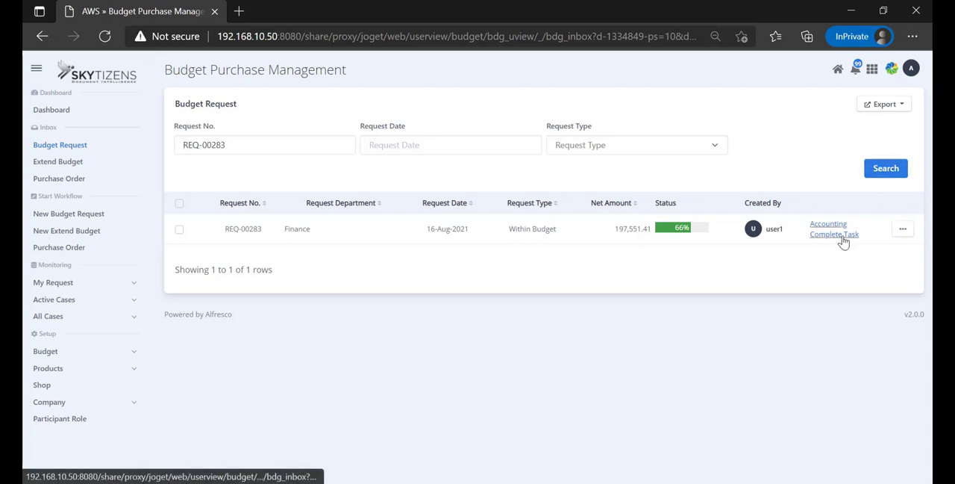
Open REQ-00283's Accounting Complete Task, scroll its items and view the attached image
left_click(835, 228)
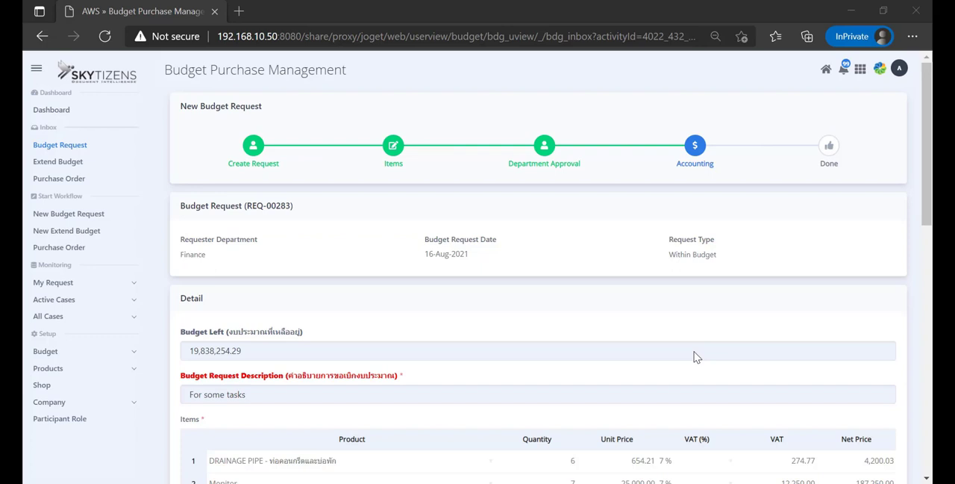
scroll("down", 3)
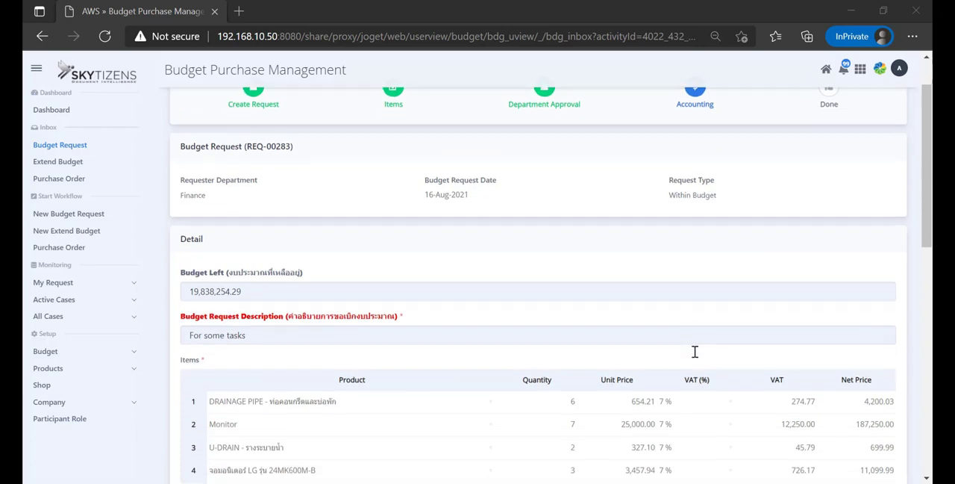
scroll("down", 3)
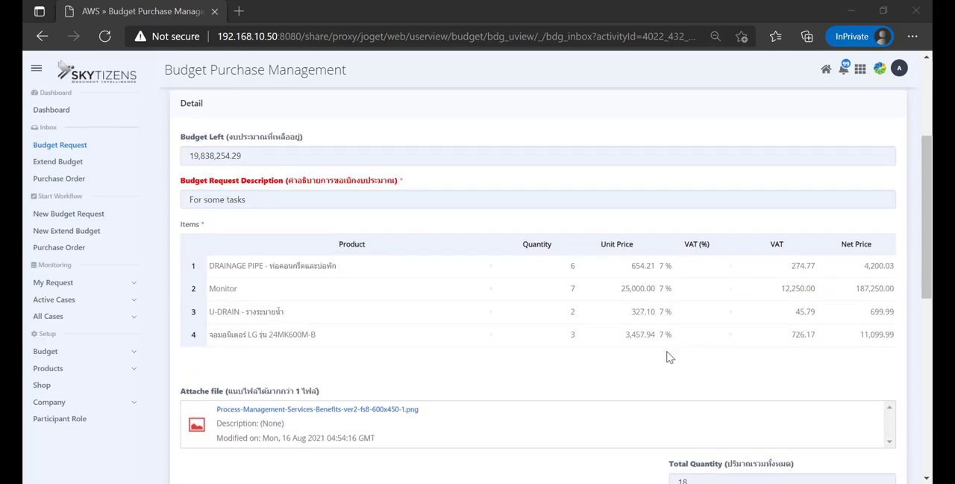
left_click(316, 409)
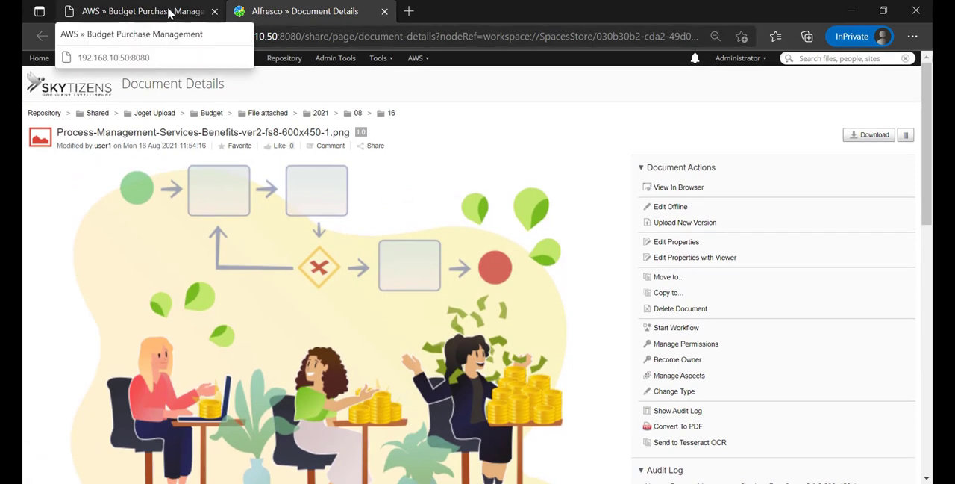
left_click(134, 12)
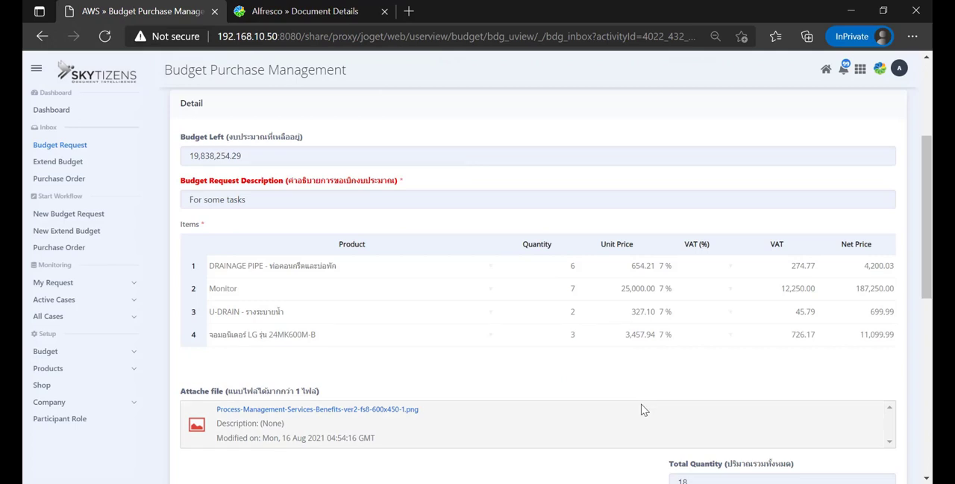
Scroll to the history listing three approvals and complete the accounting task
scroll("down", 3)
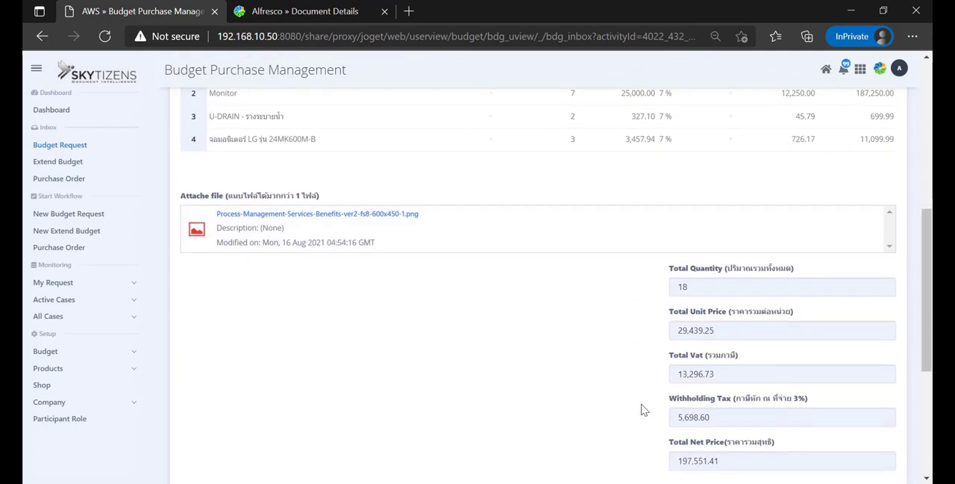
scroll("down", 3)
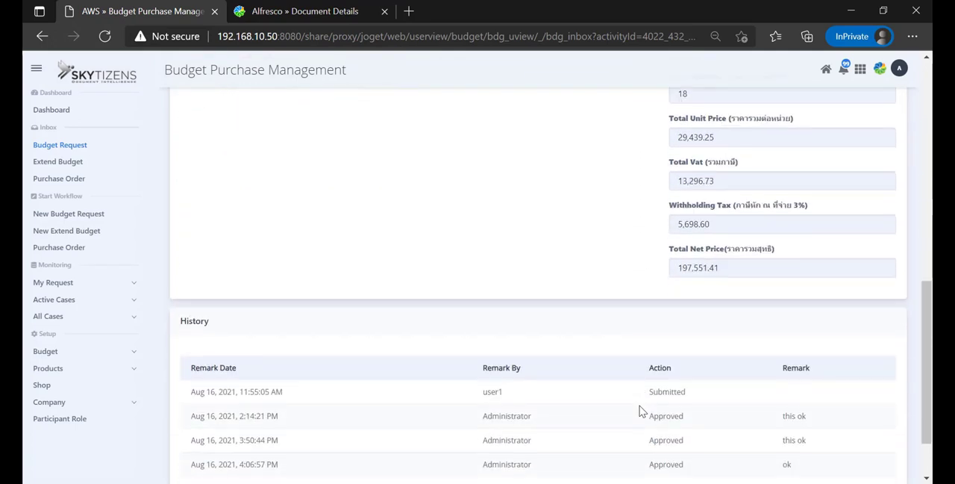
scroll("down", 3)
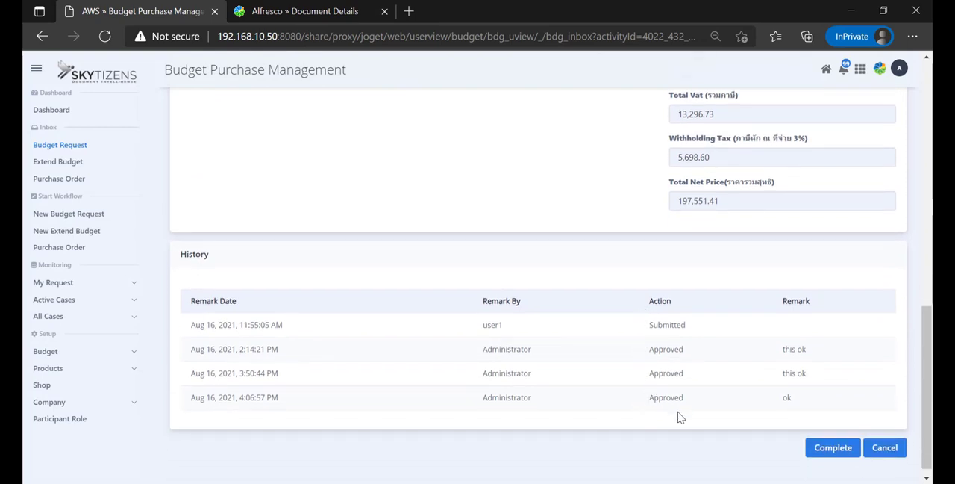
mouse_move(848, 439)
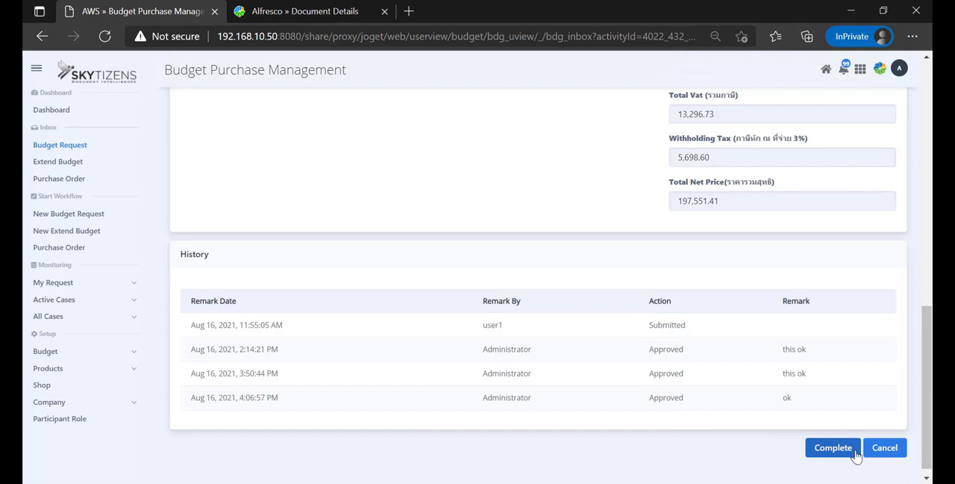
left_click(833, 448)
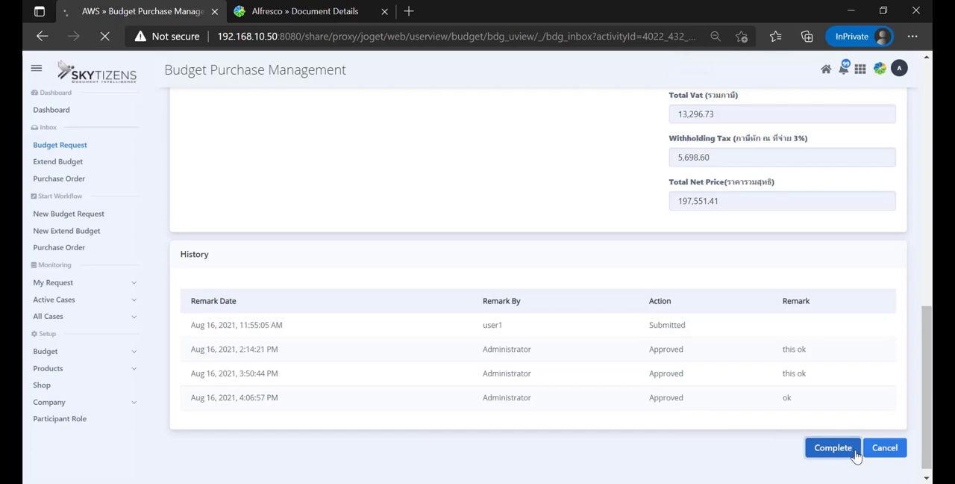
Find REQ-00283 at 100% in All Budget Requests and bring up its row actions
left_click(833, 448)
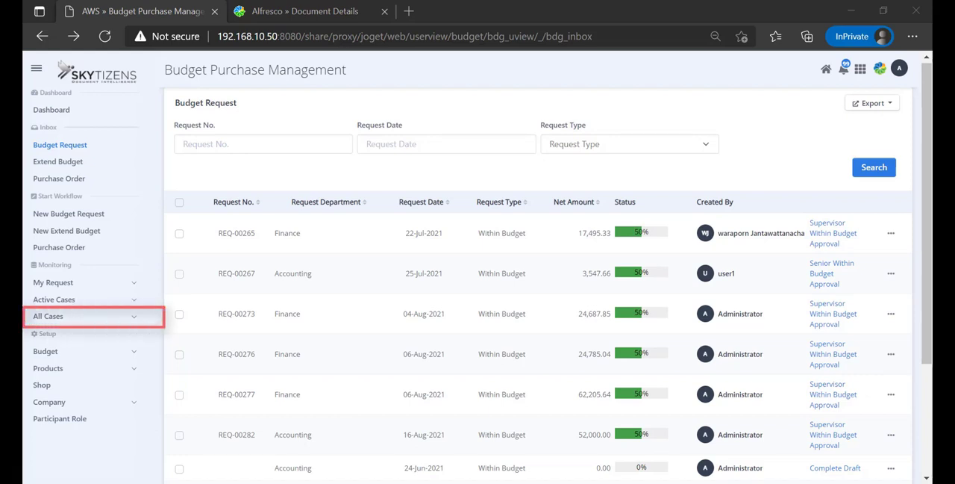
left_click(48, 316)
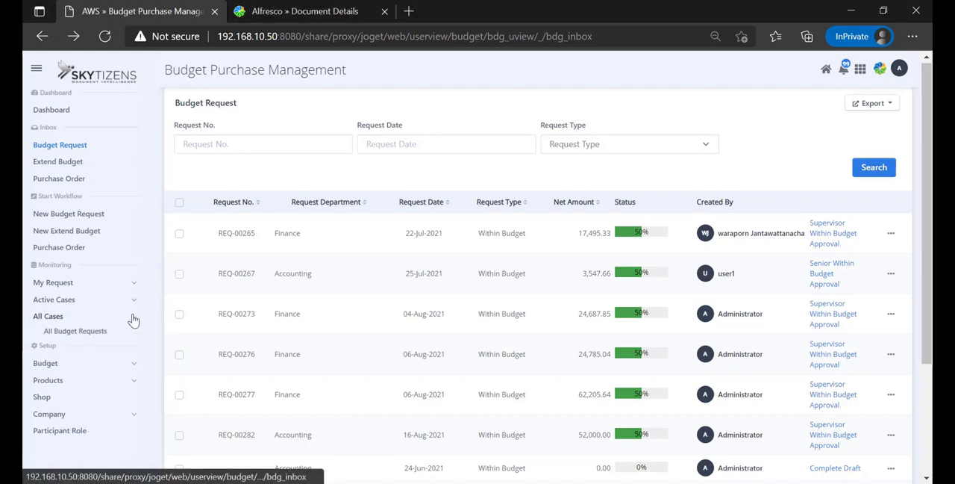
left_click(47, 316)
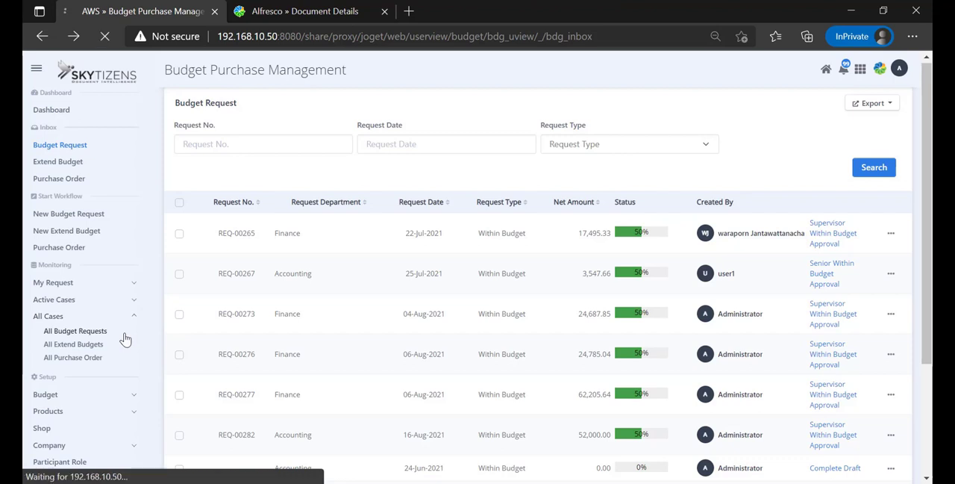
left_click(75, 330)
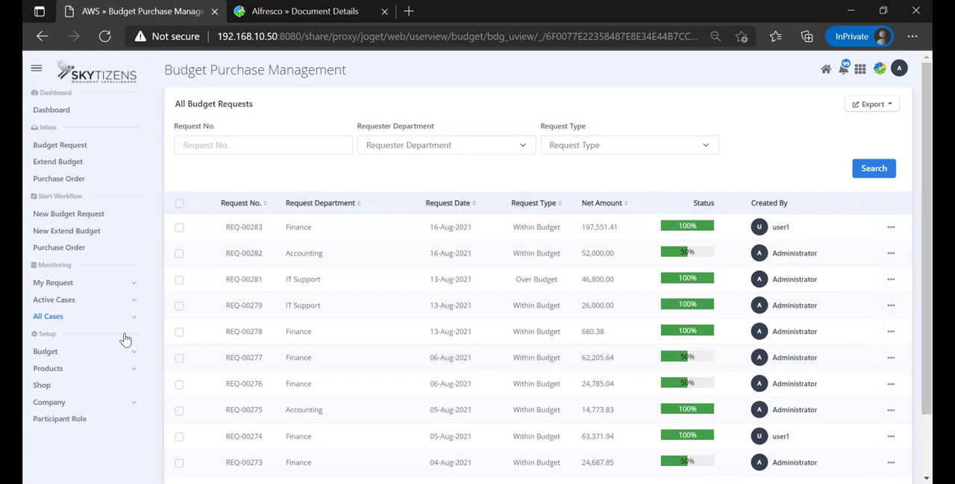
mouse_move(893, 227)
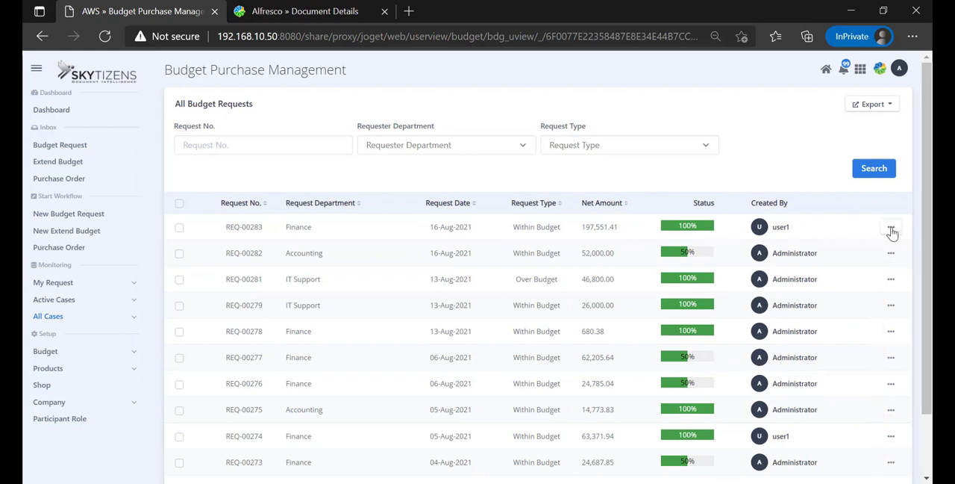
left_click(891, 226)
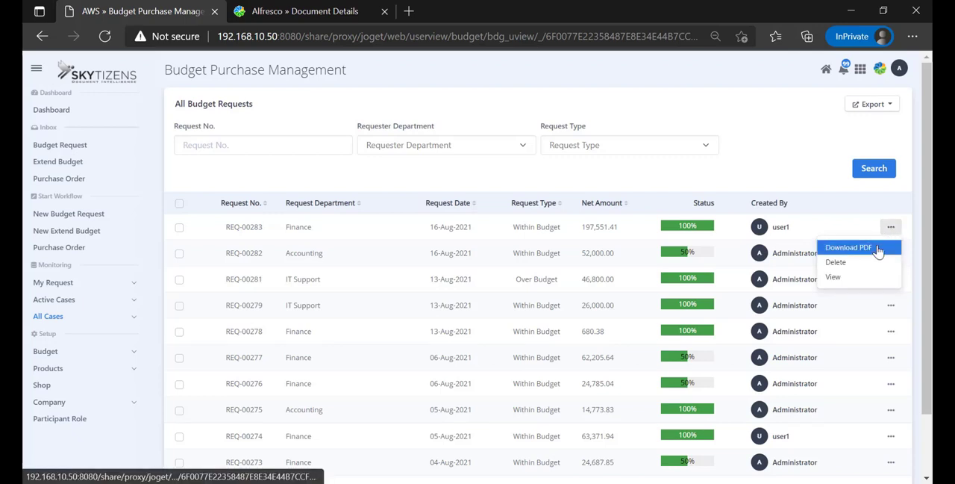
Download REQ-00283 (13).pdf, review its final approval signatures, and return to the app
left_click(848, 248)
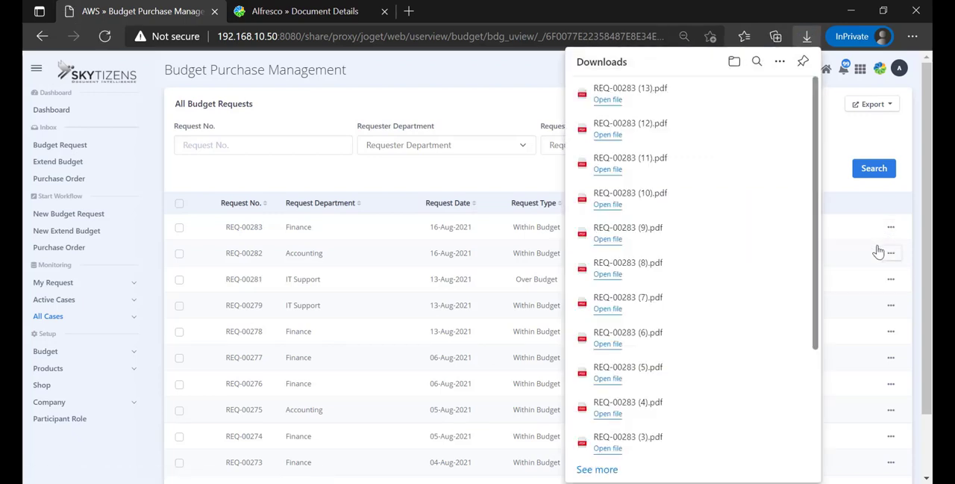
left_click(608, 99)
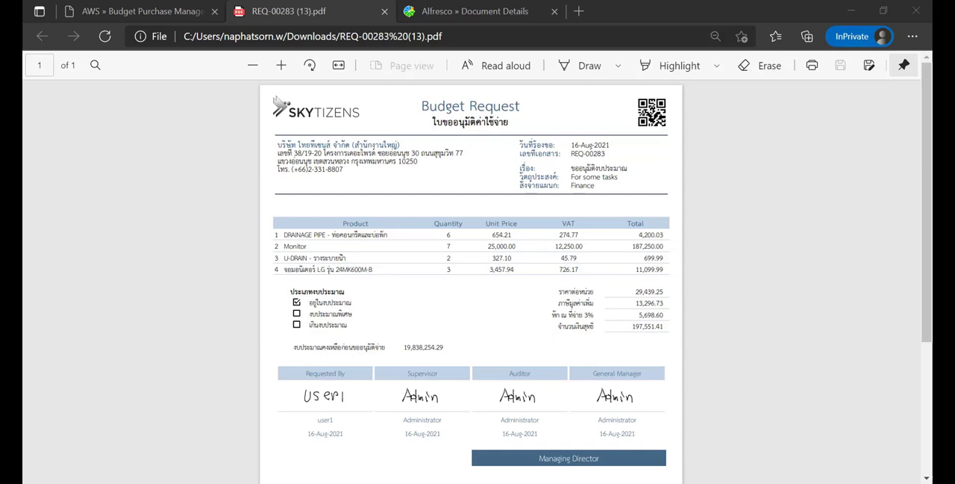
left_click(142, 12)
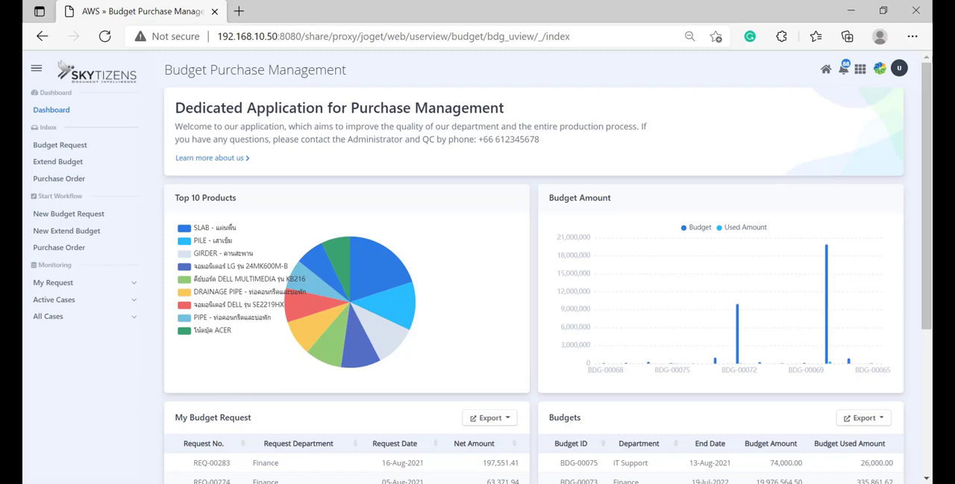
mouse_move(141, 332)
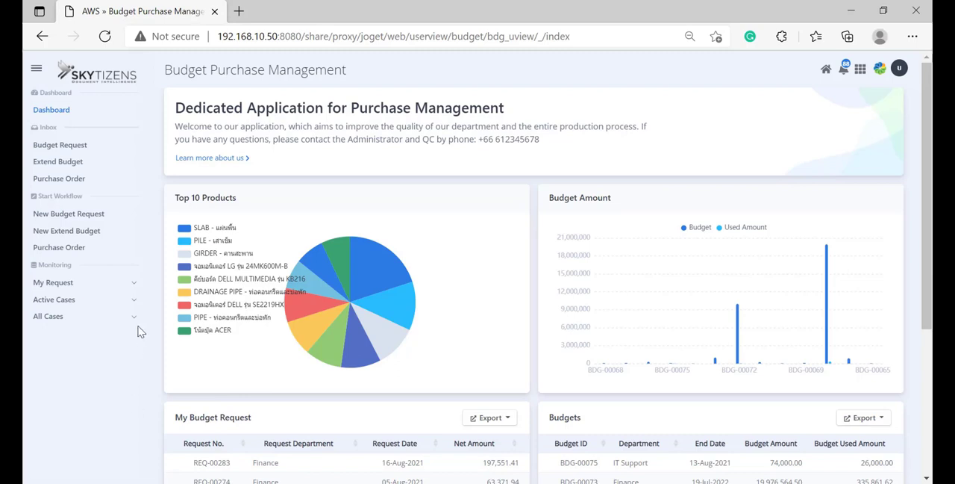
Show the list of all budget requests under All Cases
left_click(54, 282)
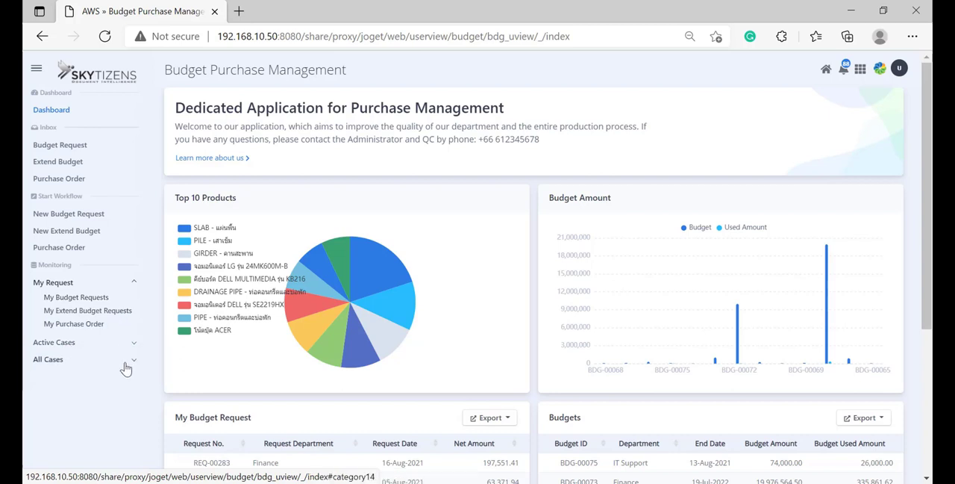
left_click(48, 359)
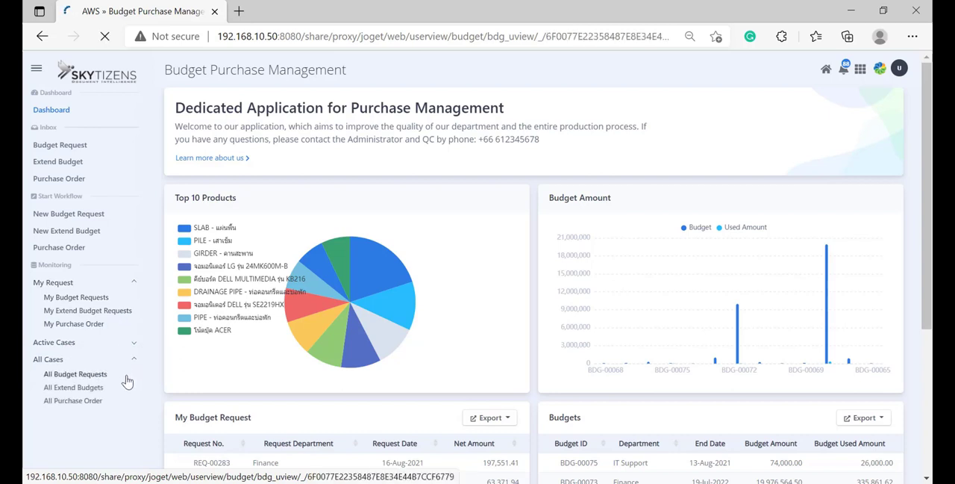
left_click(75, 373)
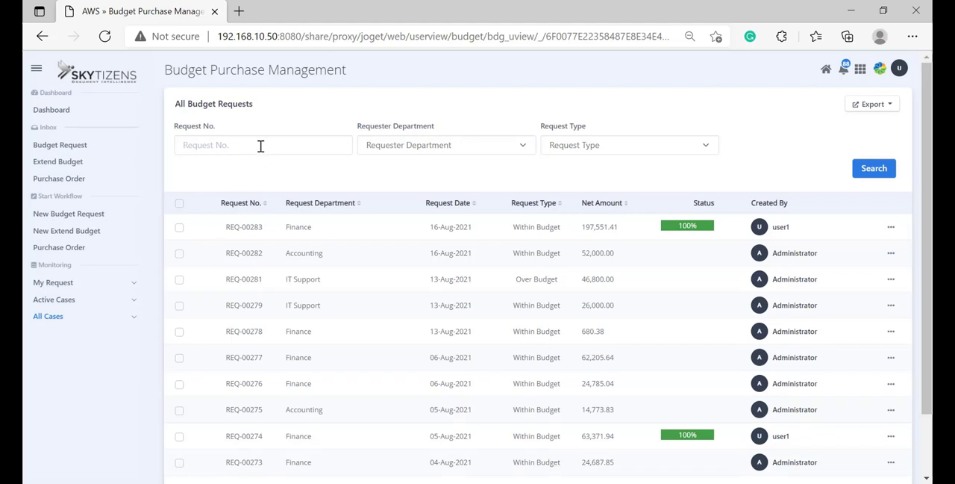
Filter the list by request number REQ-00283, showing it alone at 100% complete
type("REQ-00283")
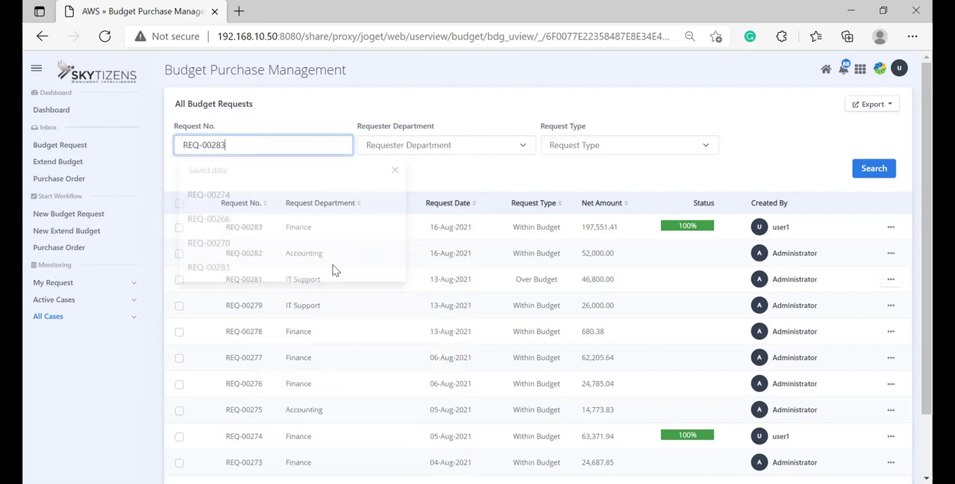
left_click(874, 167)
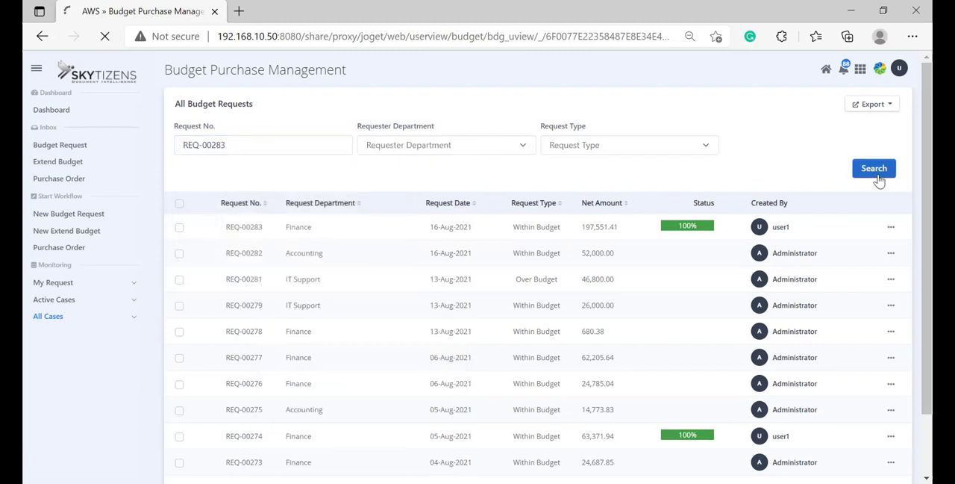
left_click(887, 167)
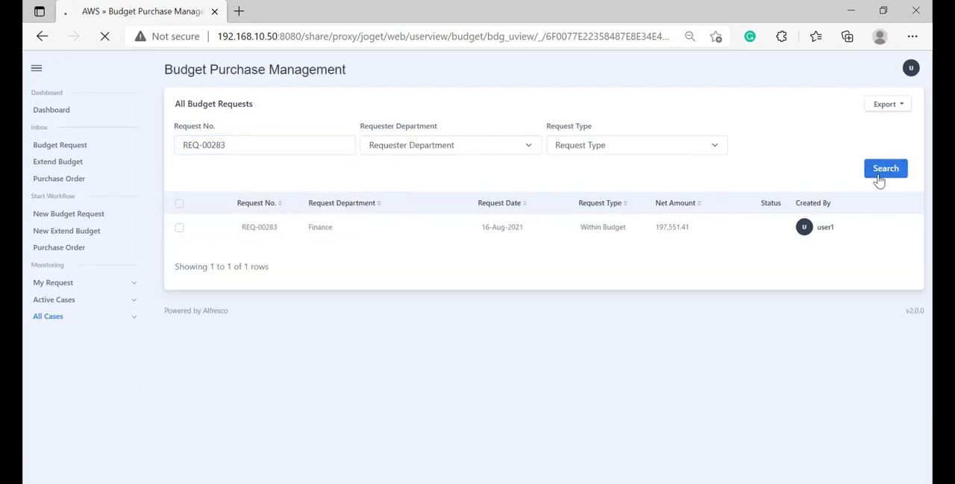
left_click(887, 167)
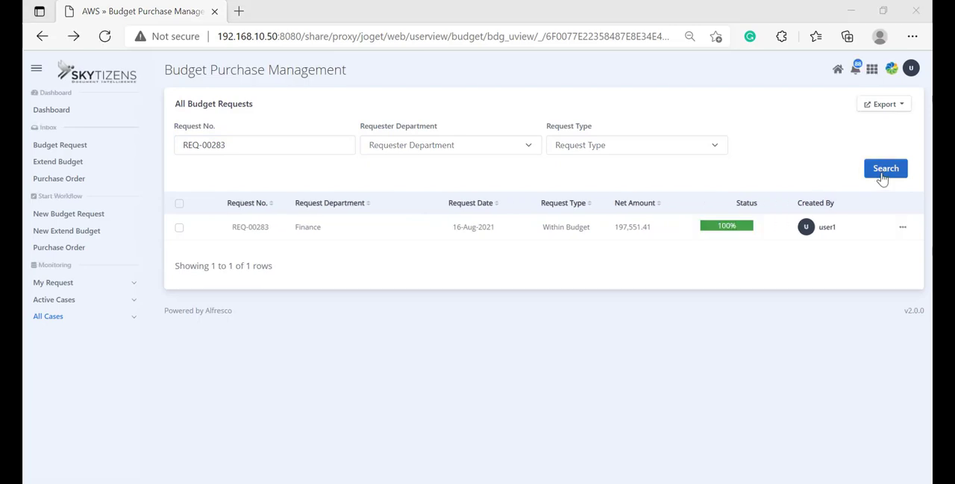
mouse_move(901, 227)
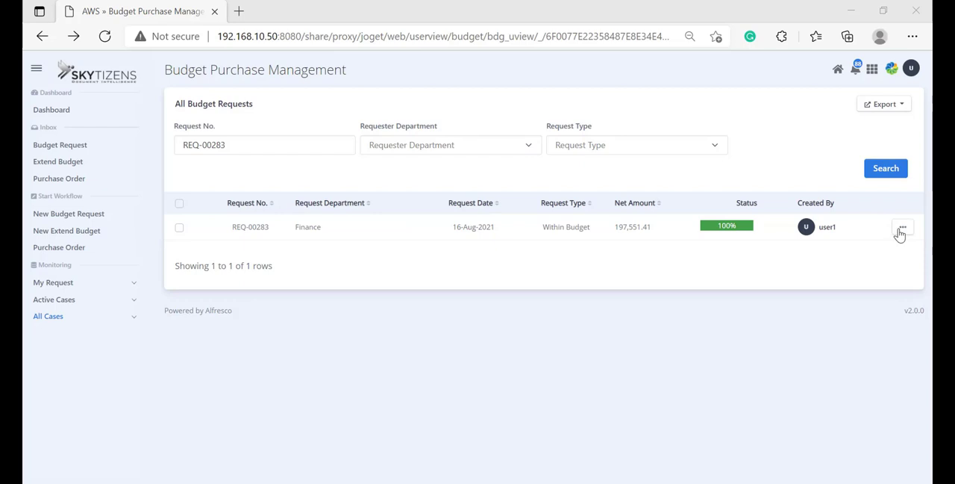
Review REQ-00283's items and four-entry approval history, then return to the full list
left_click(902, 226)
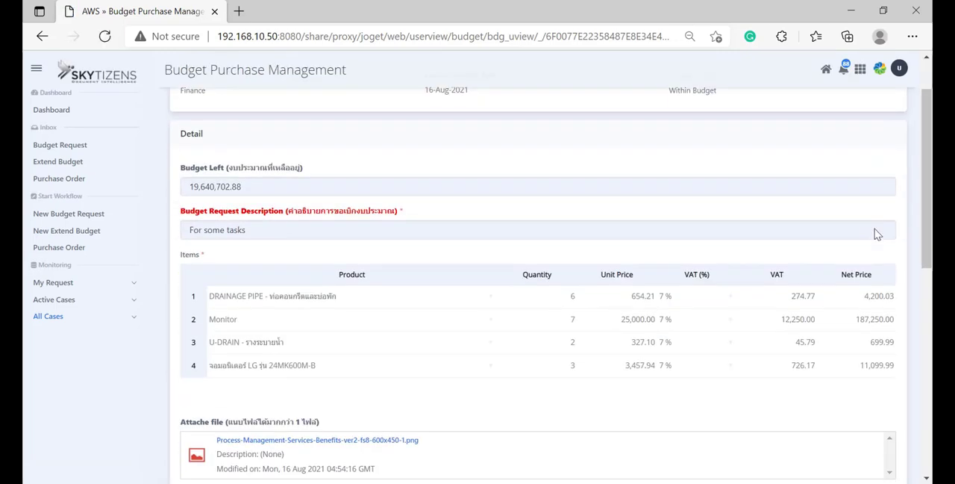
scroll("down", 3)
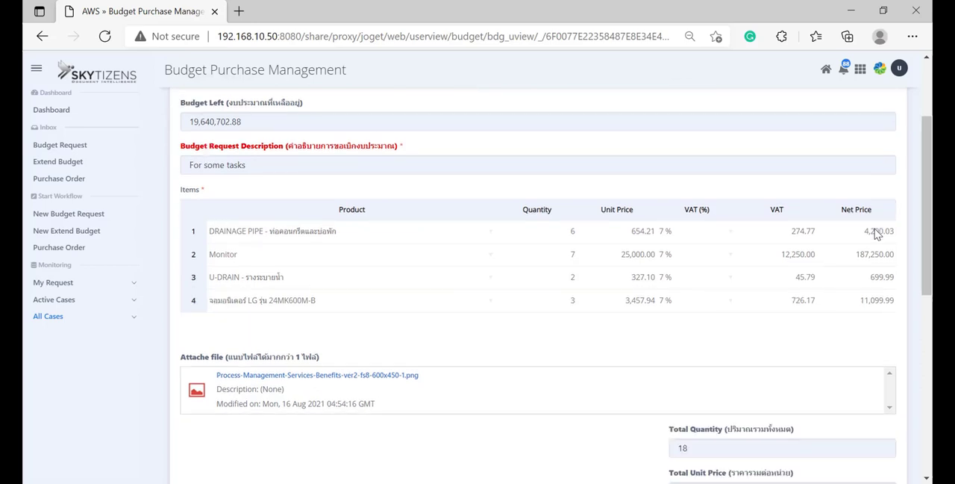
scroll("down", 3)
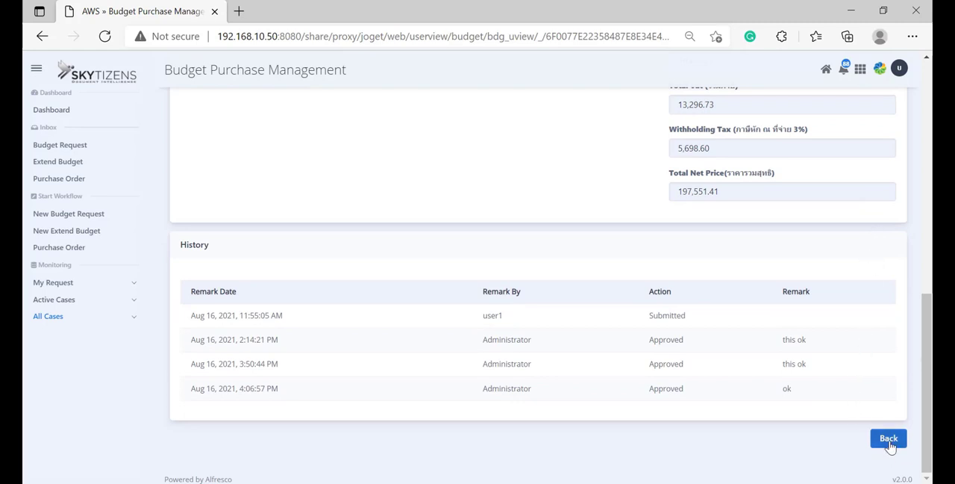
left_click(888, 438)
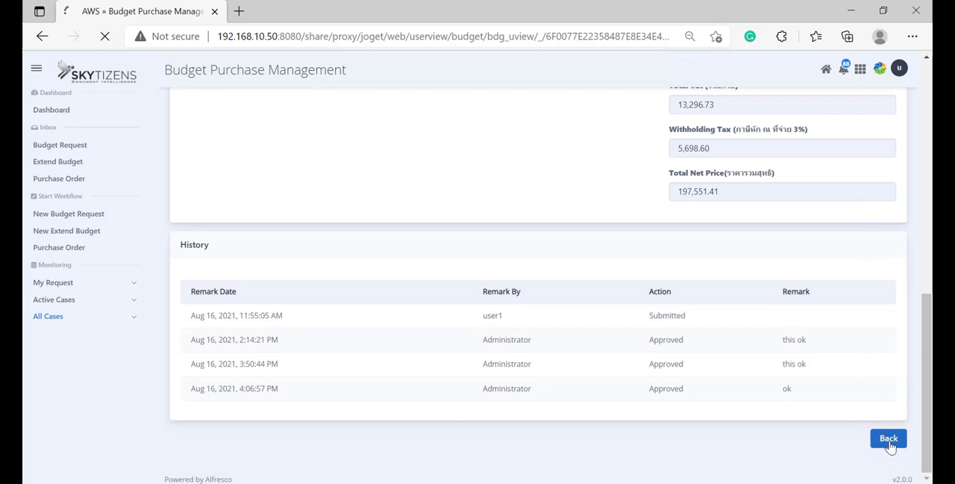
left_click(889, 439)
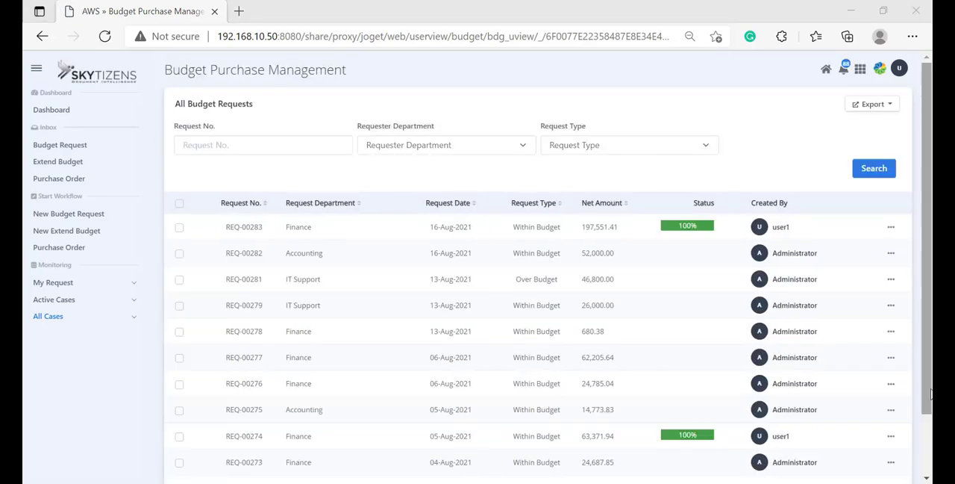
Download REQ-00283 as a PDF again and view the new REQ-00283 (15).pdf
left_click(891, 227)
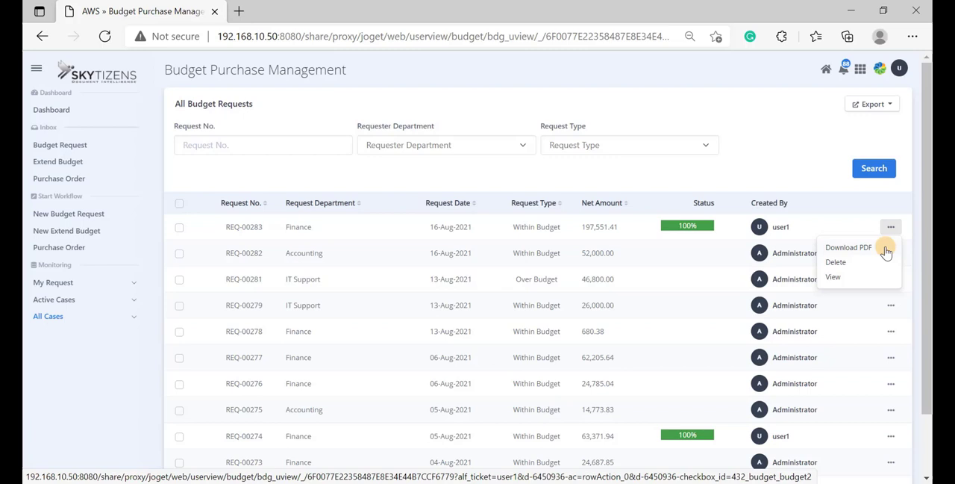
left_click(848, 248)
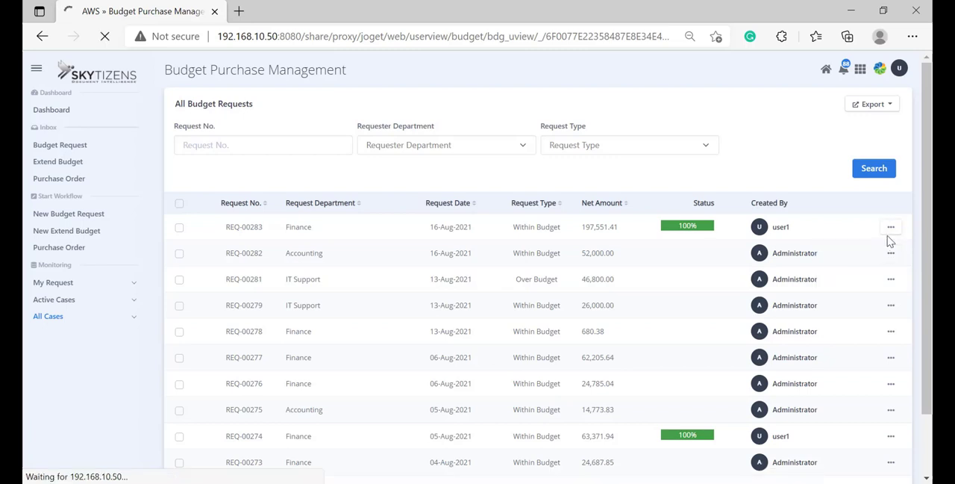
left_click(847, 36)
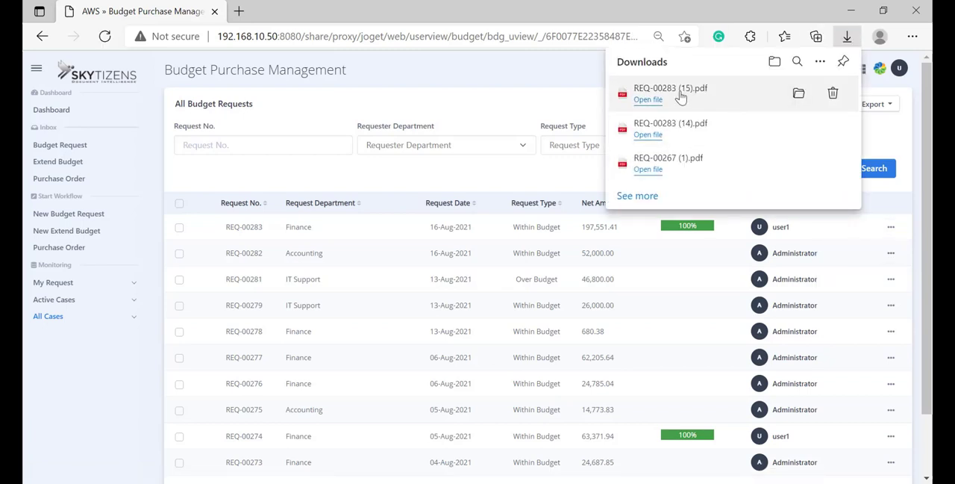
left_click(648, 99)
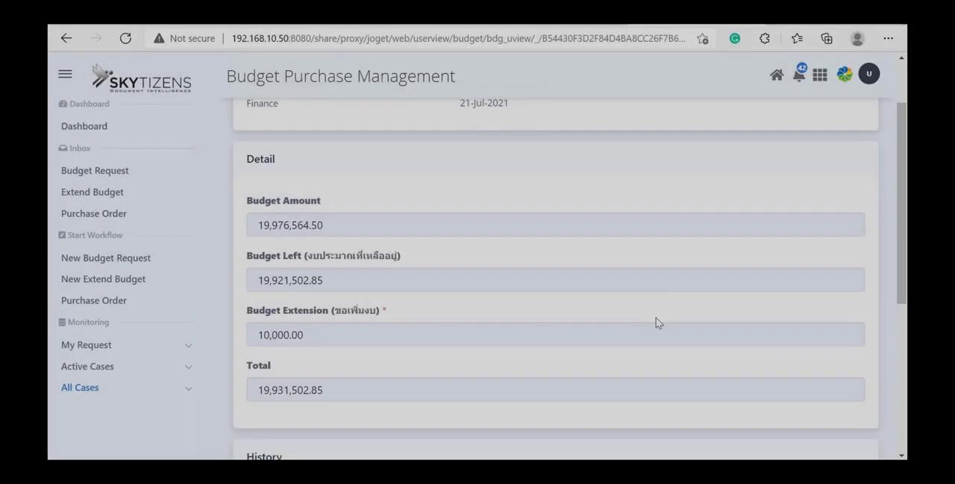
scroll("down", 3)
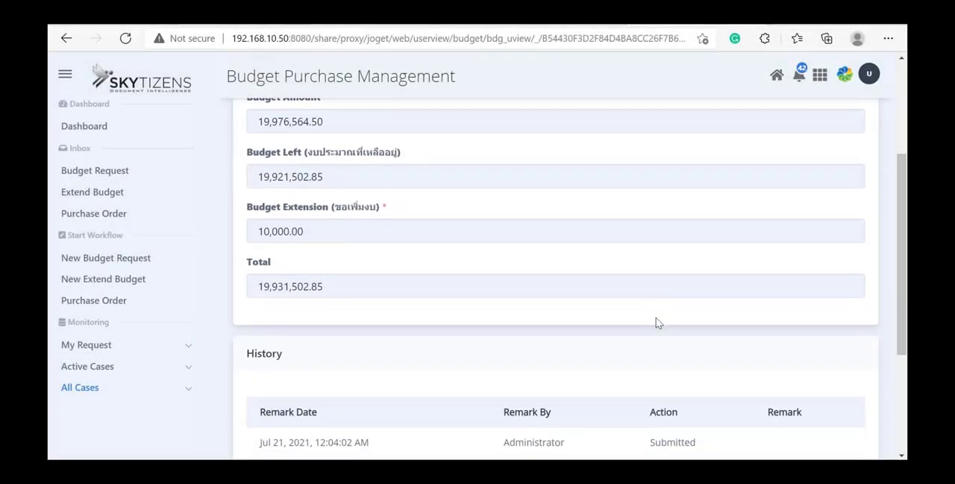
scroll("down", 3)
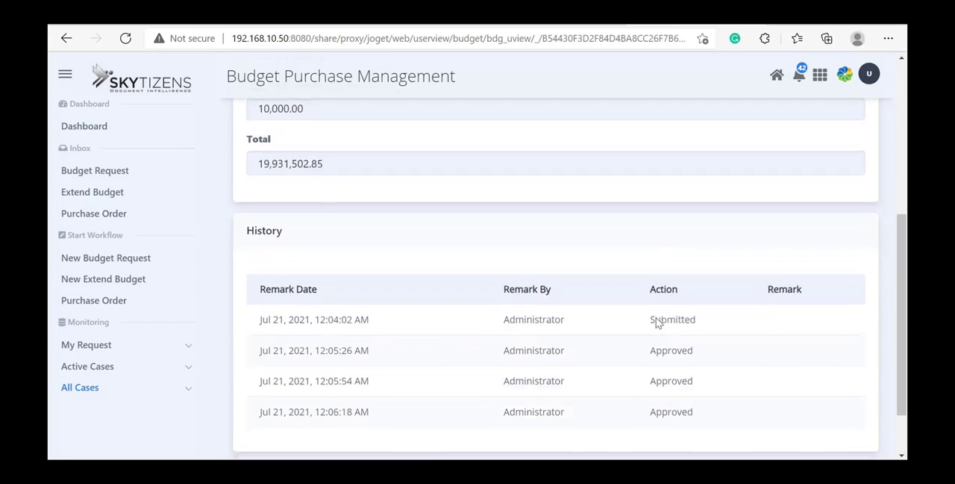
scroll("down", 3)
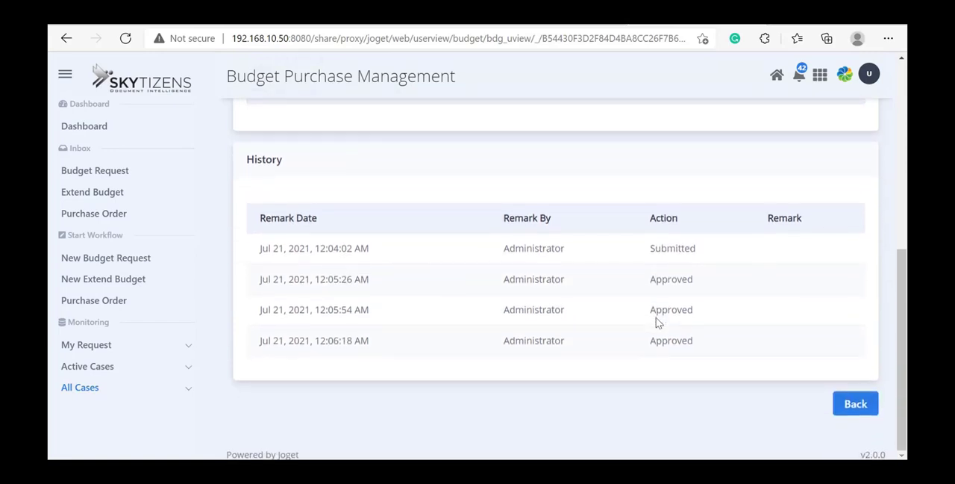